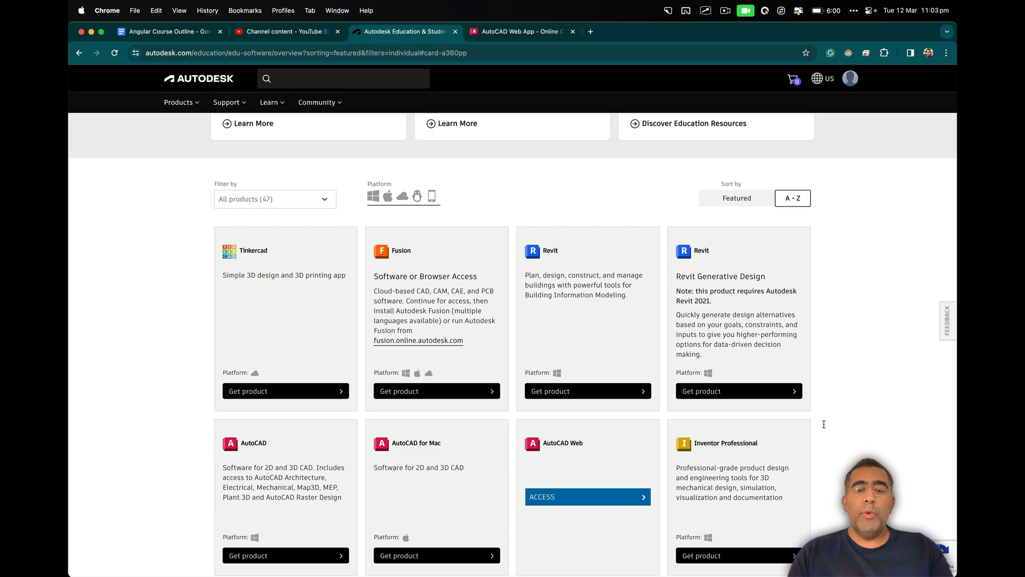
Launch AutoCAD Web from its card on the Autodesk Education products page
scroll(down, 3)
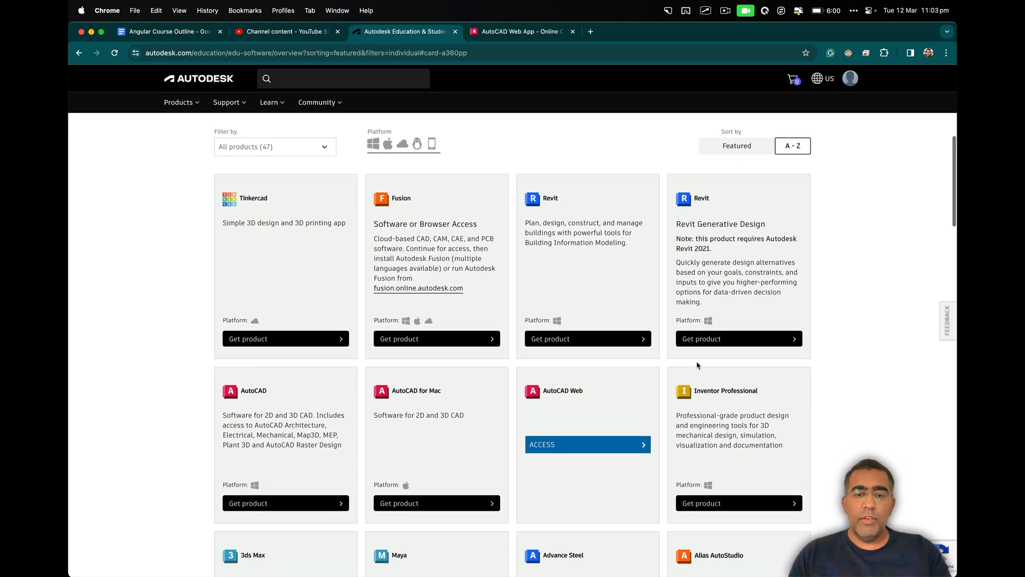
scroll(up, 3)
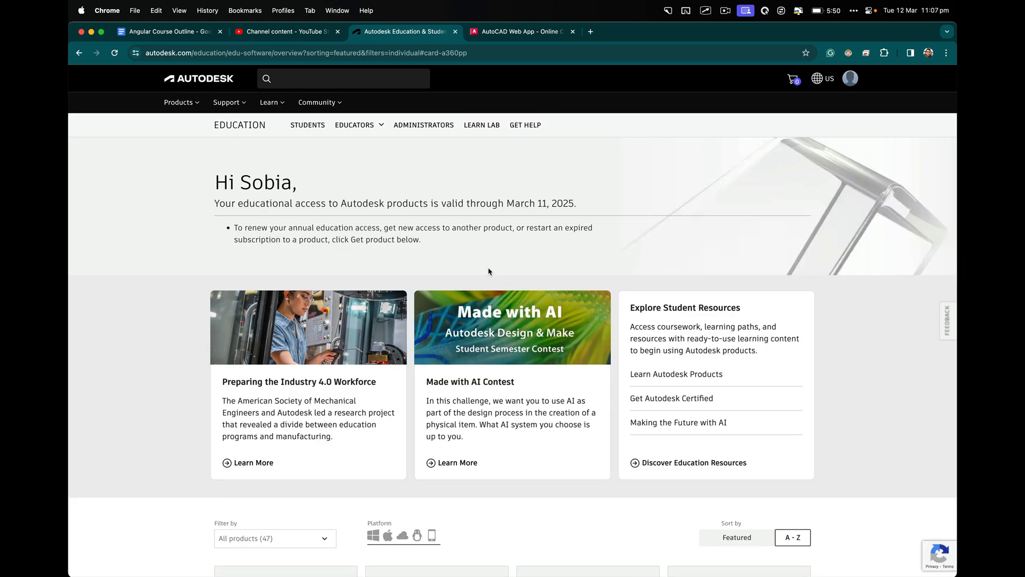
click(520, 31)
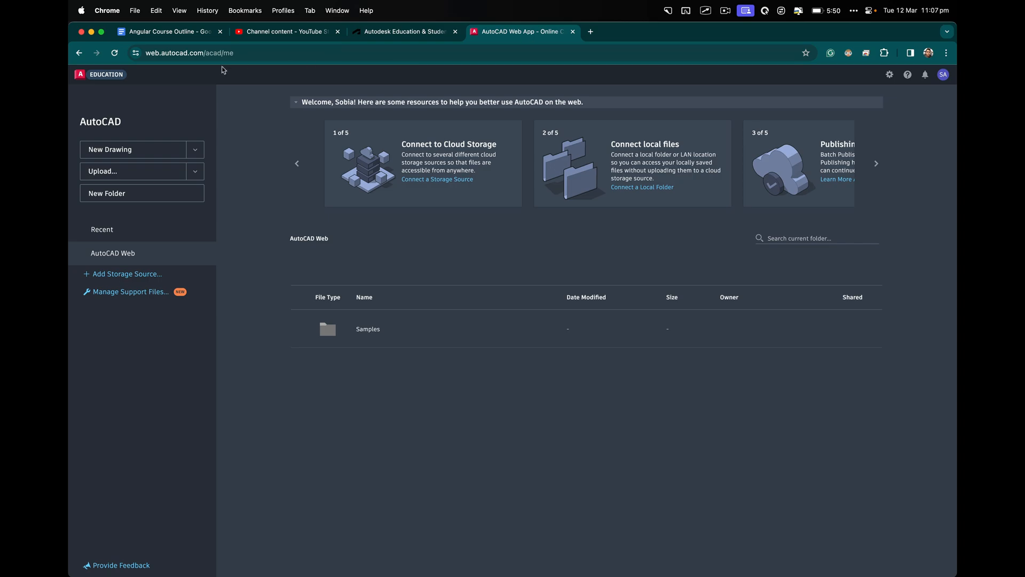
mouse_move(176, 67)
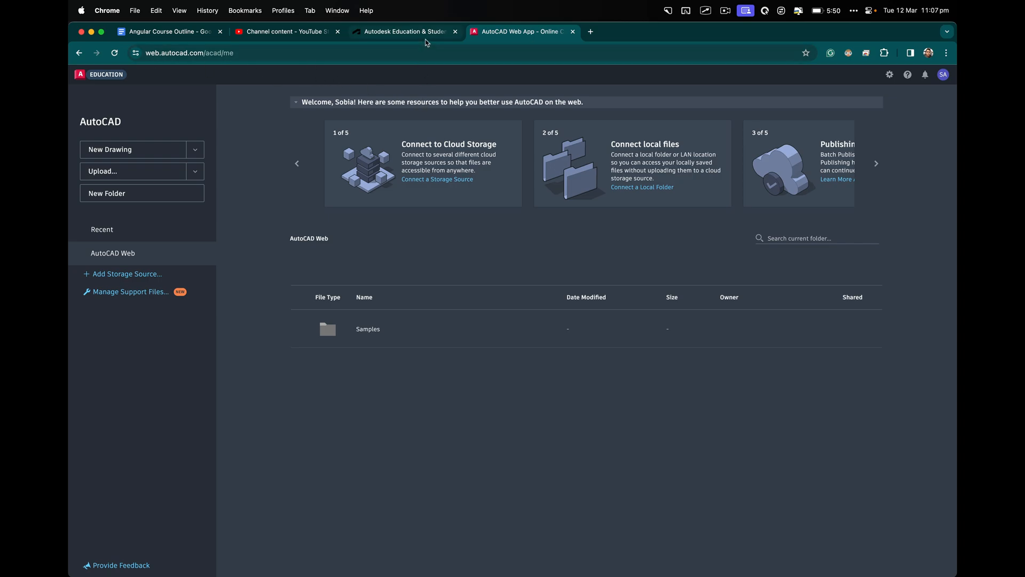
click(404, 31)
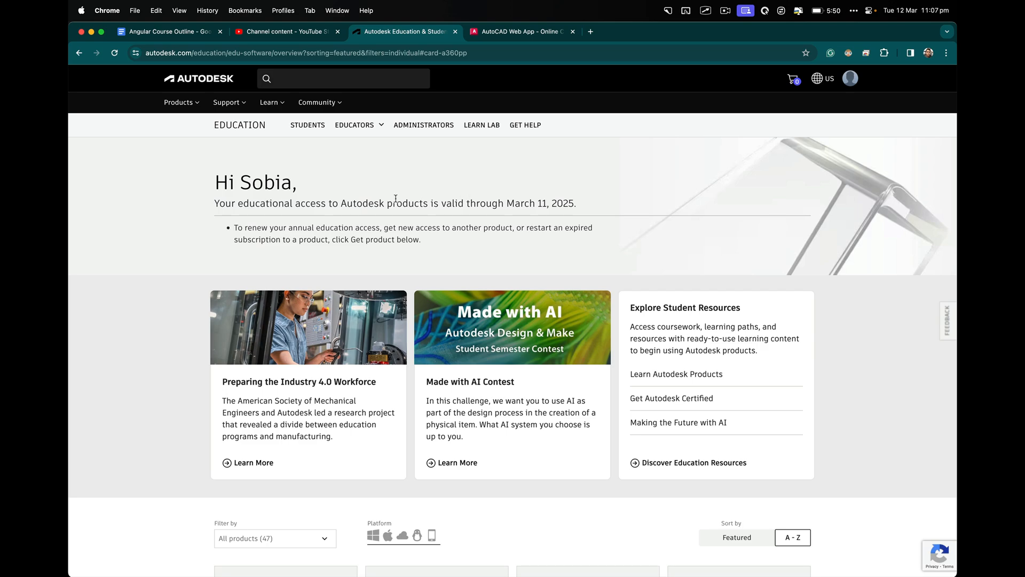
scroll(down, 3)
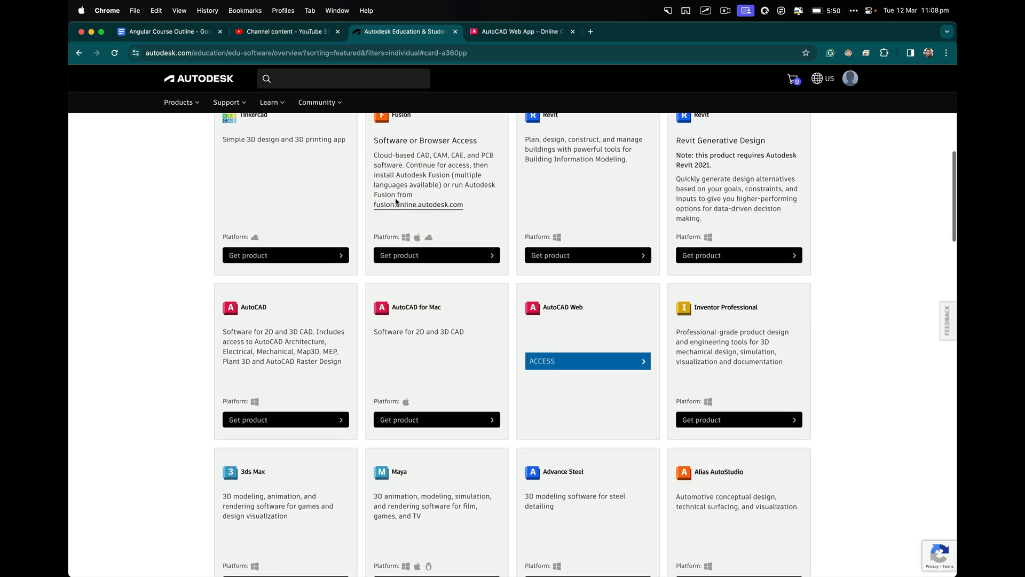
scroll(down, 3)
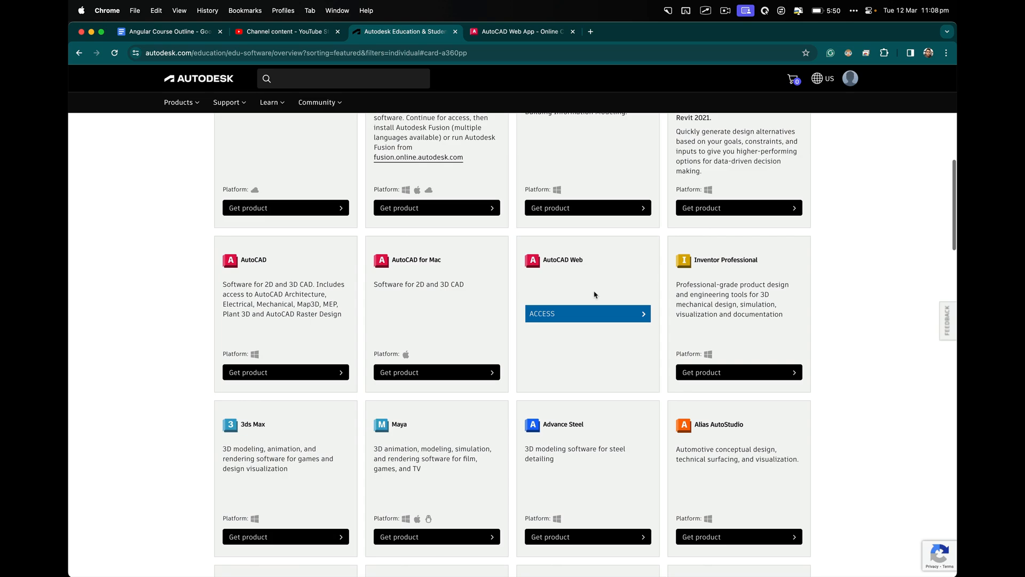
mouse_move(581, 239)
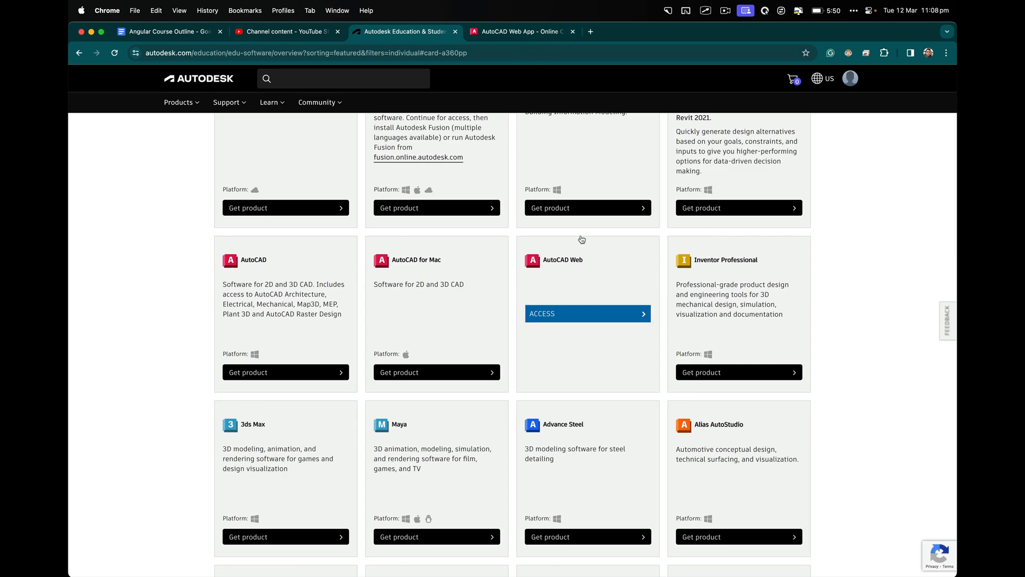
click(586, 314)
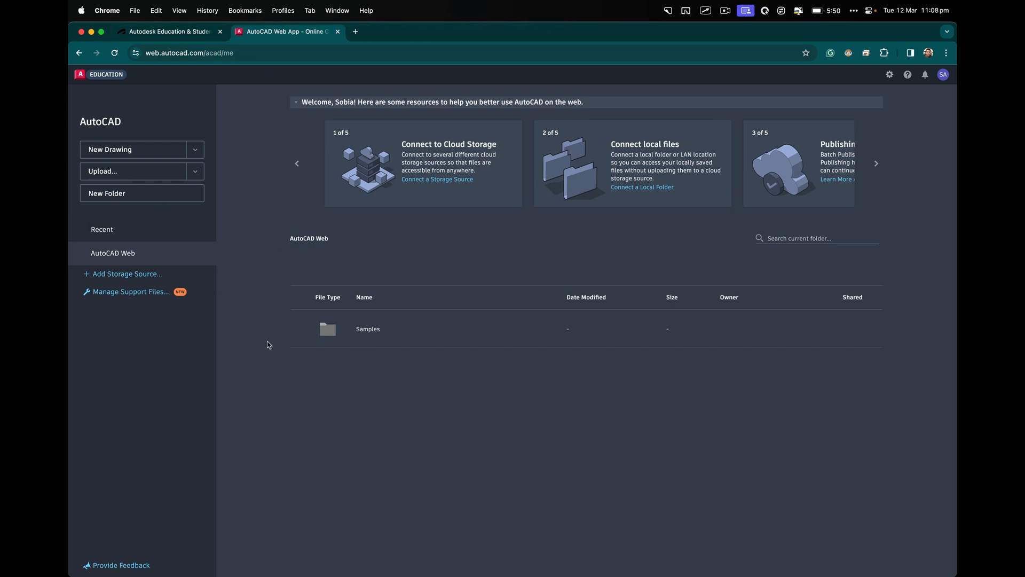
mouse_move(133, 152)
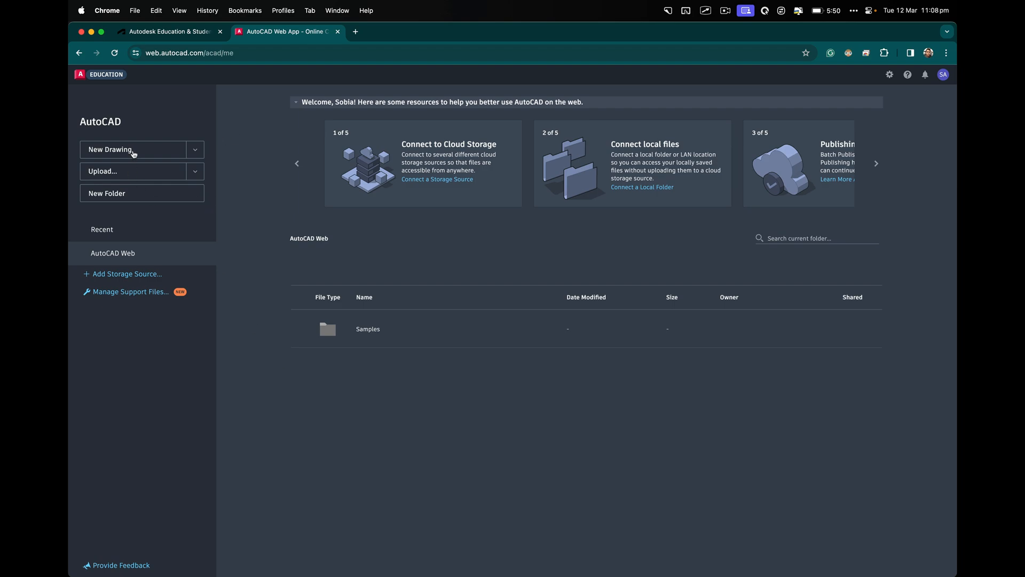
Create a blank Drawing 2.dwg from the AutoCAD Web home page
click(195, 149)
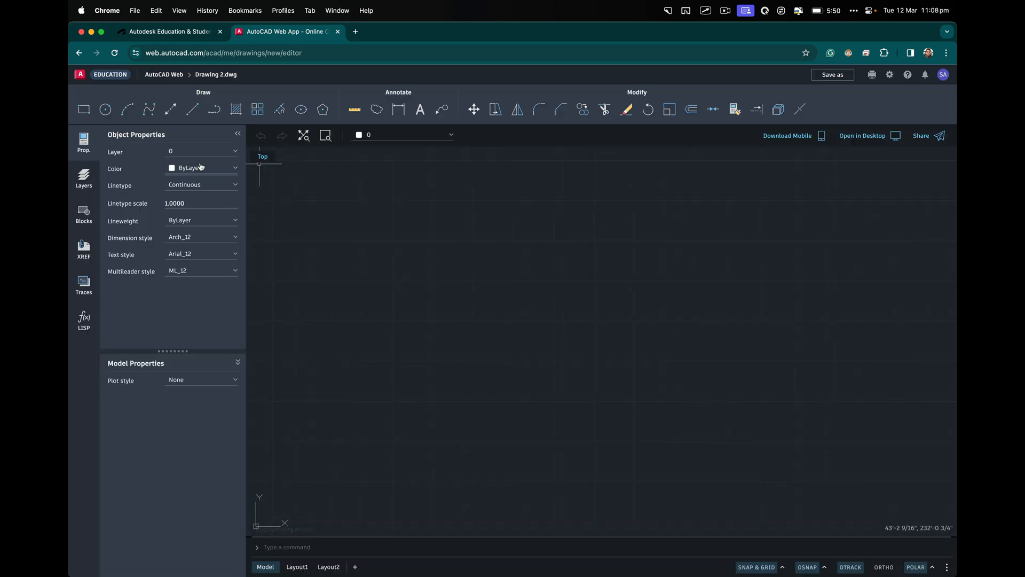
mouse_move(280, 166)
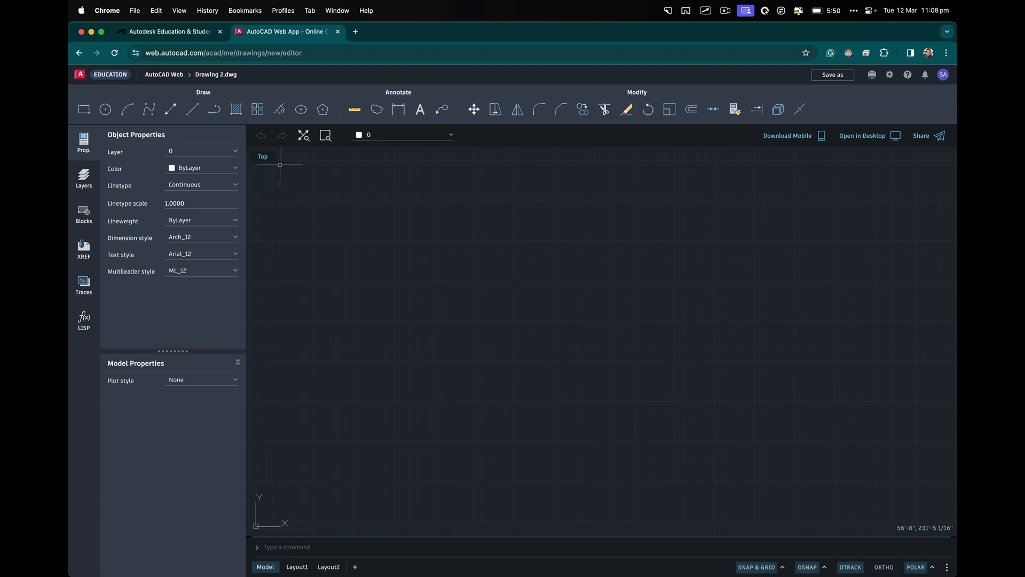
click(192, 109)
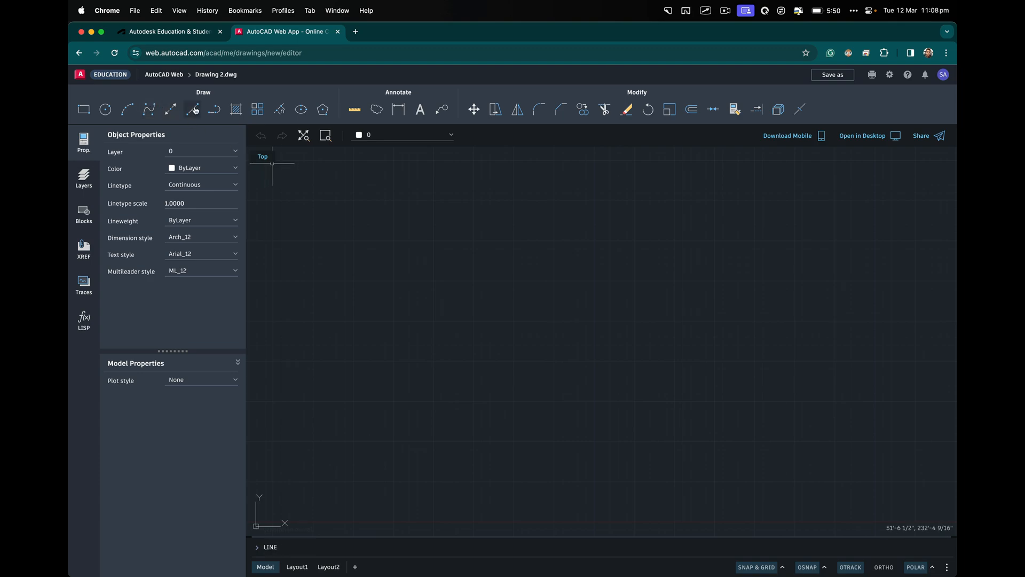
click(648, 109)
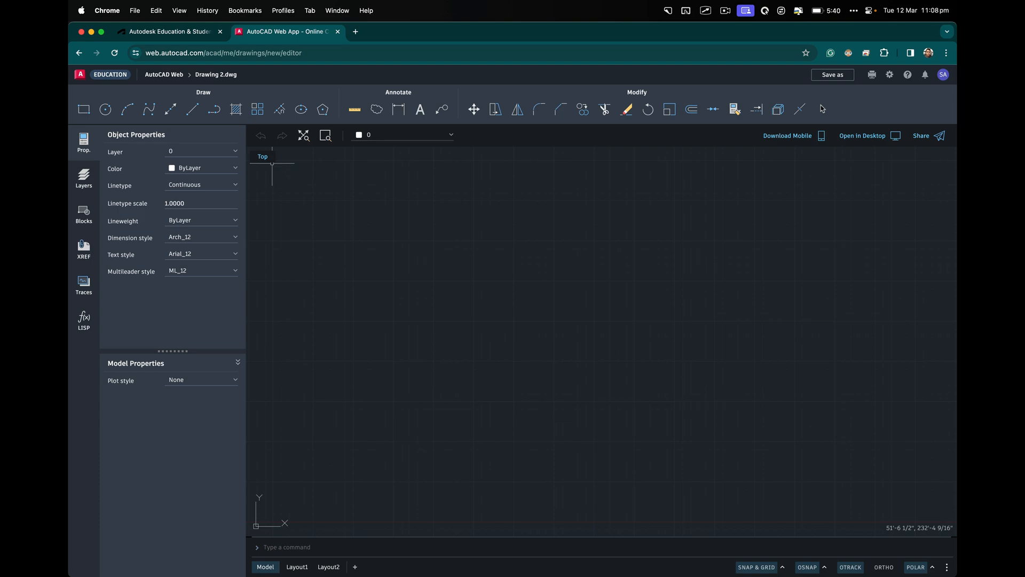
mouse_move(797, 160)
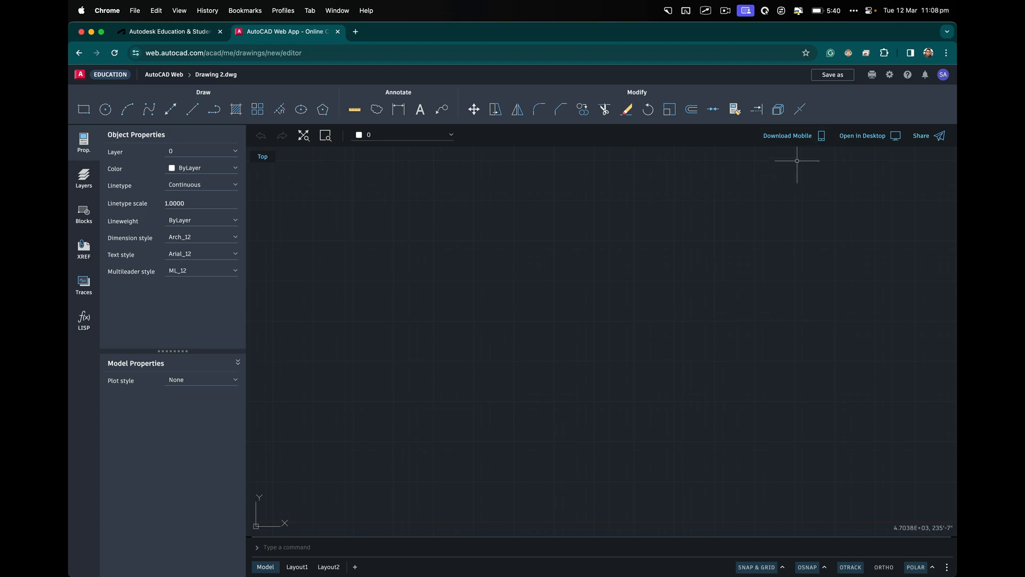
mouse_move(298, 172)
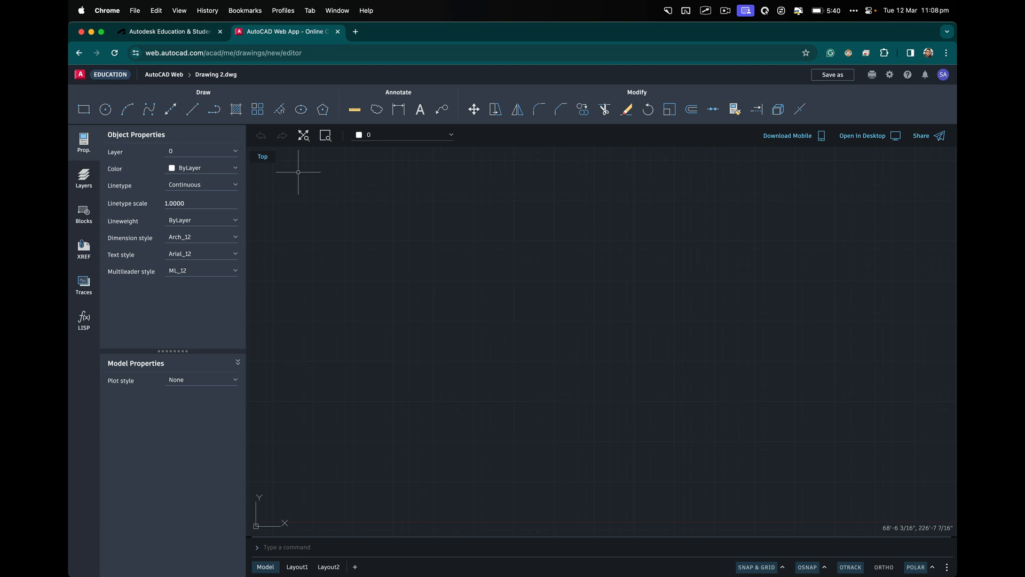
click(84, 143)
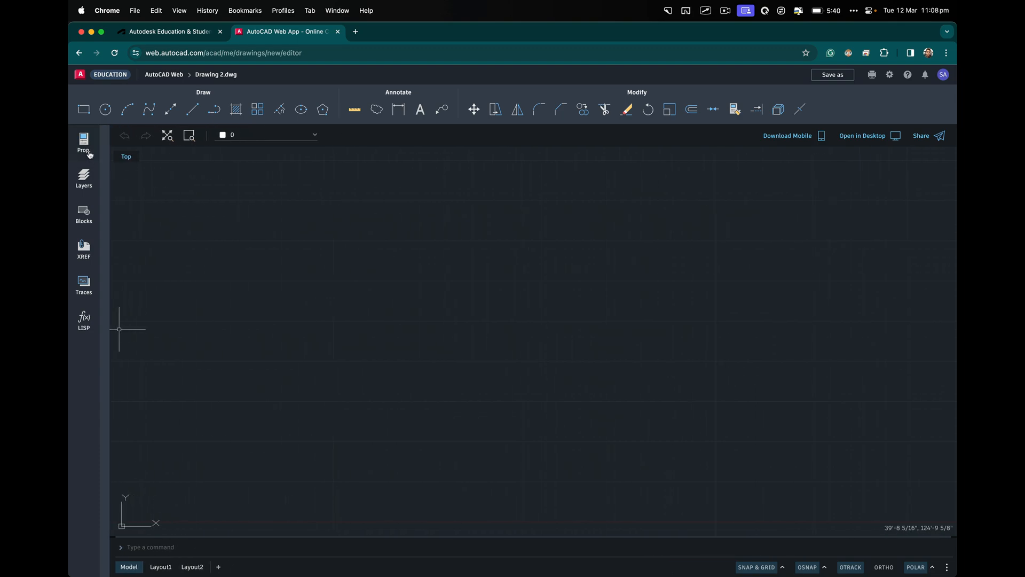
click(84, 143)
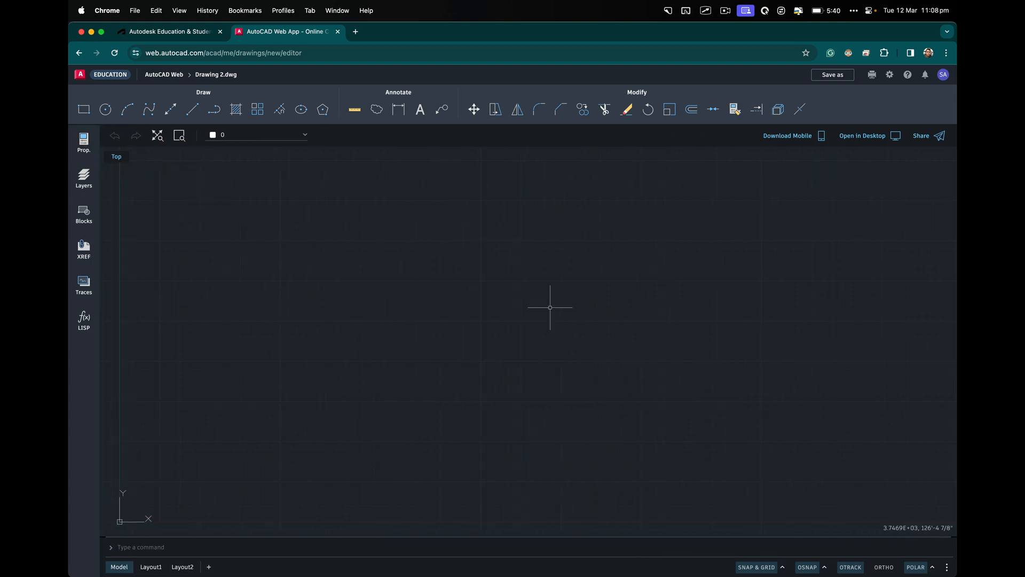
mouse_move(250, 155)
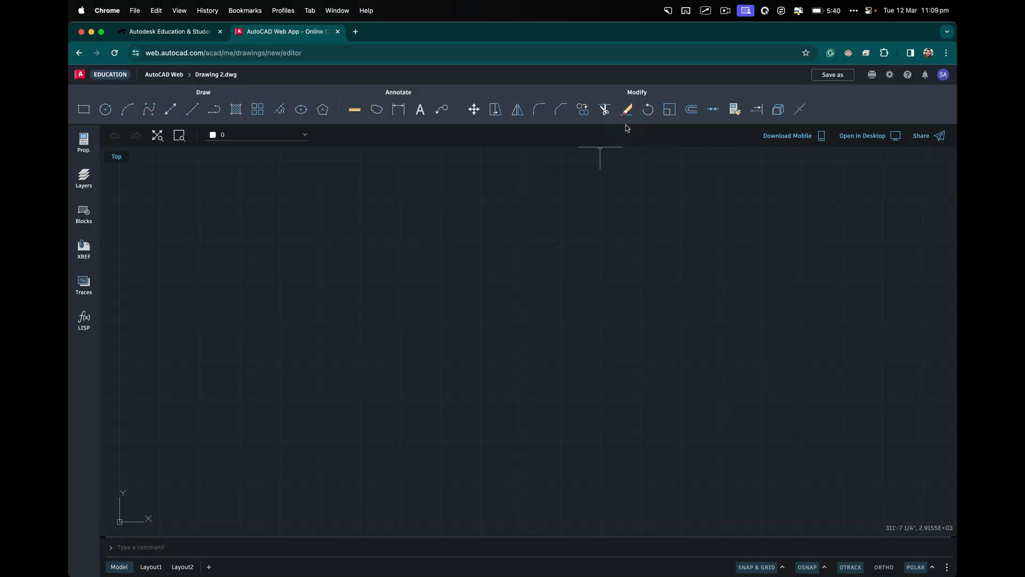
mouse_move(434, 430)
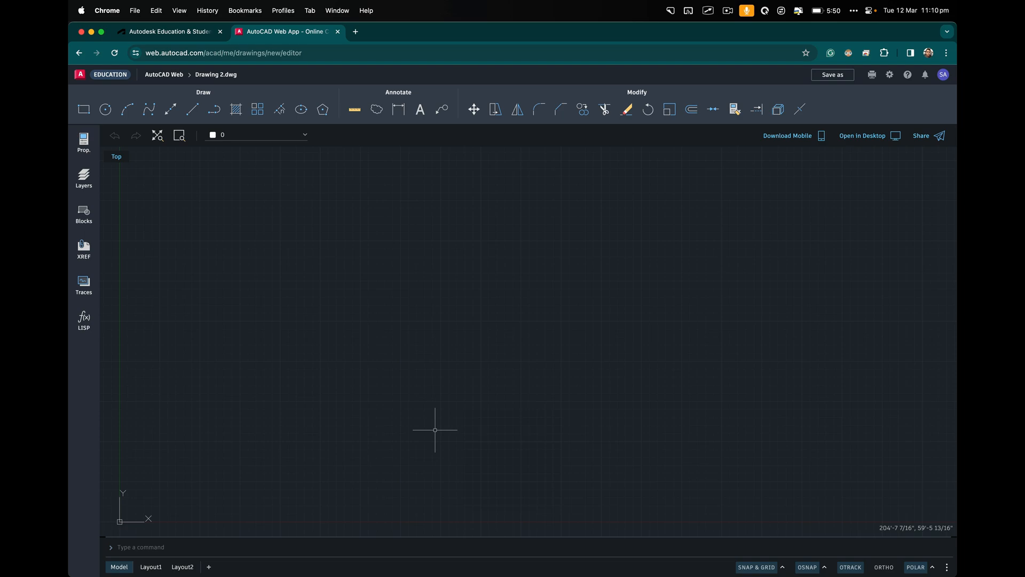
mouse_move(319, 281)
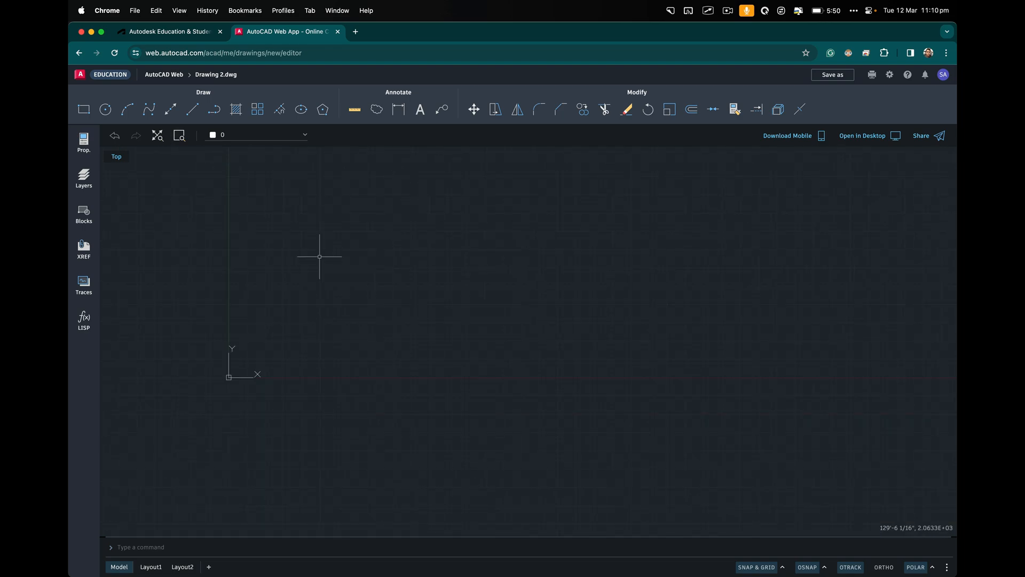
mouse_move(203, 218)
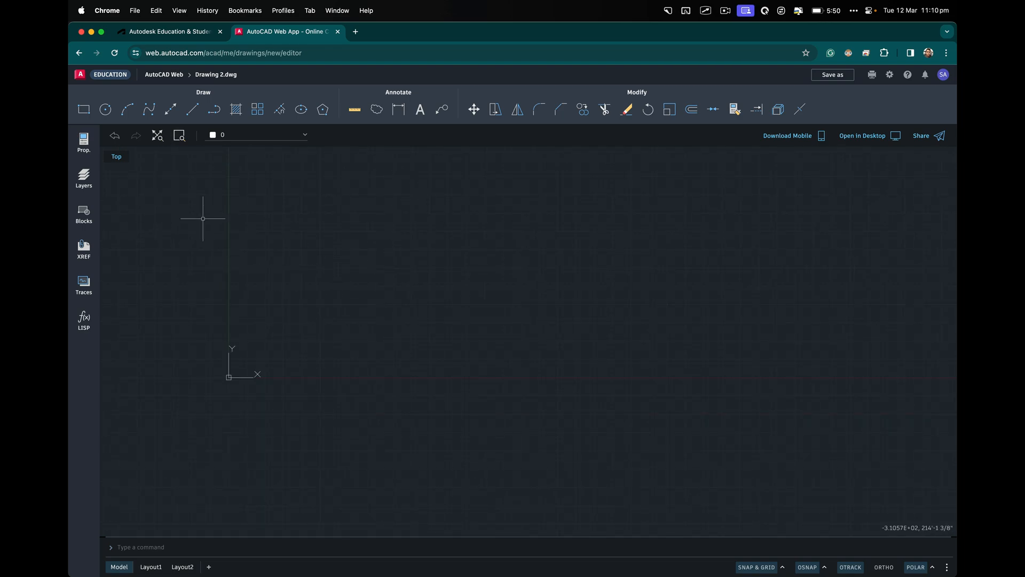
mouse_move(311, 358)
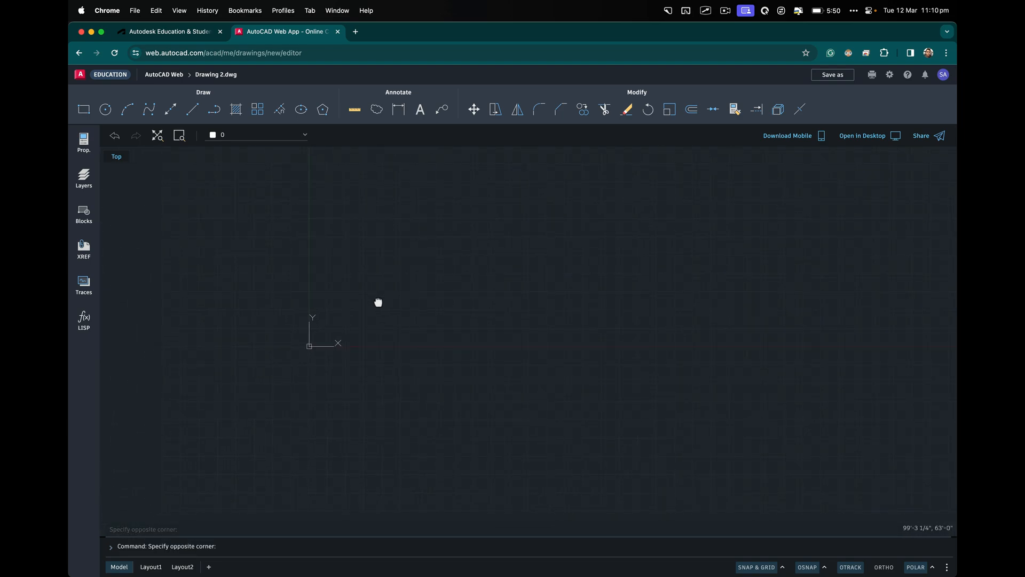
drag(378, 302, 251, 405)
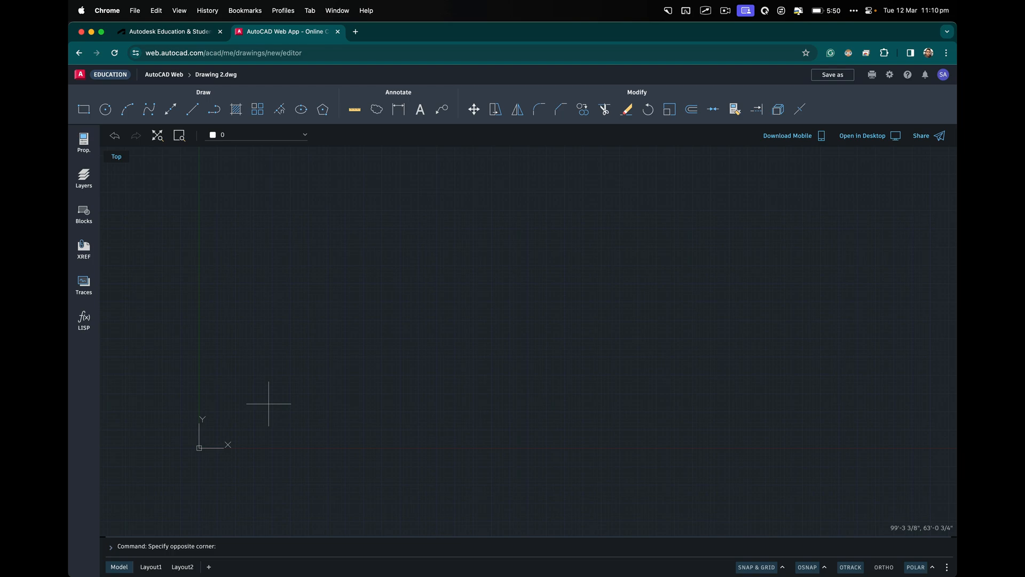
mouse_move(526, 241)
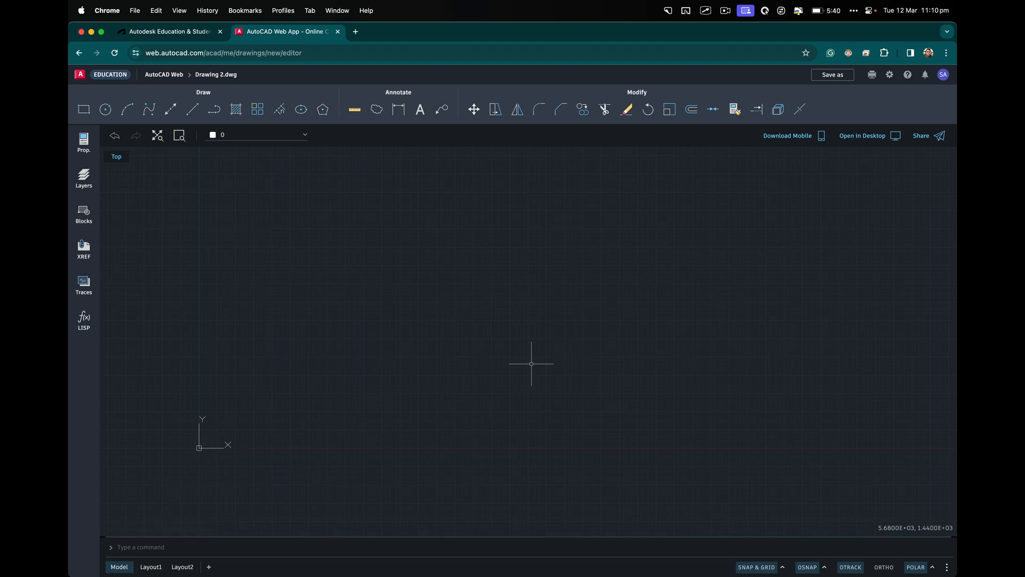
mouse_move(448, 270)
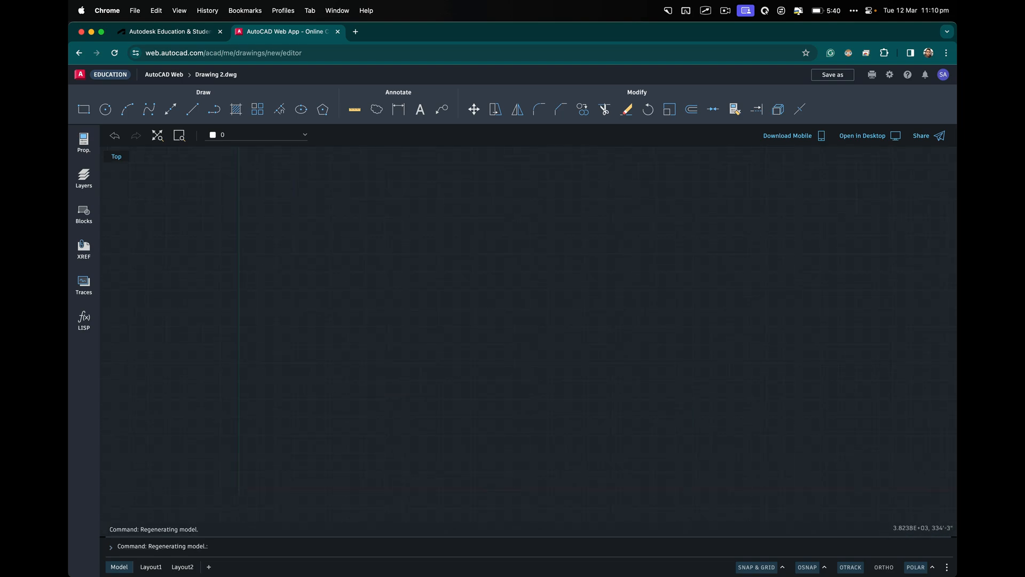
mouse_move(461, 256)
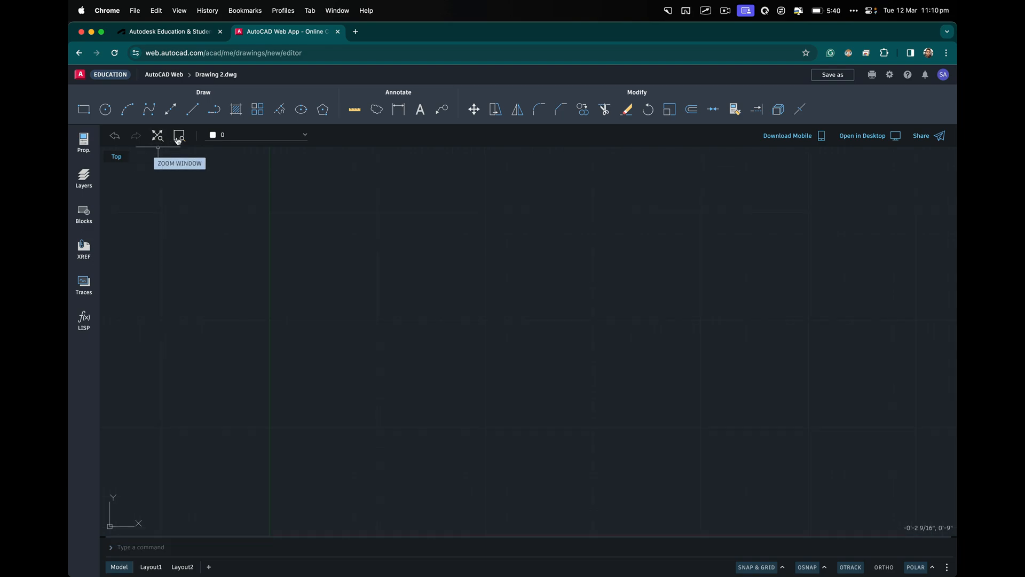
click(178, 135)
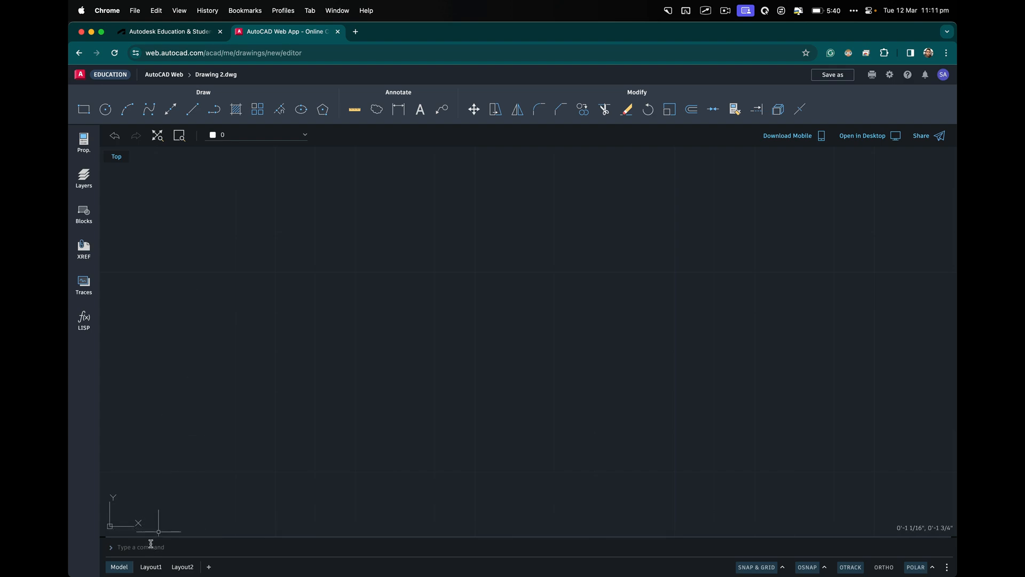
click(140, 547)
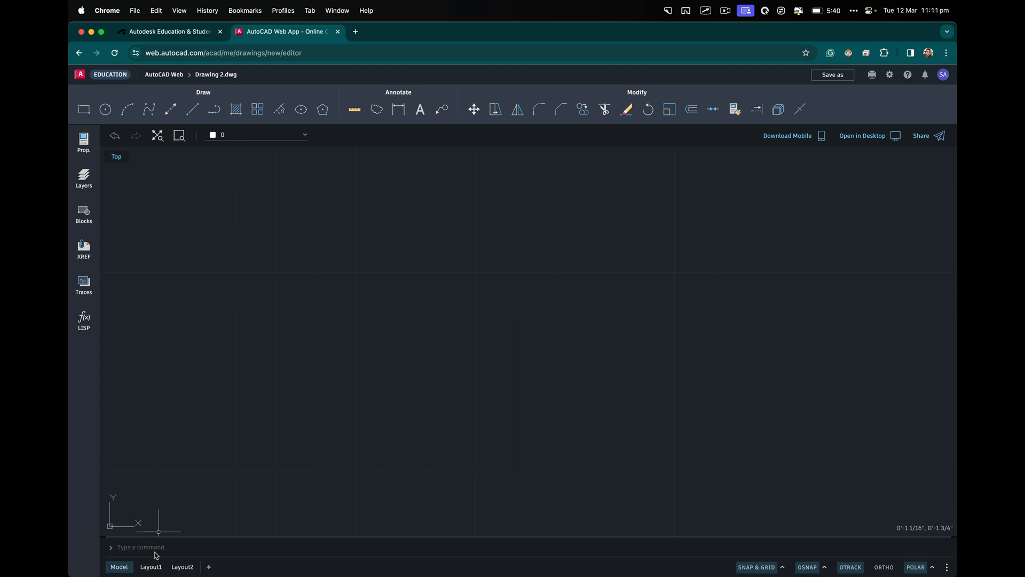
Check the Units settings: Architectural, 1/16-inch precision, Decimal Degrees angles
text(draw)
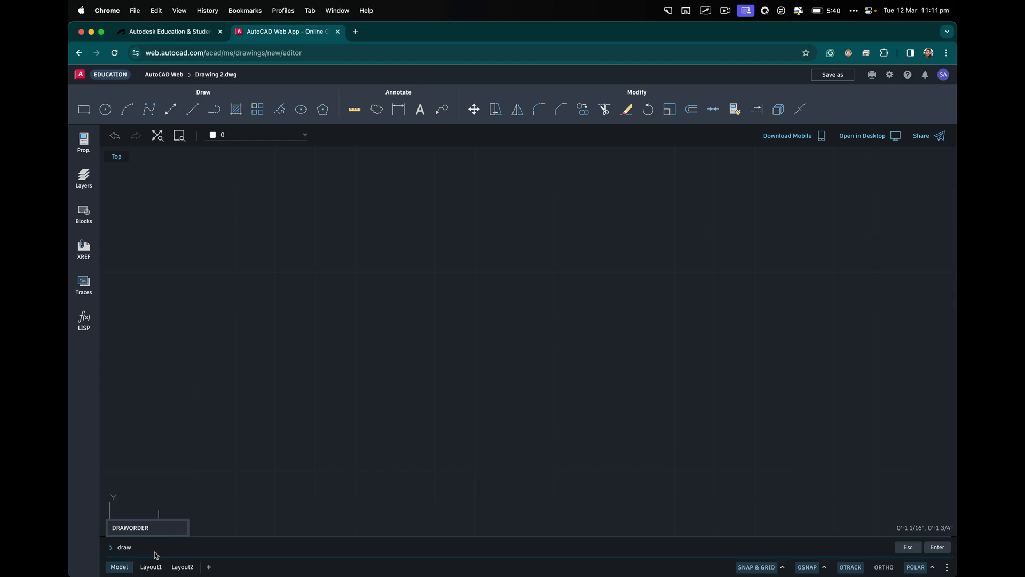
key(Backspace)
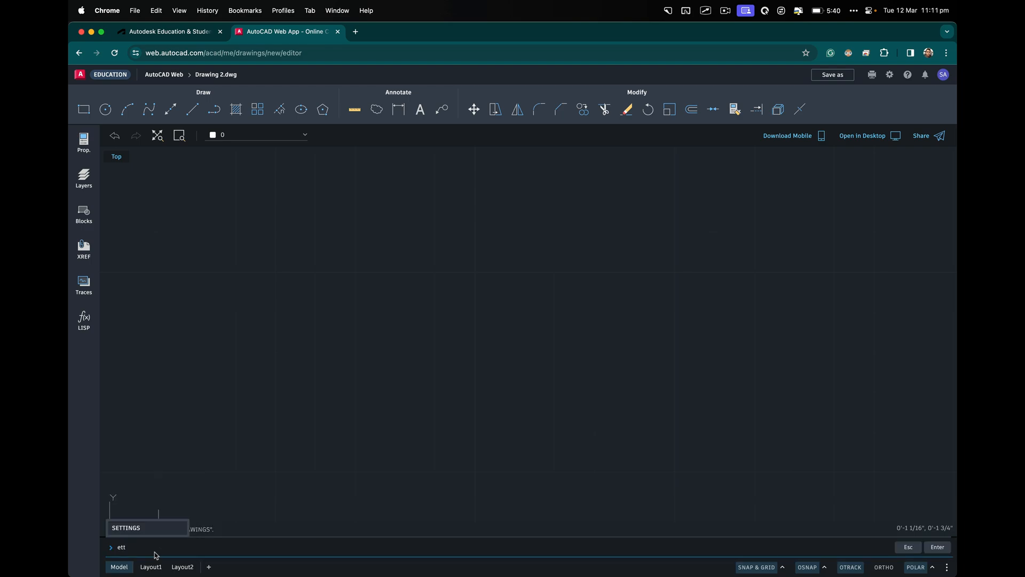
click(126, 527)
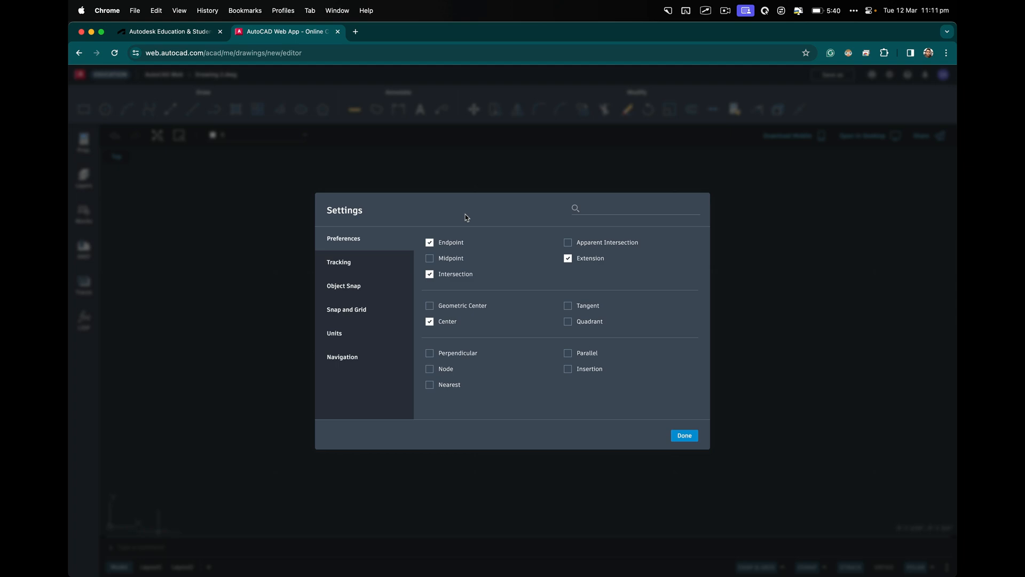
mouse_move(369, 295)
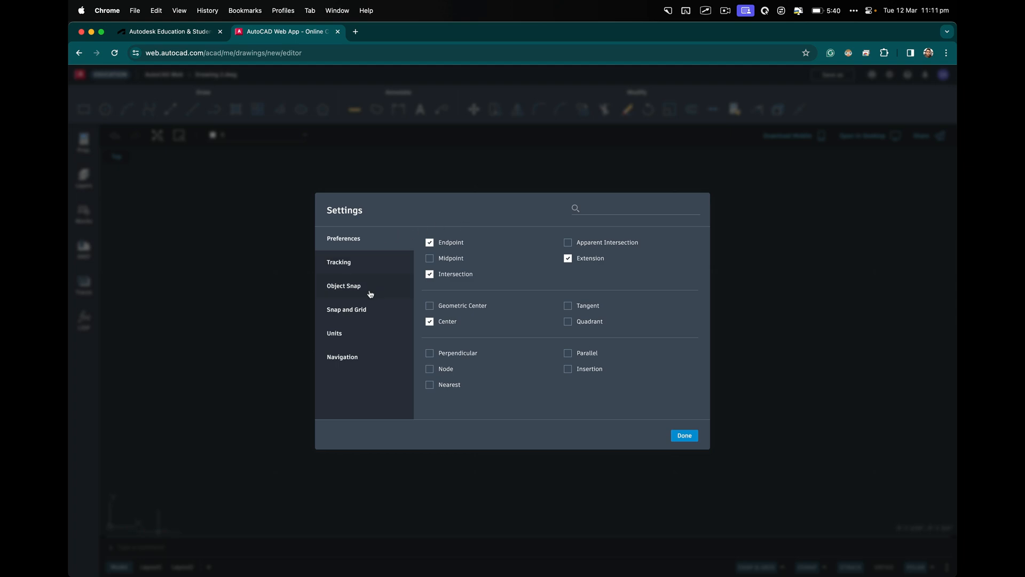
mouse_move(352, 338)
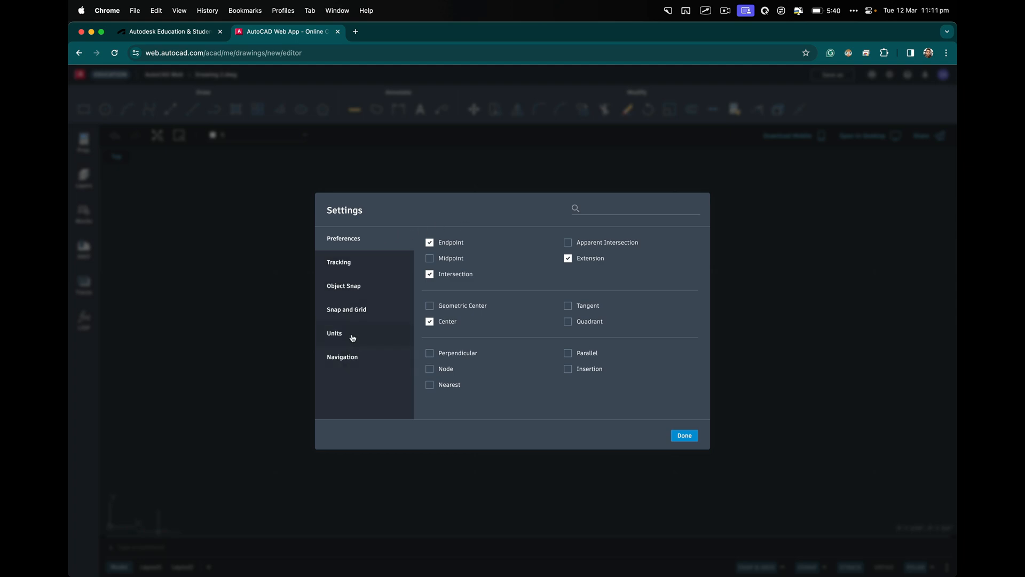
click(334, 332)
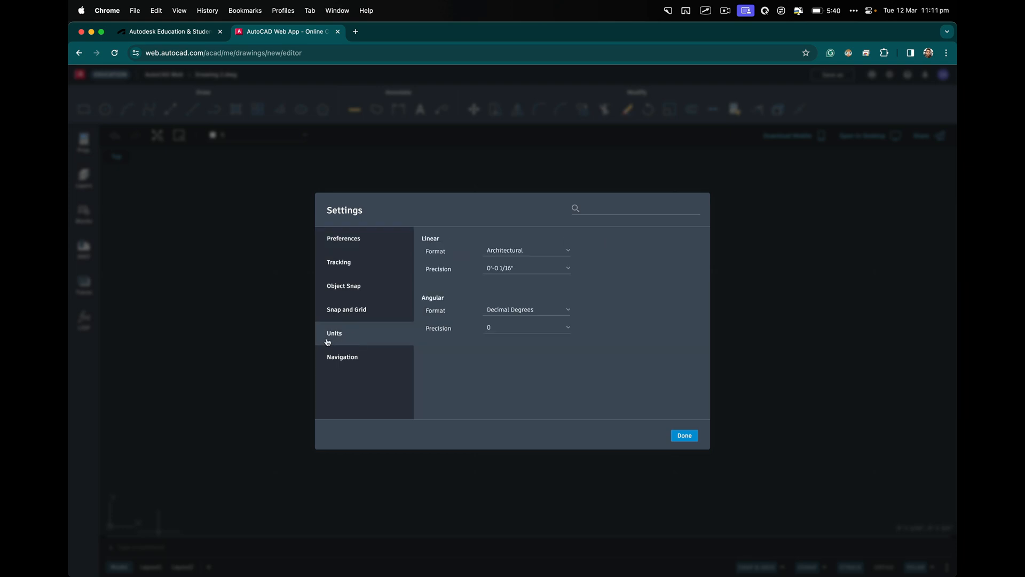
mouse_move(495, 262)
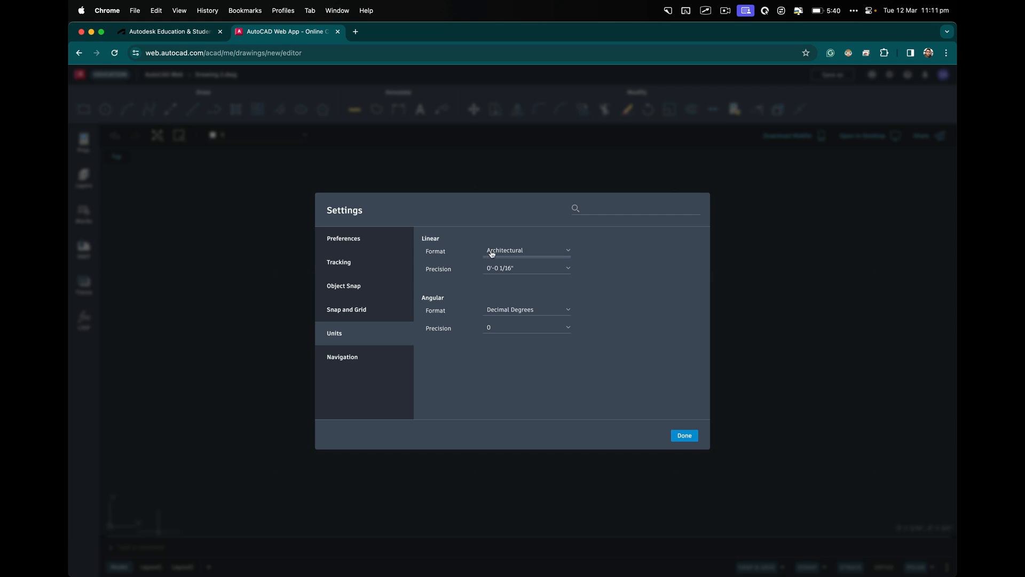
mouse_move(527, 276)
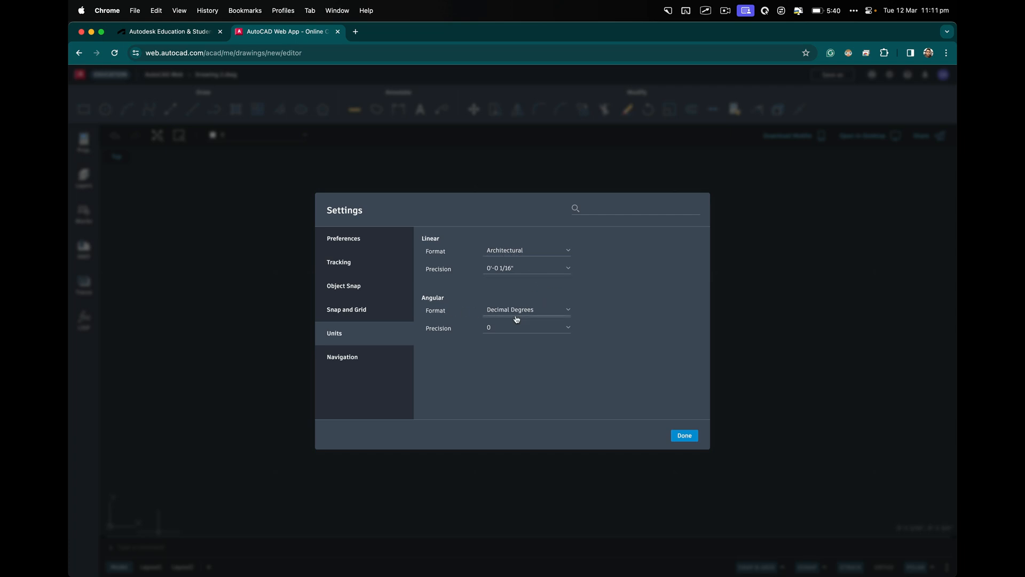
click(527, 309)
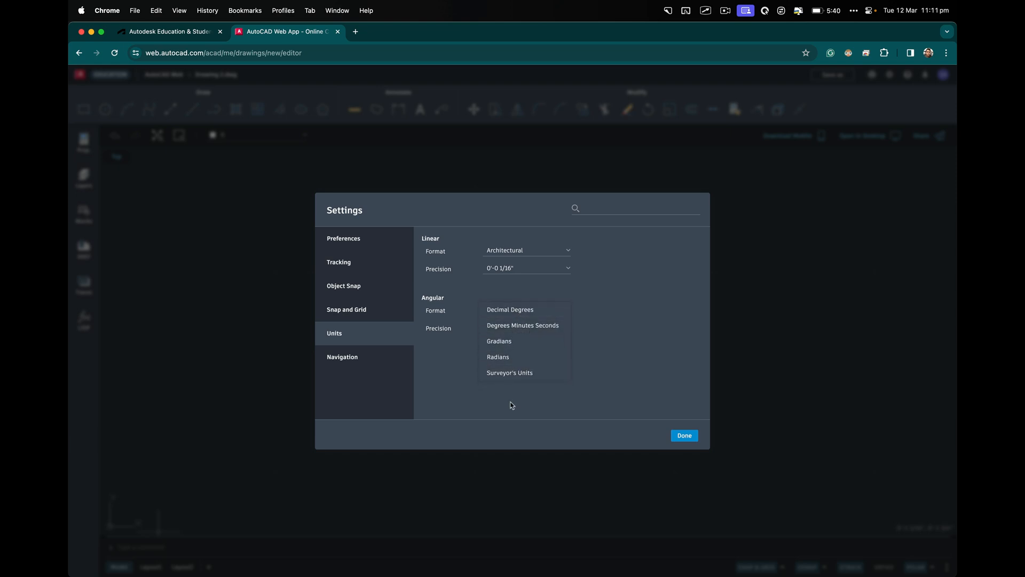
click(510, 309)
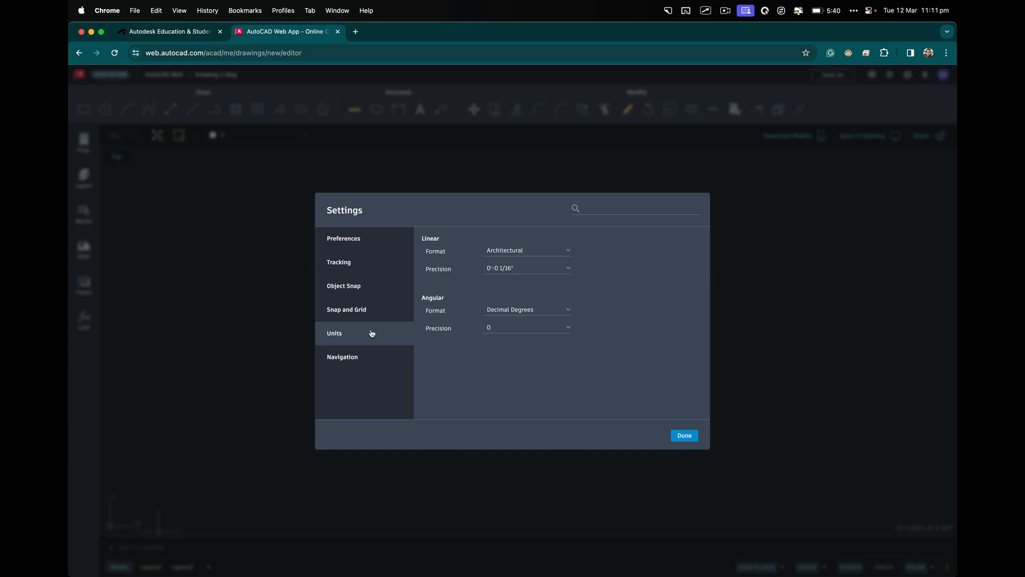
Review the Snap and Grid, Object Snap, Tracking, Preferences and Navigation settings, then close
click(345, 310)
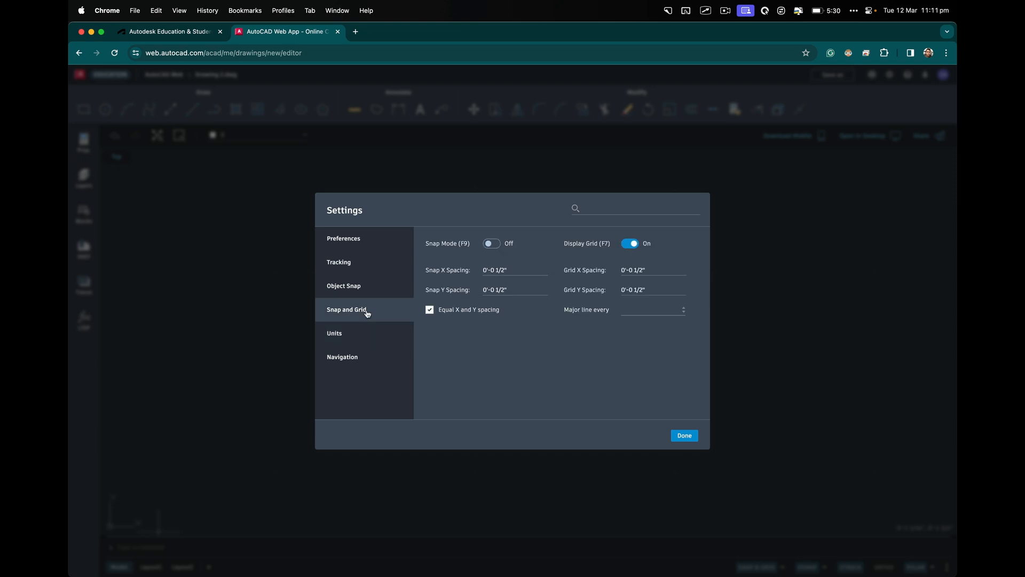
mouse_move(357, 282)
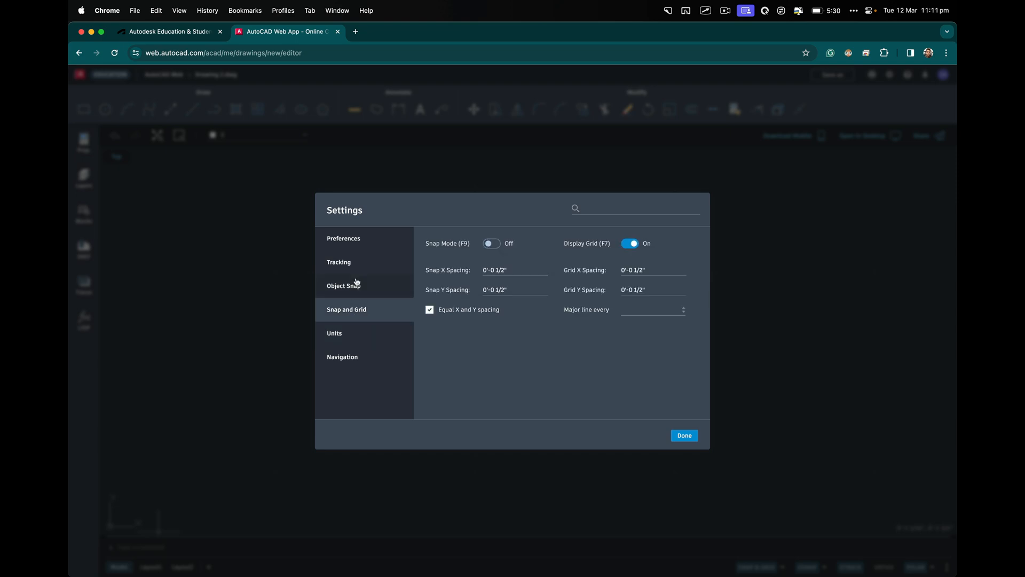
click(343, 285)
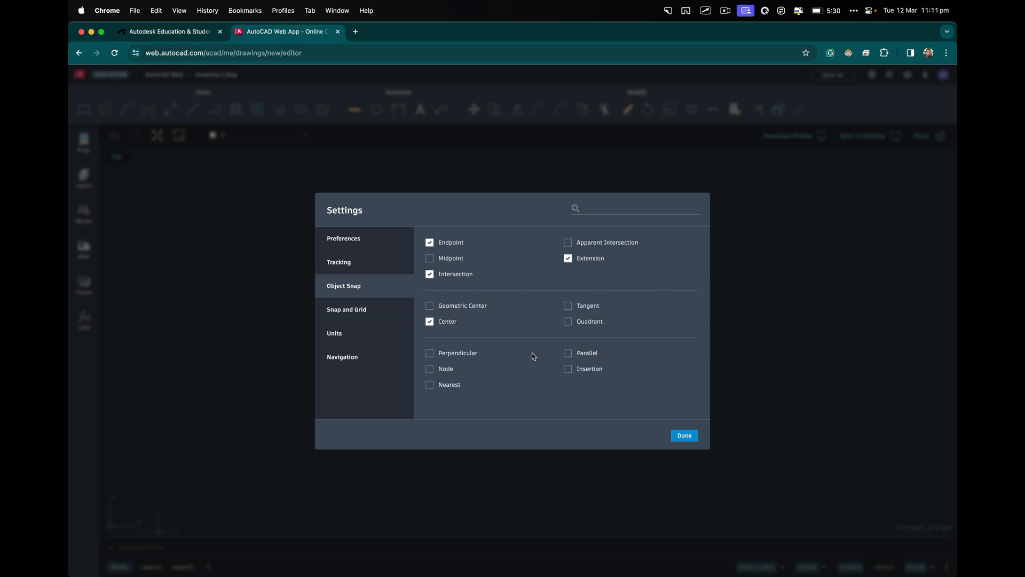
click(339, 261)
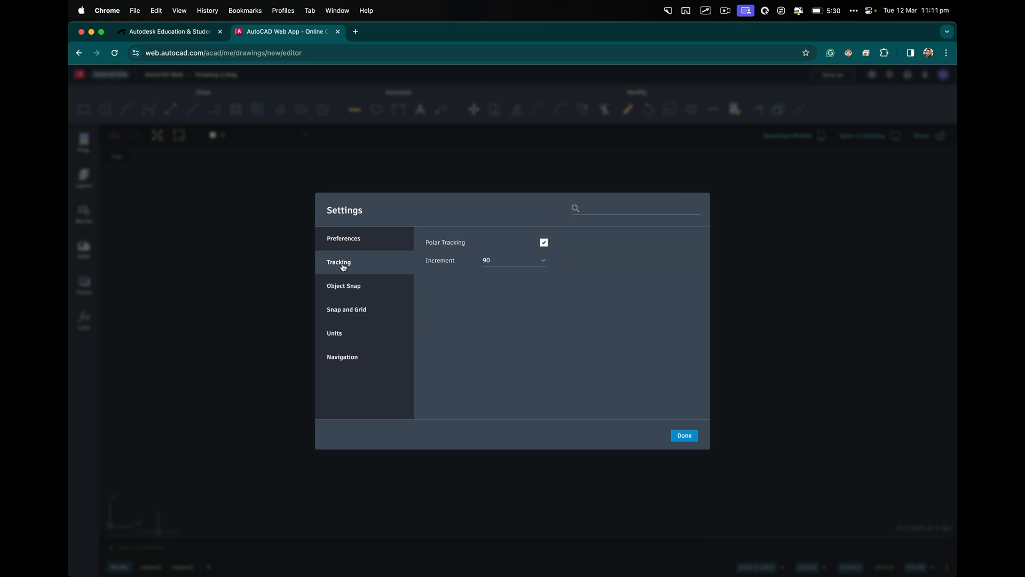
click(343, 238)
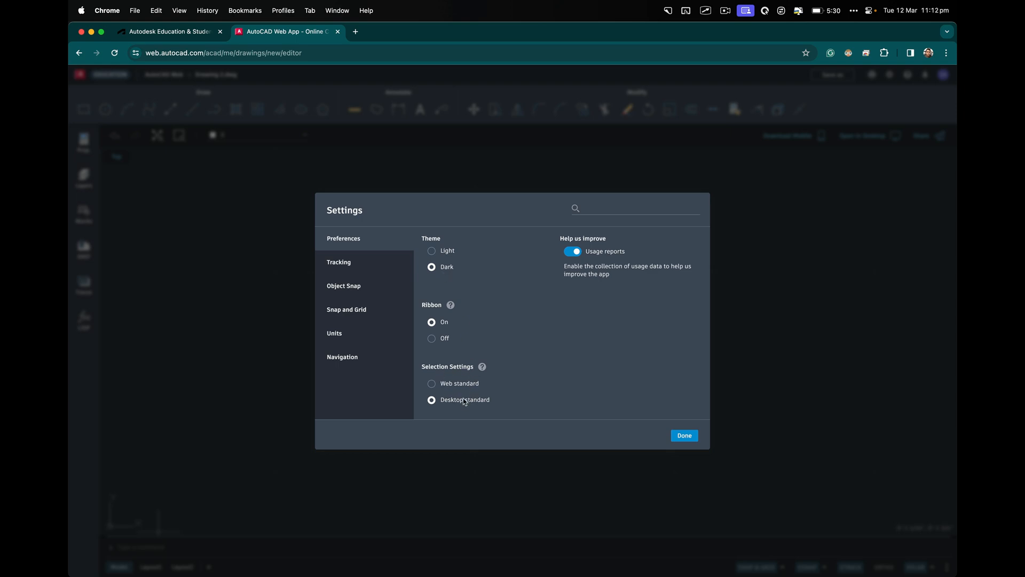
click(342, 356)
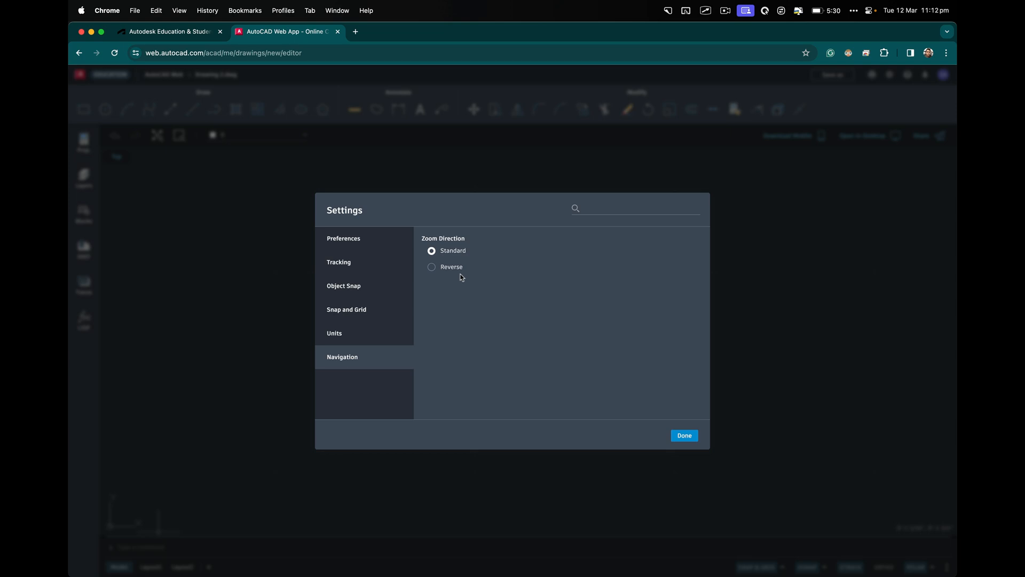
mouse_move(477, 287)
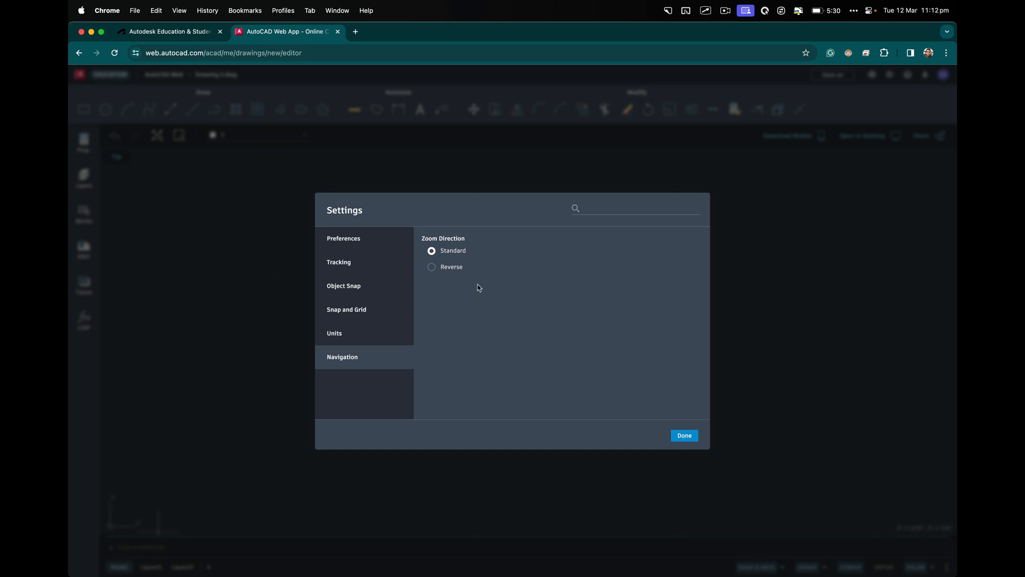
click(347, 310)
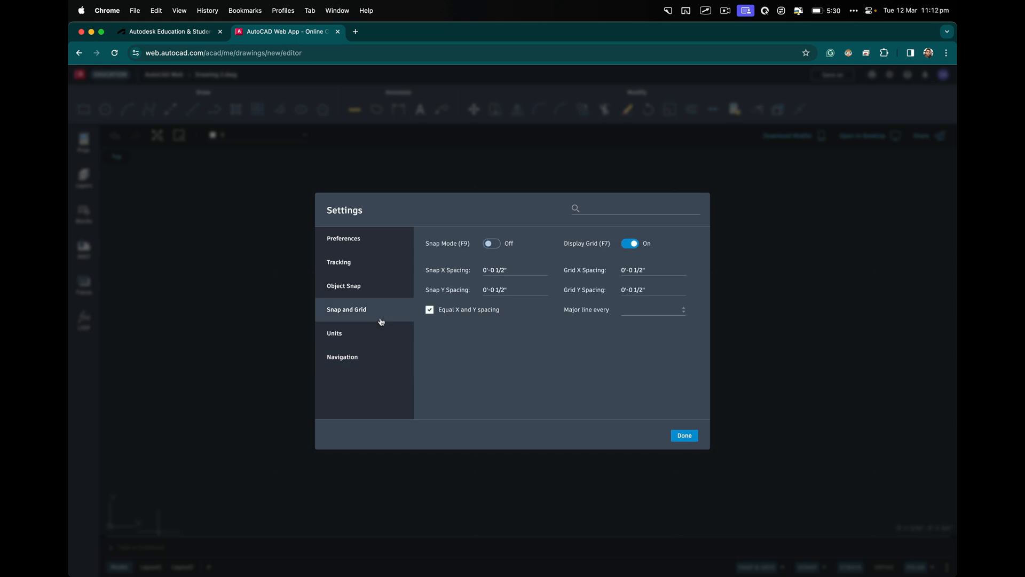
click(335, 332)
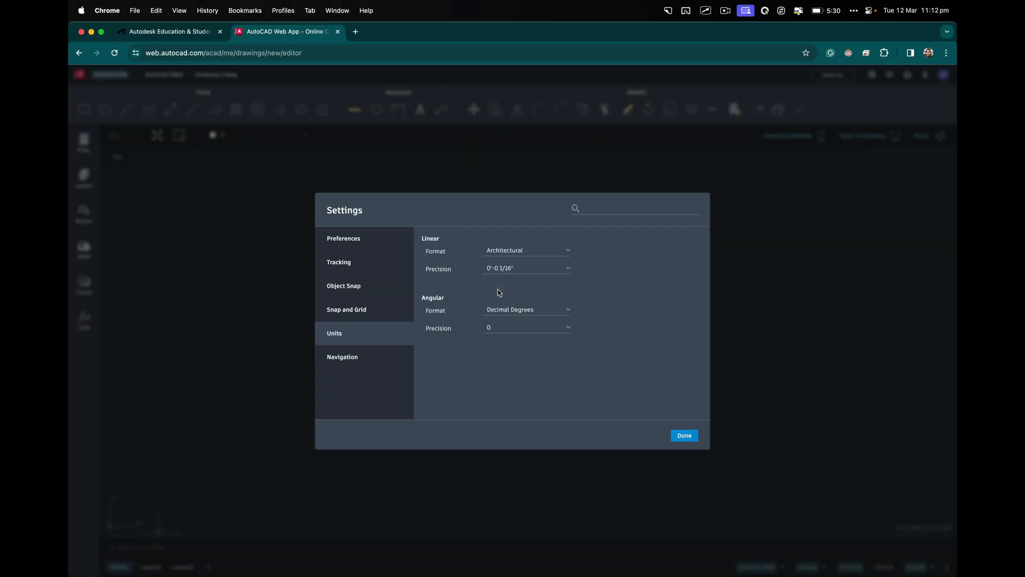
click(684, 434)
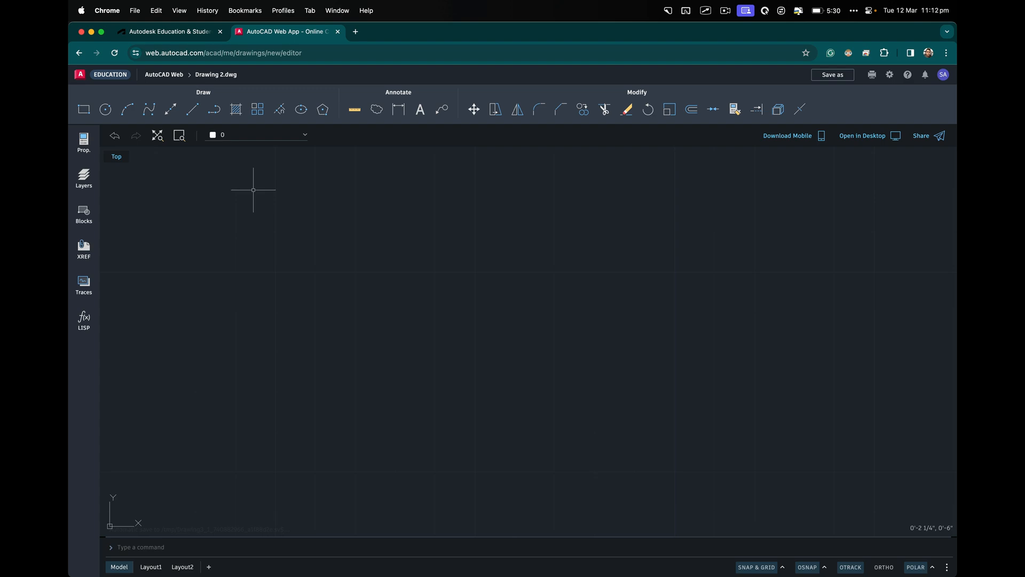
mouse_move(290, 297)
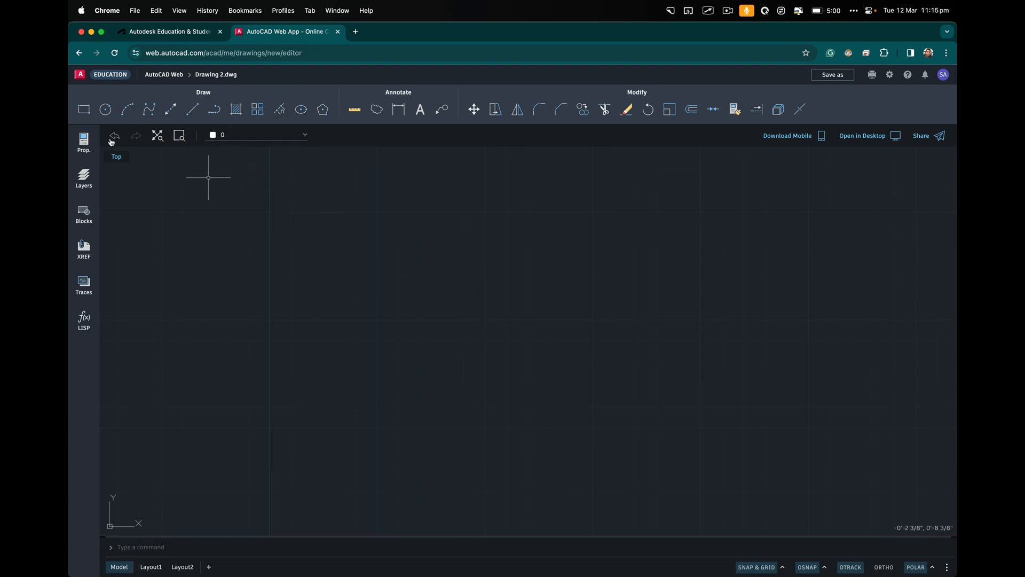
Draw a rectangle with its first corner at 0 and a dimension of 20
click(83, 109)
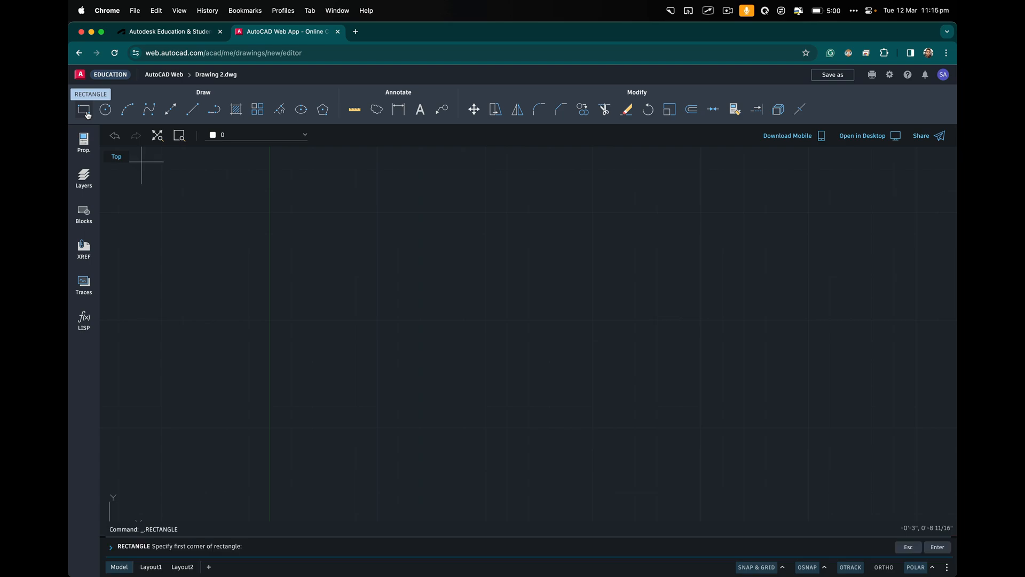
text(r)
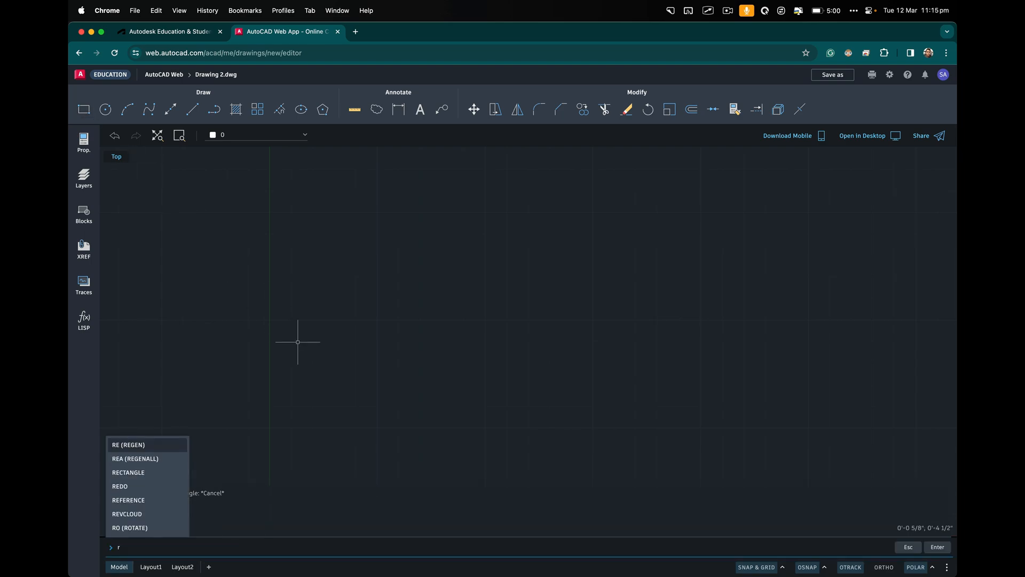
click(128, 472)
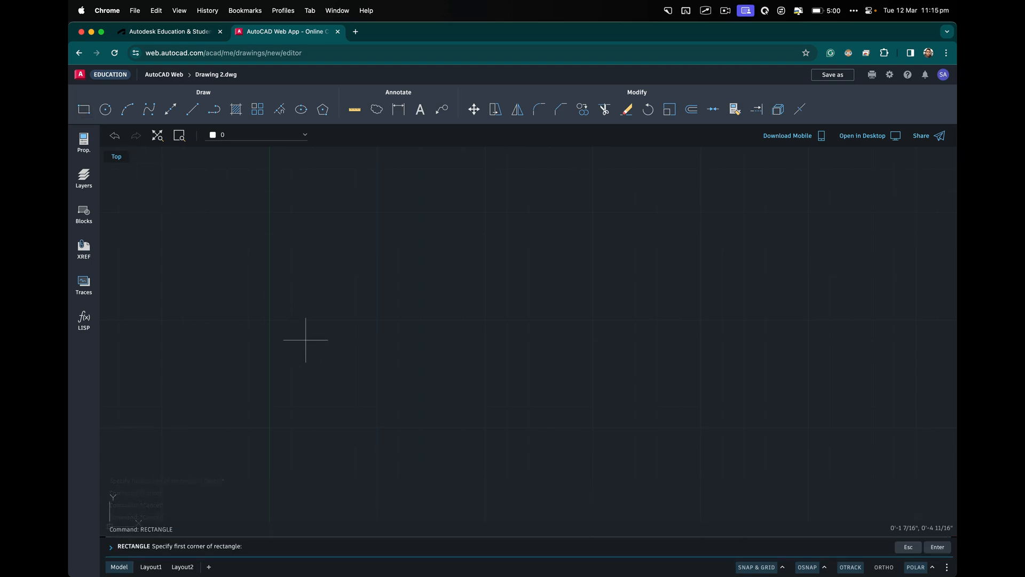
mouse_move(370, 311)
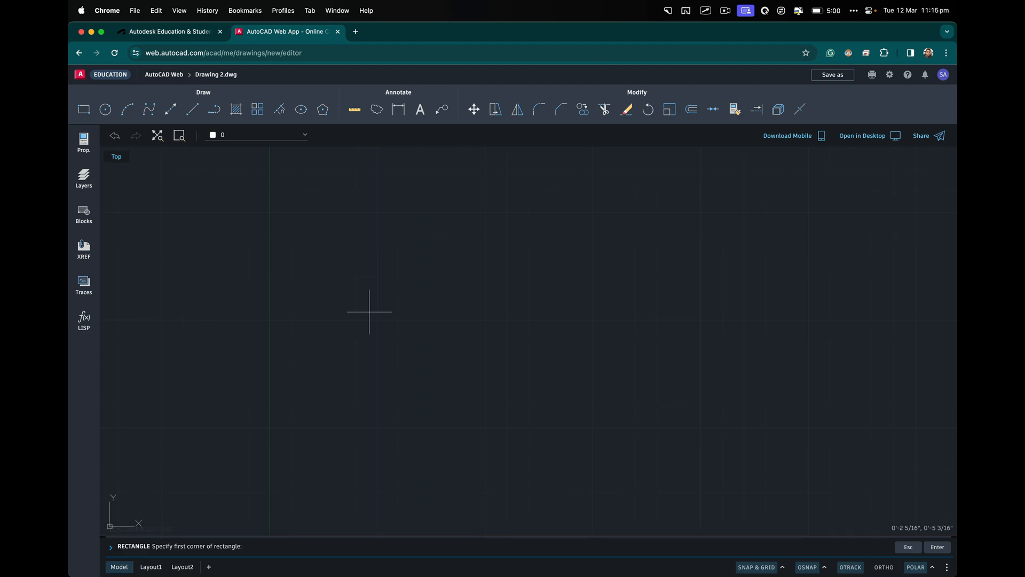
text(0)
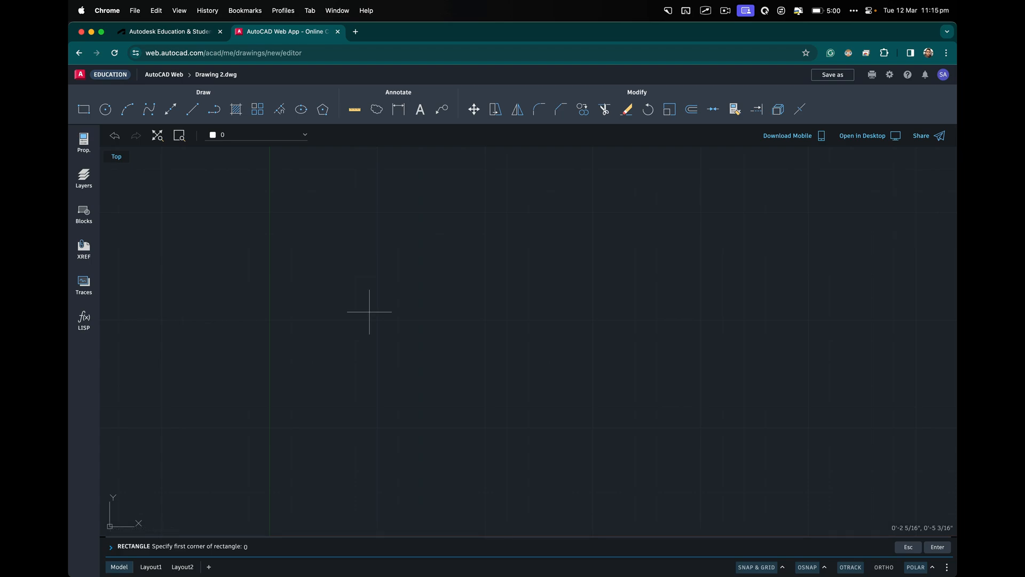
click(269, 257)
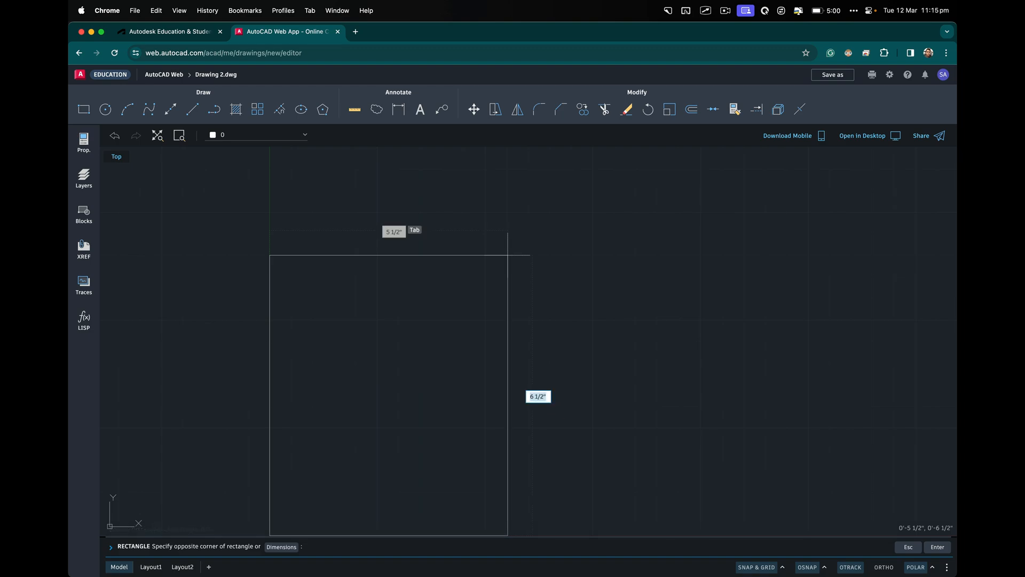
key(Tab)
text(1'-8)
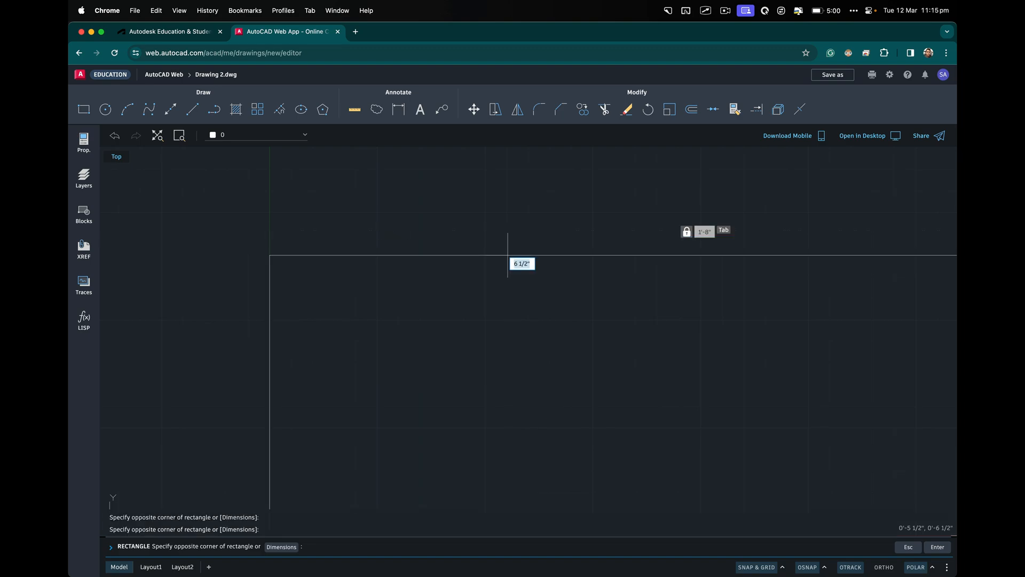
mouse_move(504, 253)
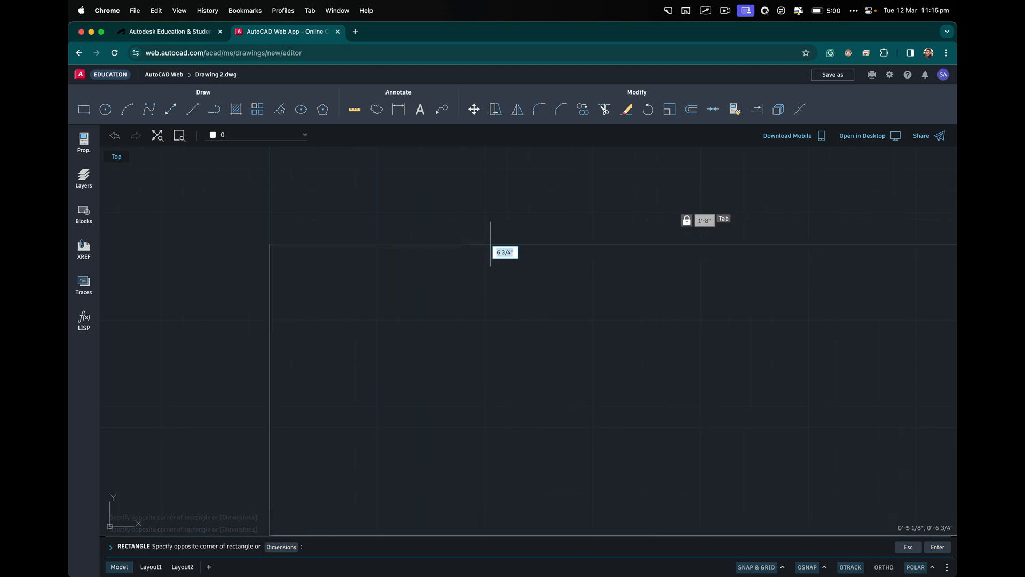
text(20)
click(496, 546)
text(z)
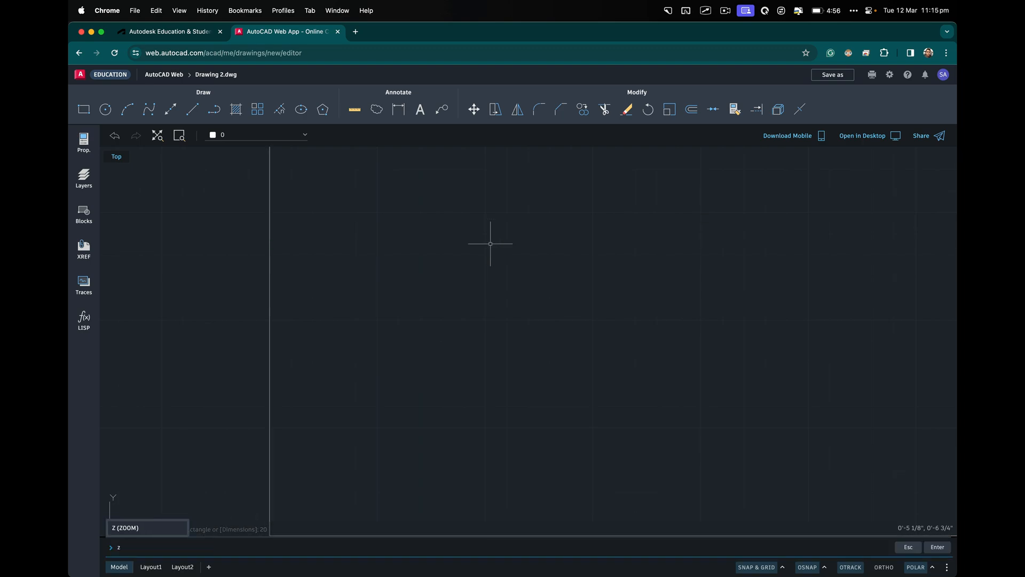
Zoom to extents so the full rectangle fits the view
key(Enter)
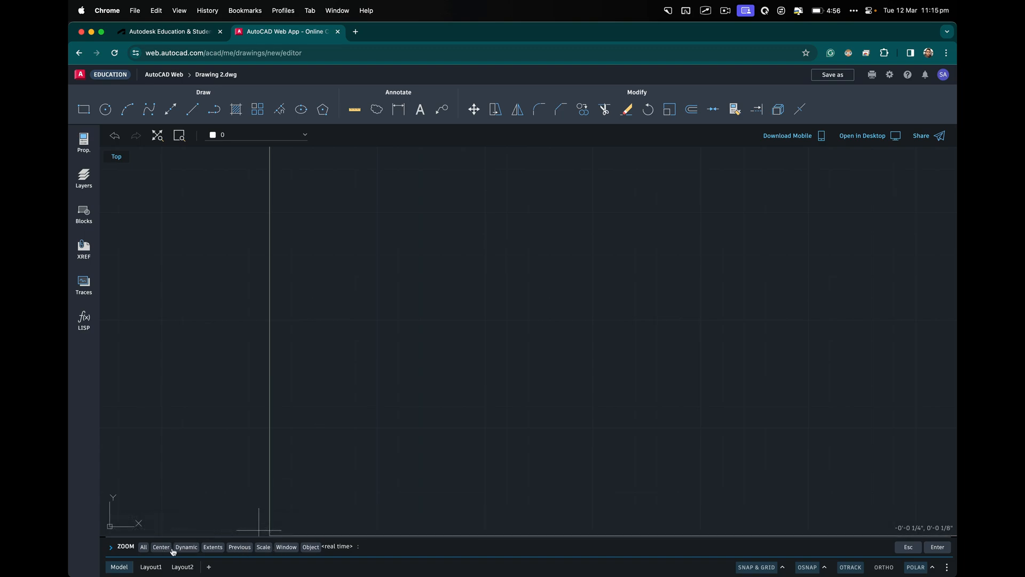
click(213, 546)
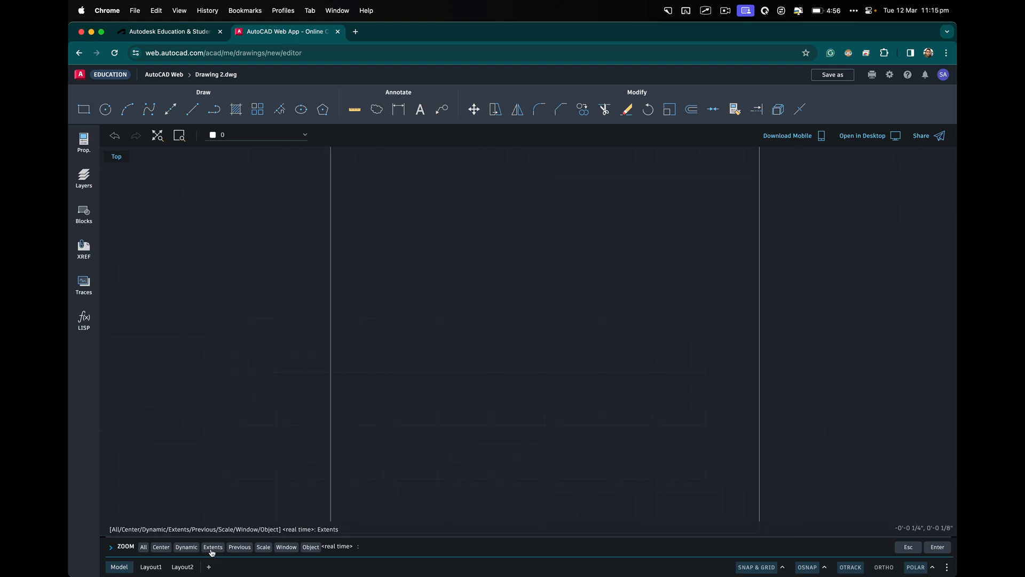
click(213, 546)
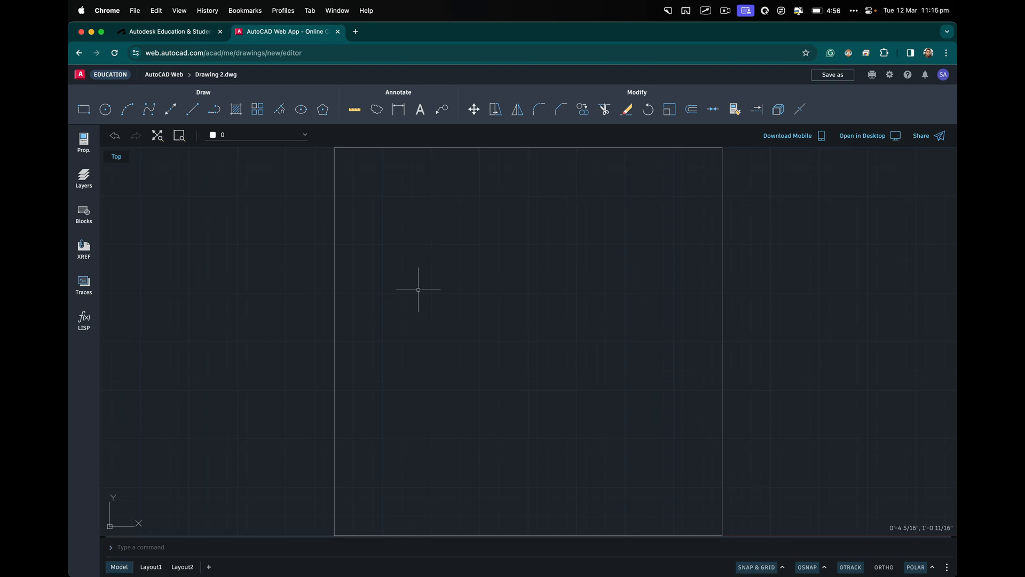
mouse_move(490, 367)
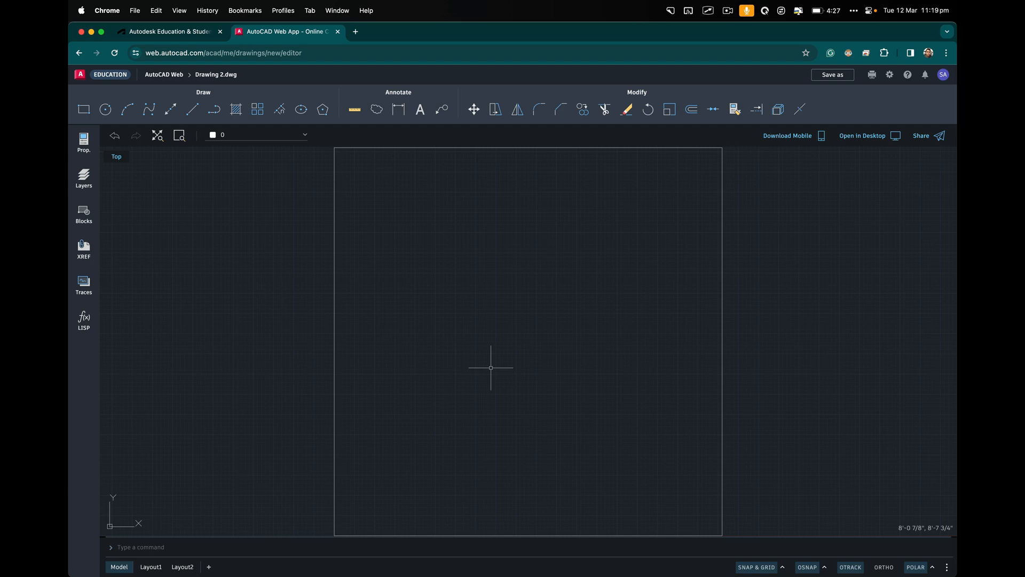
mouse_move(608, 216)
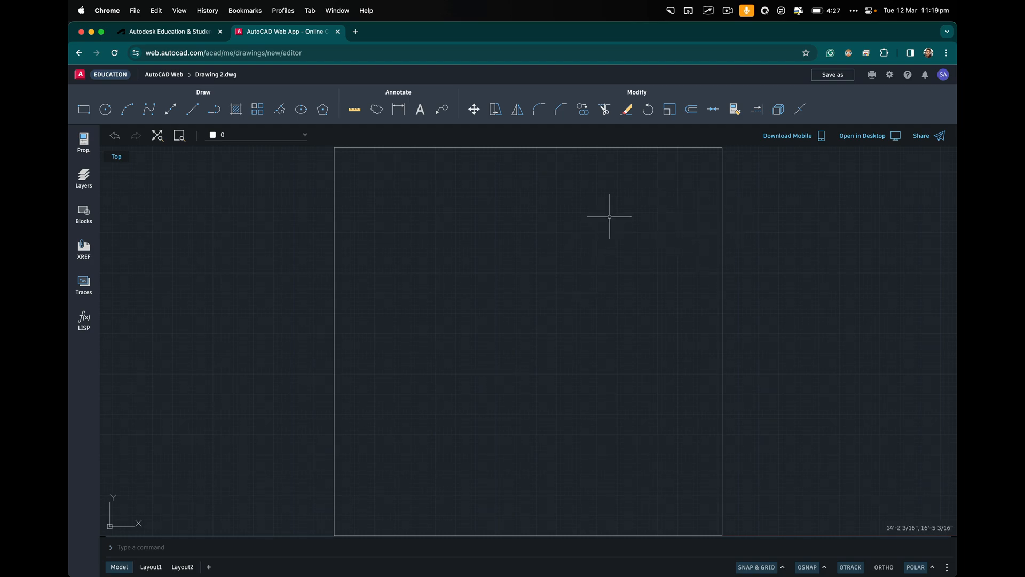
Offset the outer rectangle inward to form the inner wall line
click(691, 108)
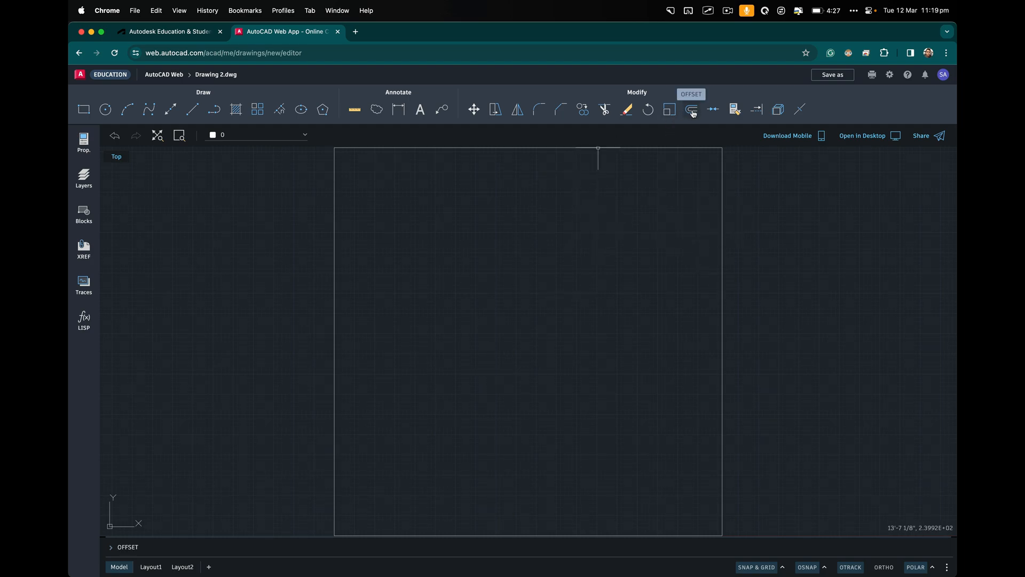
click(691, 109)
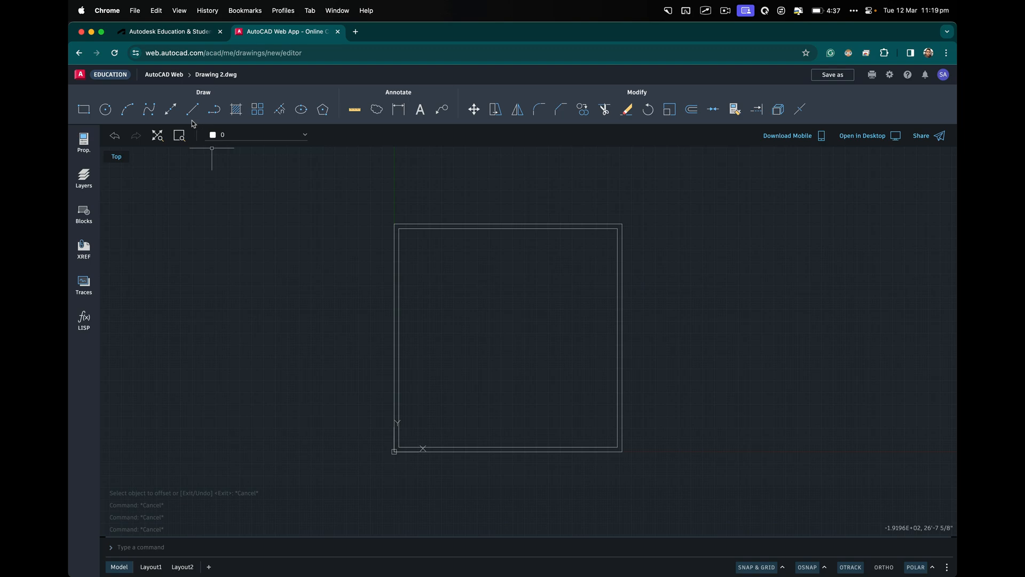
click(105, 109)
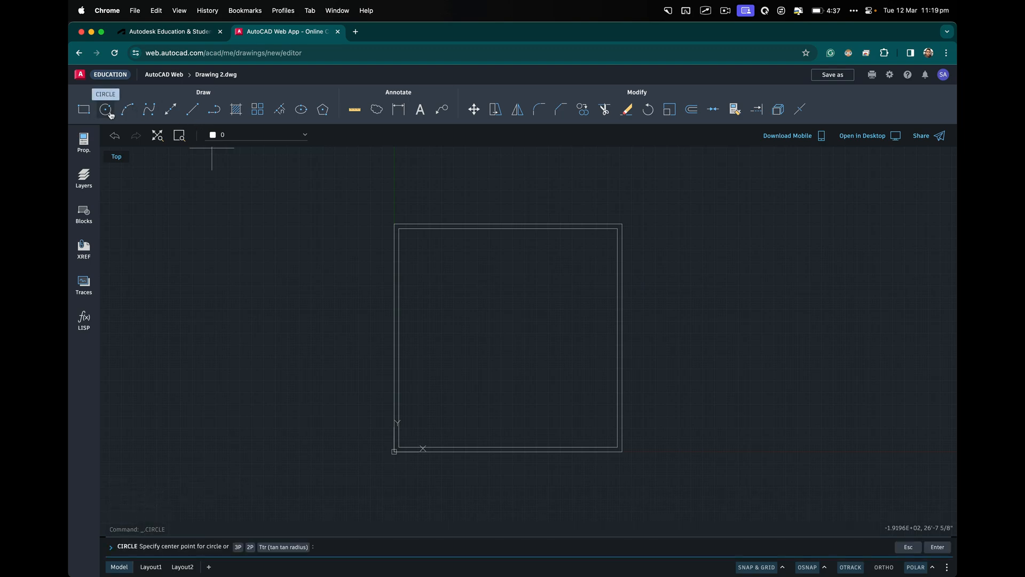
click(187, 249)
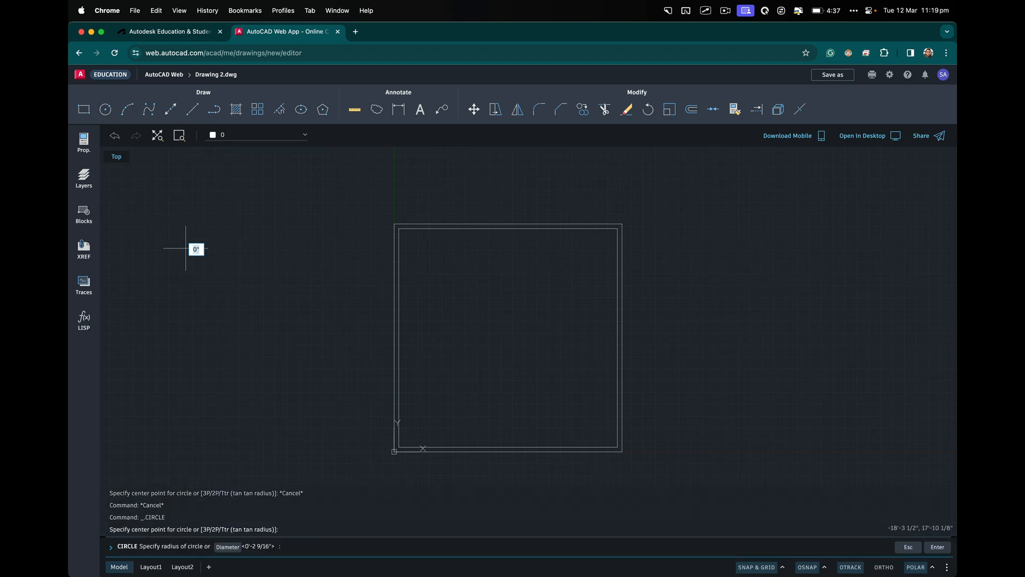
click(196, 250)
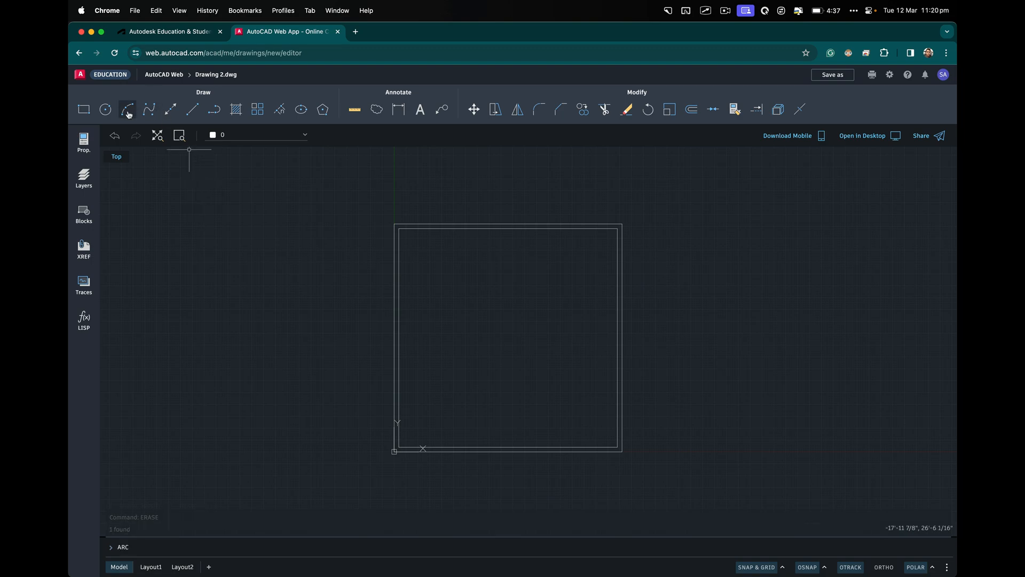
click(127, 109)
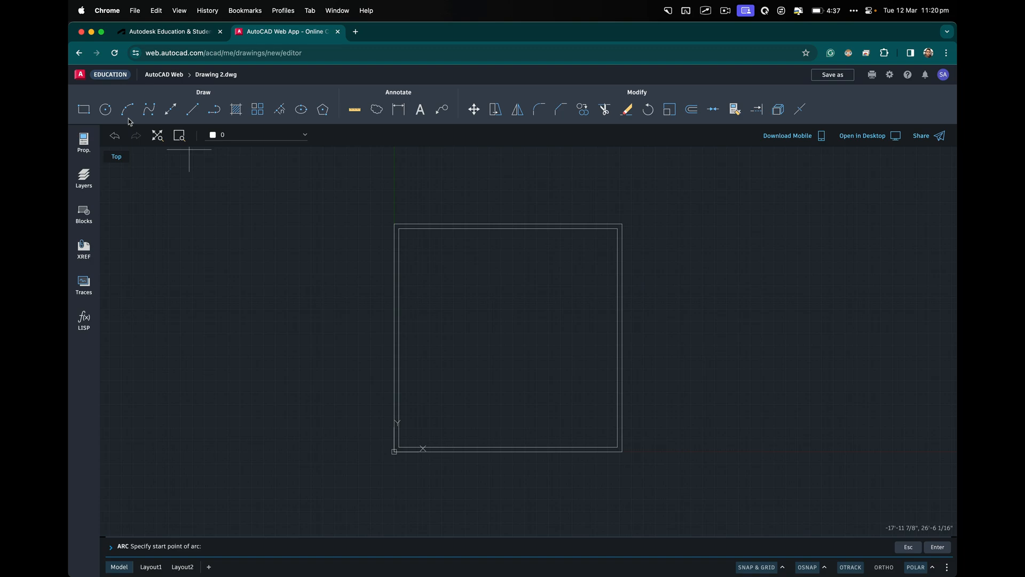
mouse_move(329, 303)
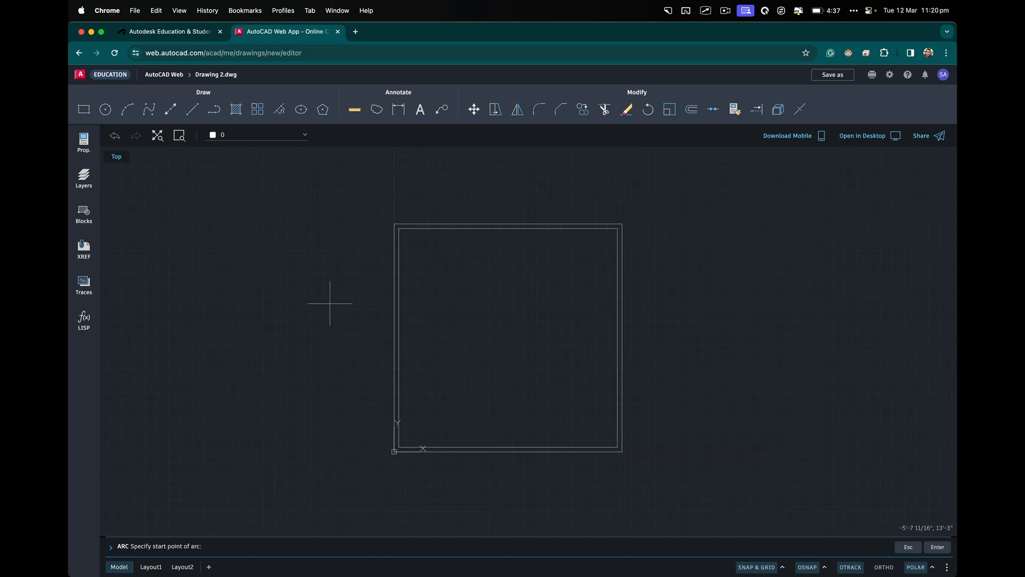
mouse_move(274, 298)
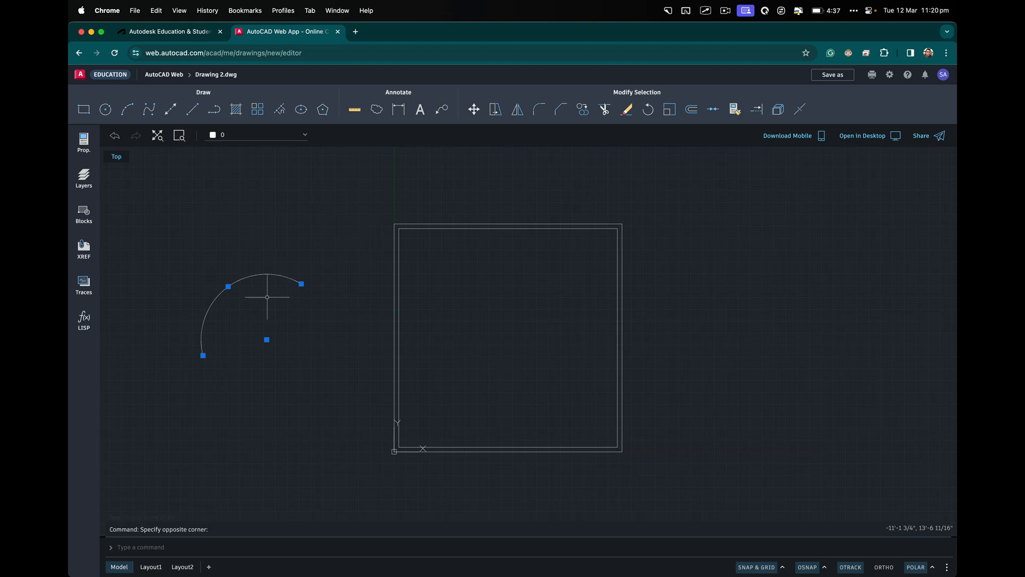
text(e)
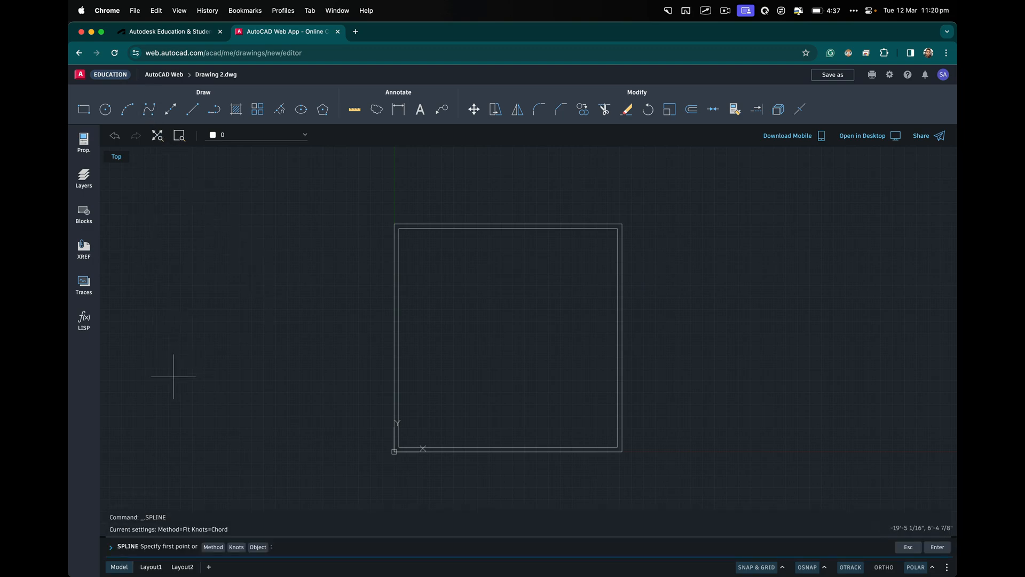
Cancel a trial spline, then draw a stepped polyline outline and erase the angled one
click(238, 283)
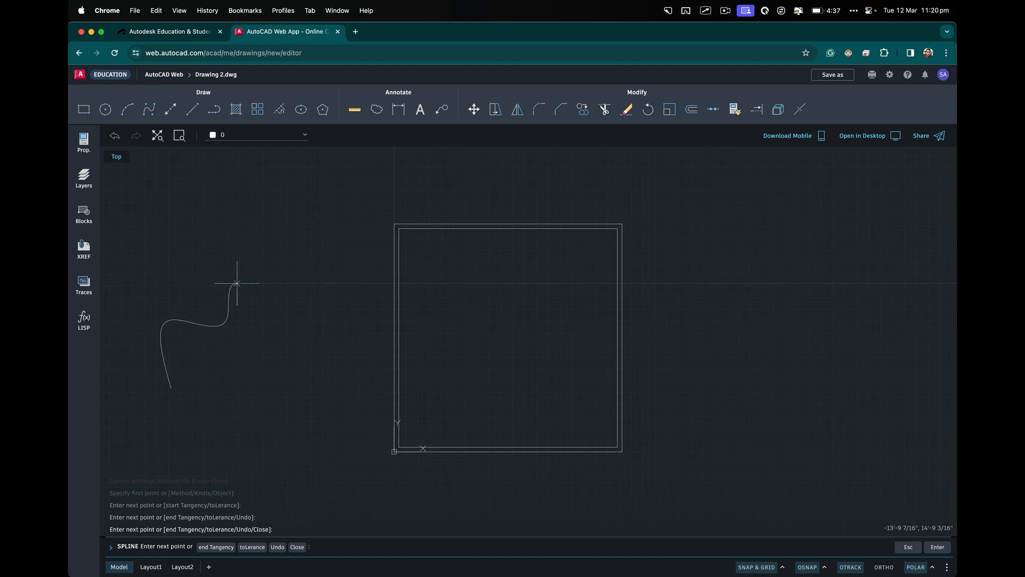
click(284, 242)
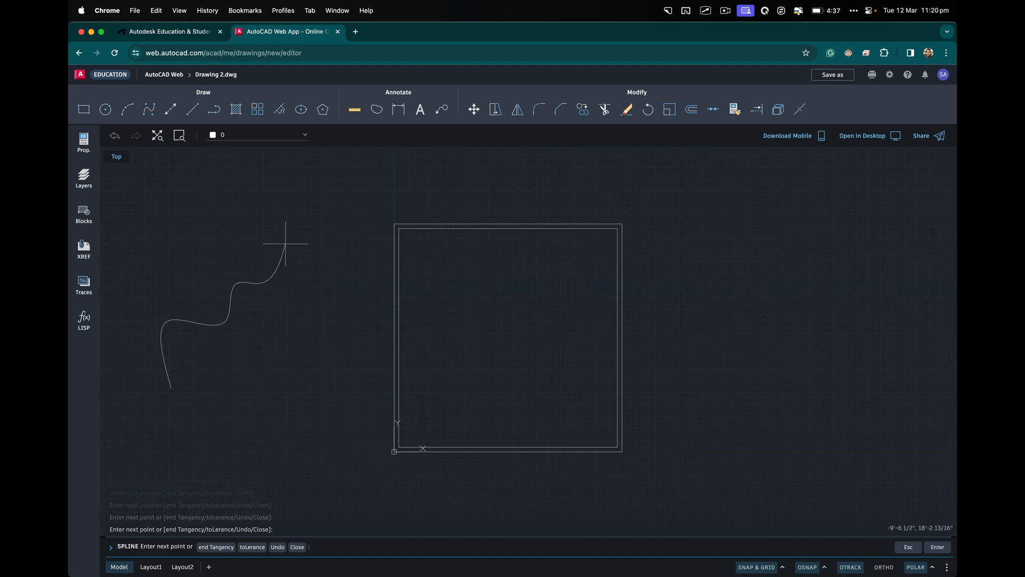
key(Escape)
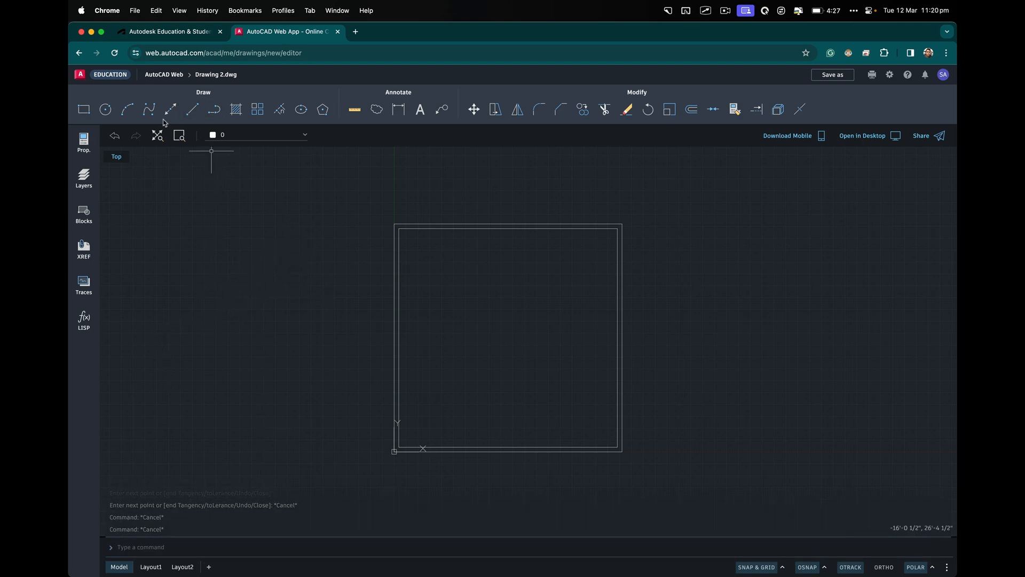
click(169, 109)
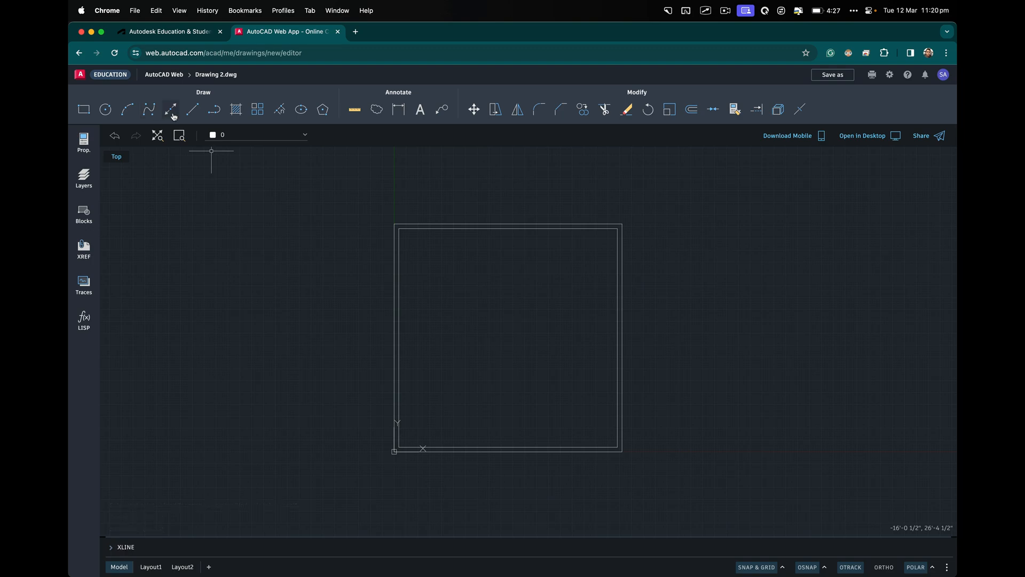
mouse_move(170, 109)
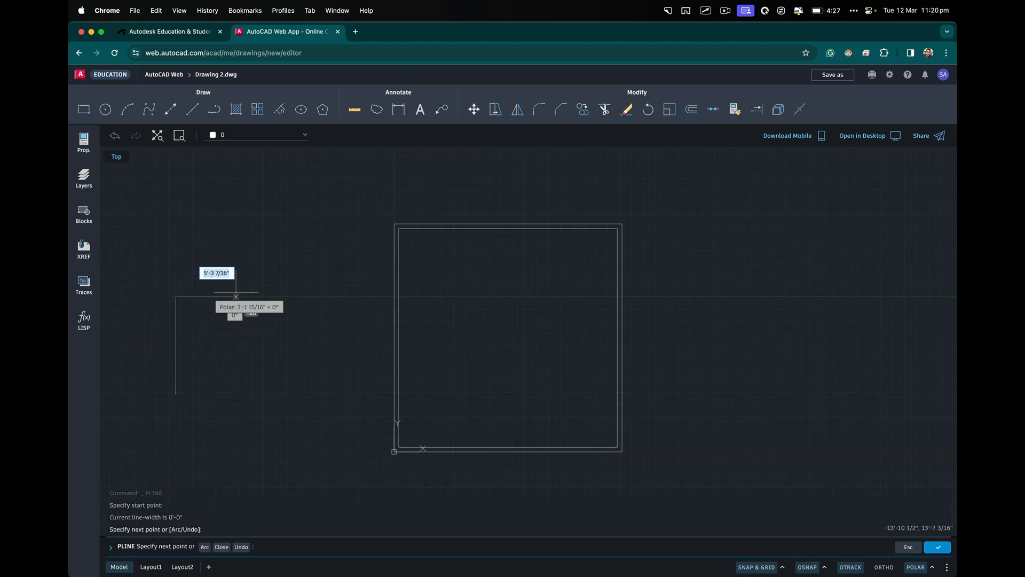
click(281, 296)
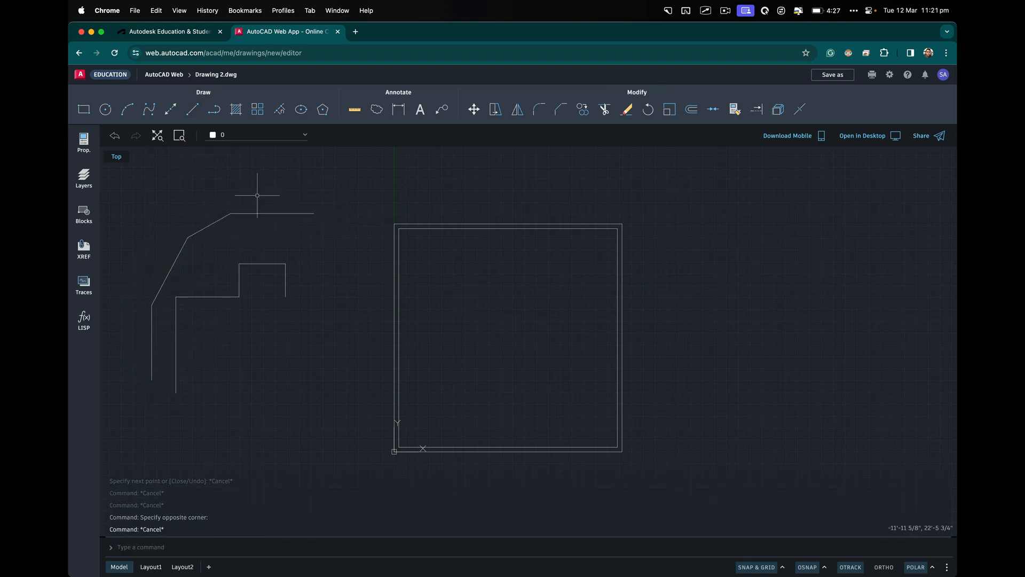
text(e)
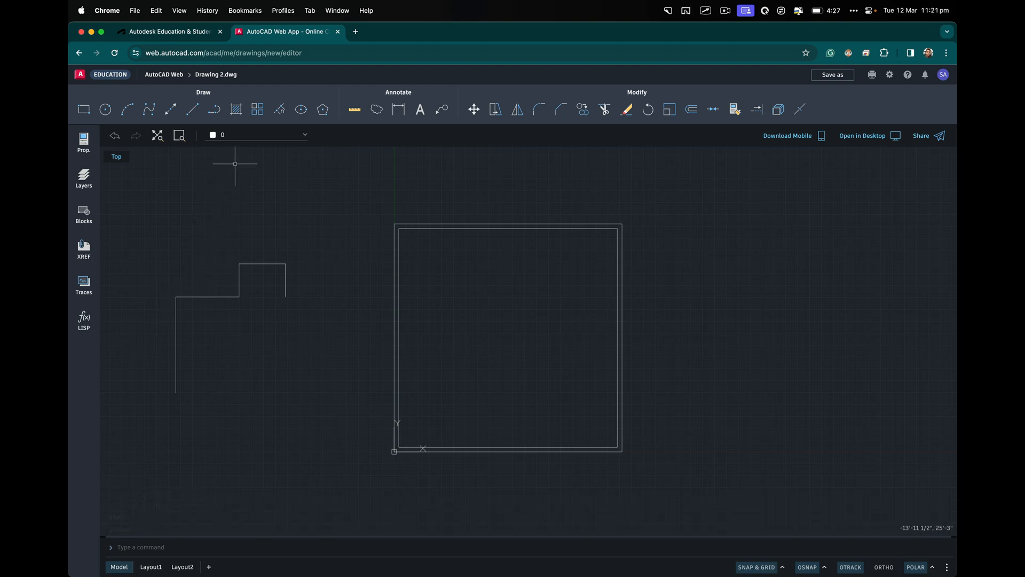
Array the stepped outline into 4 columns by 3 rows, abandoning a column-grip stretch
click(236, 109)
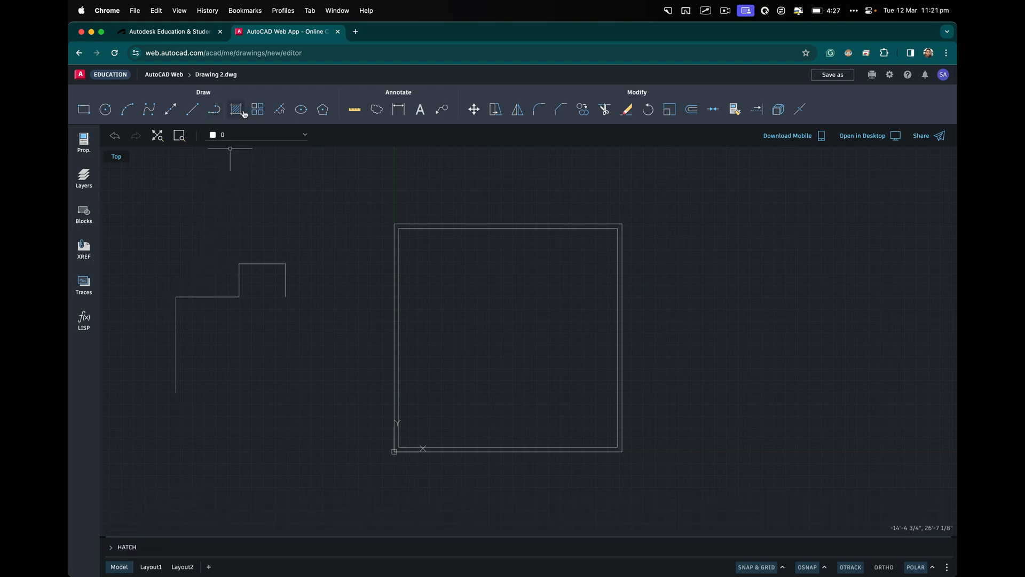
mouse_move(256, 108)
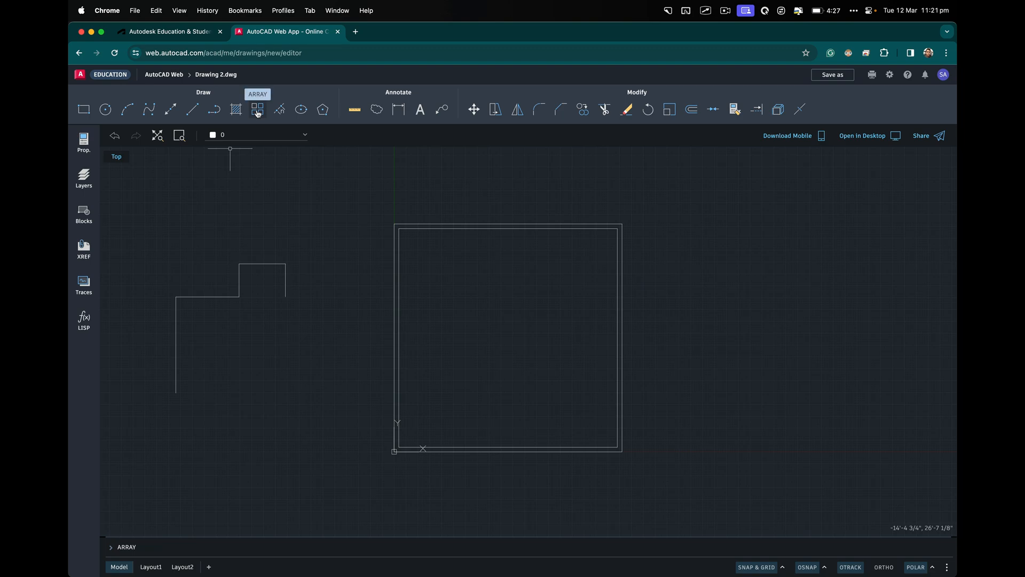
mouse_move(279, 109)
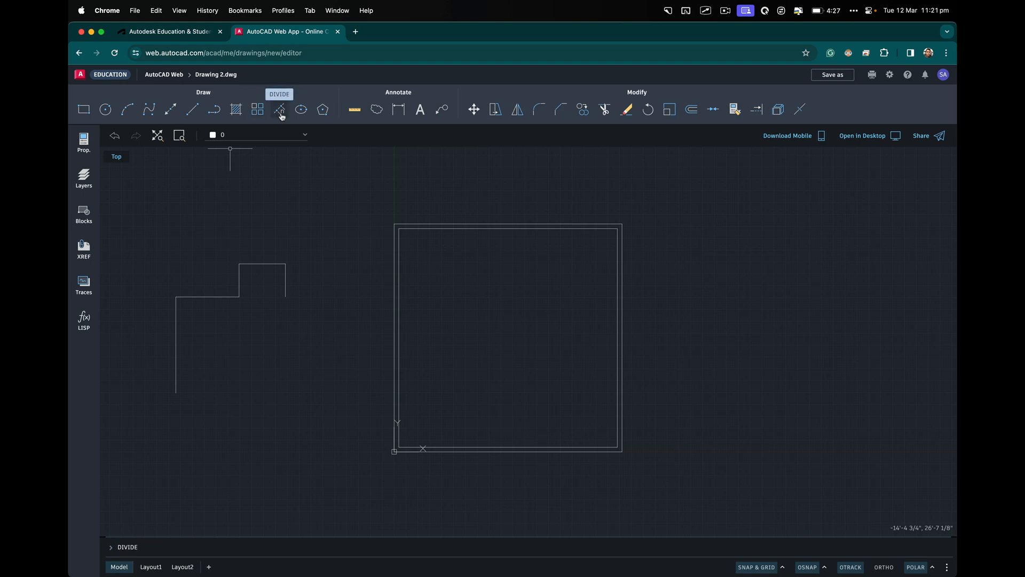
mouse_move(300, 109)
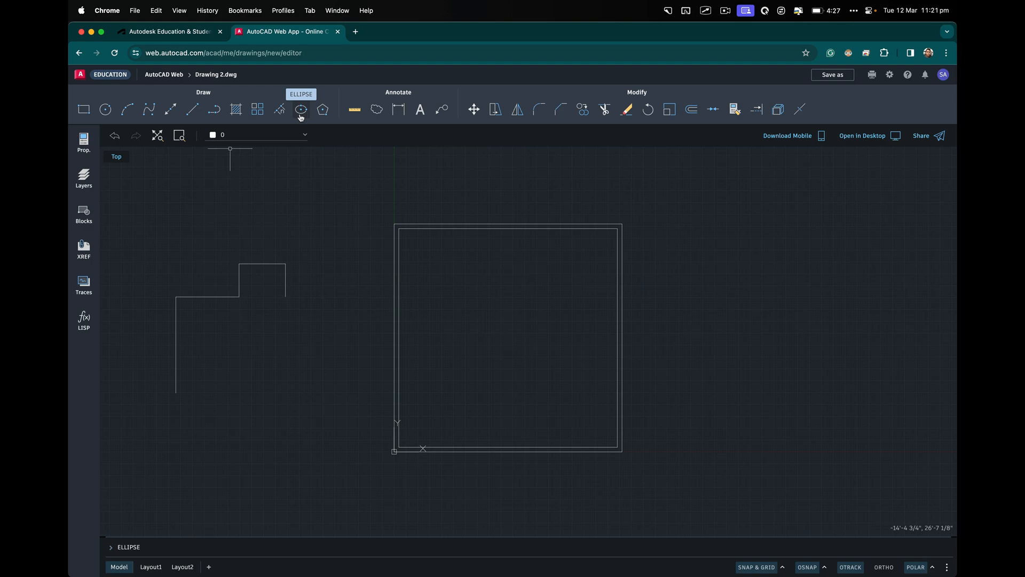
mouse_move(321, 109)
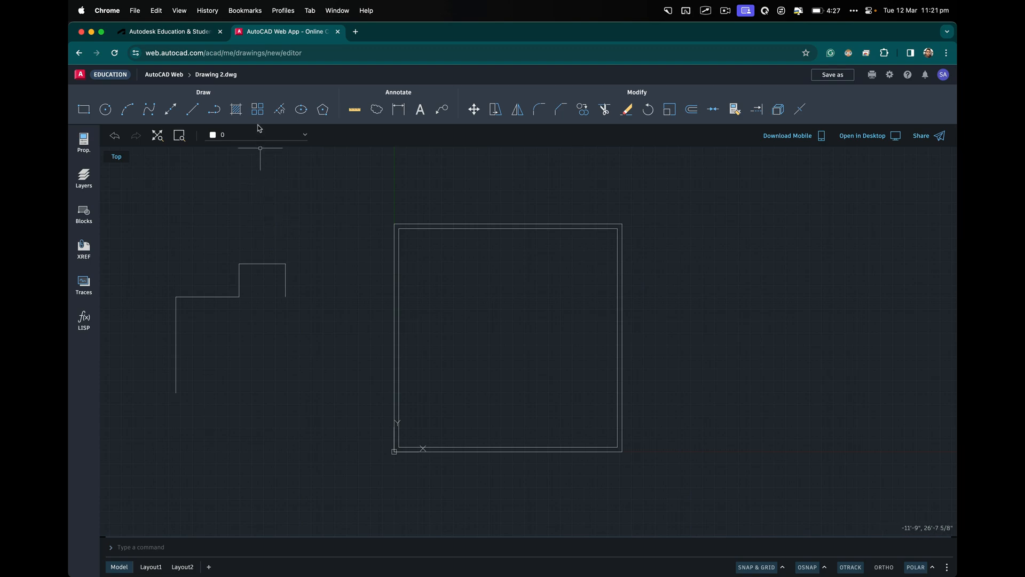
click(256, 109)
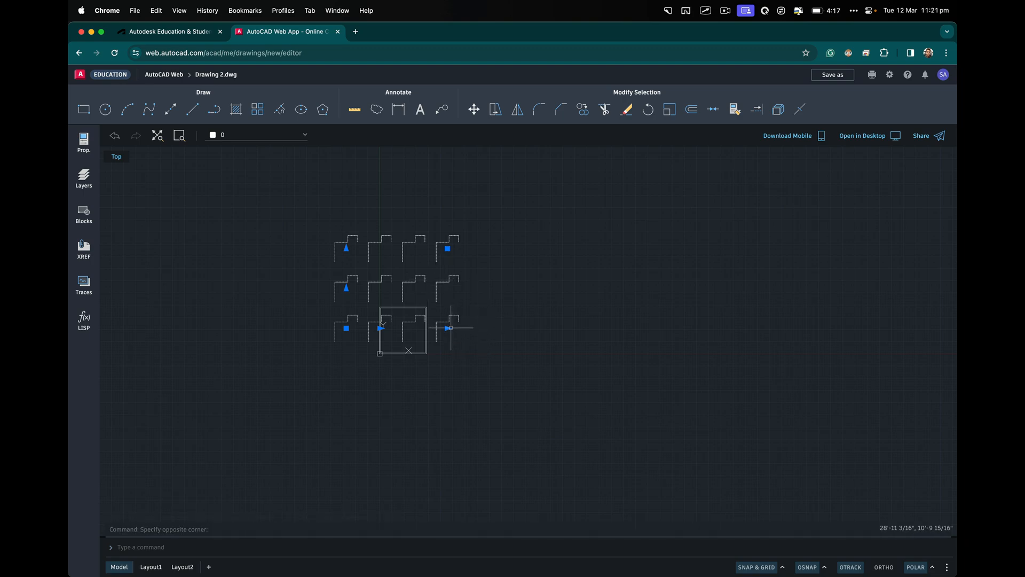
drag(448, 327, 600, 327)
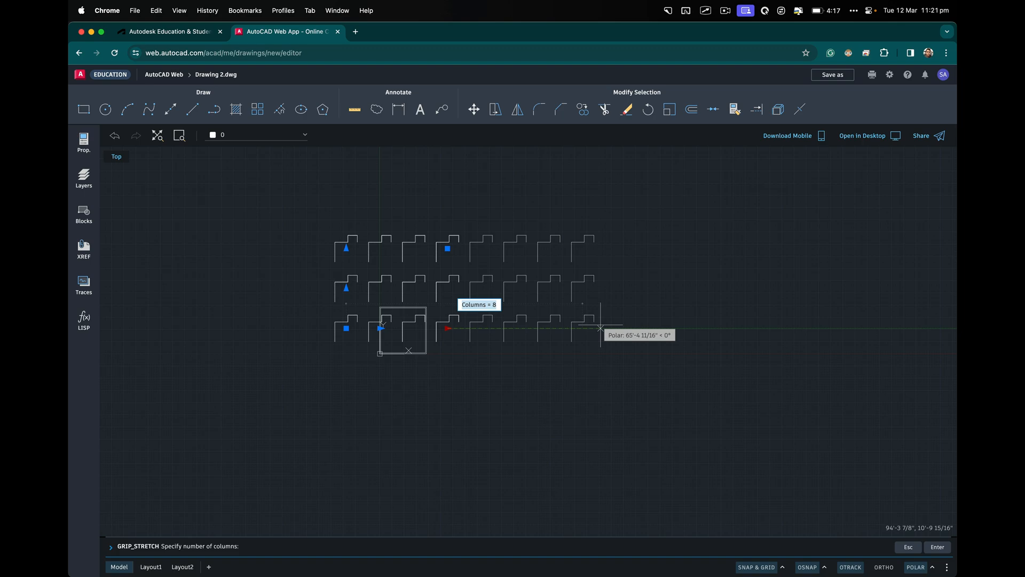
key(Escape)
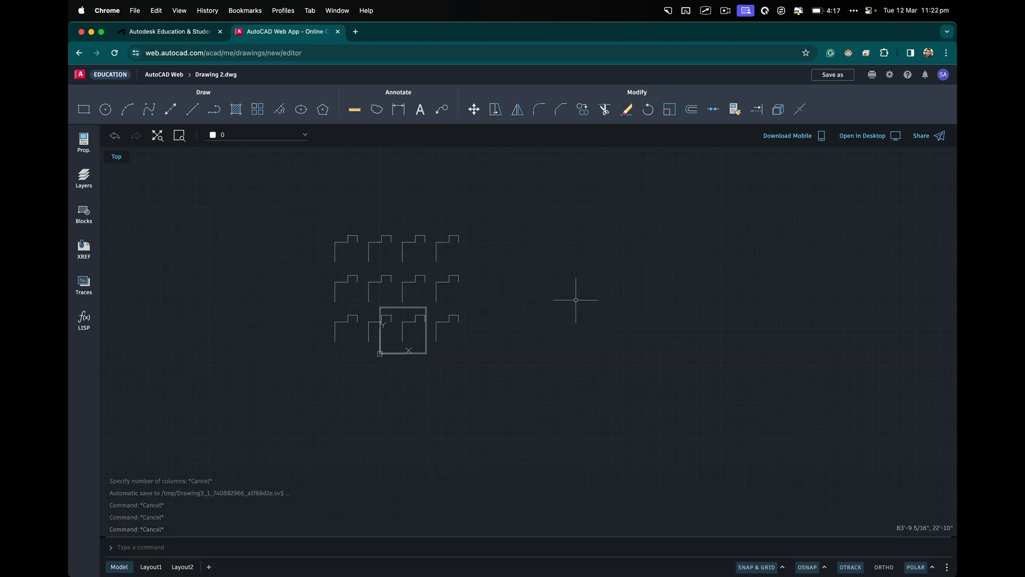
Undo the array, erase the outline, and measure the room's wall distances
text(u)
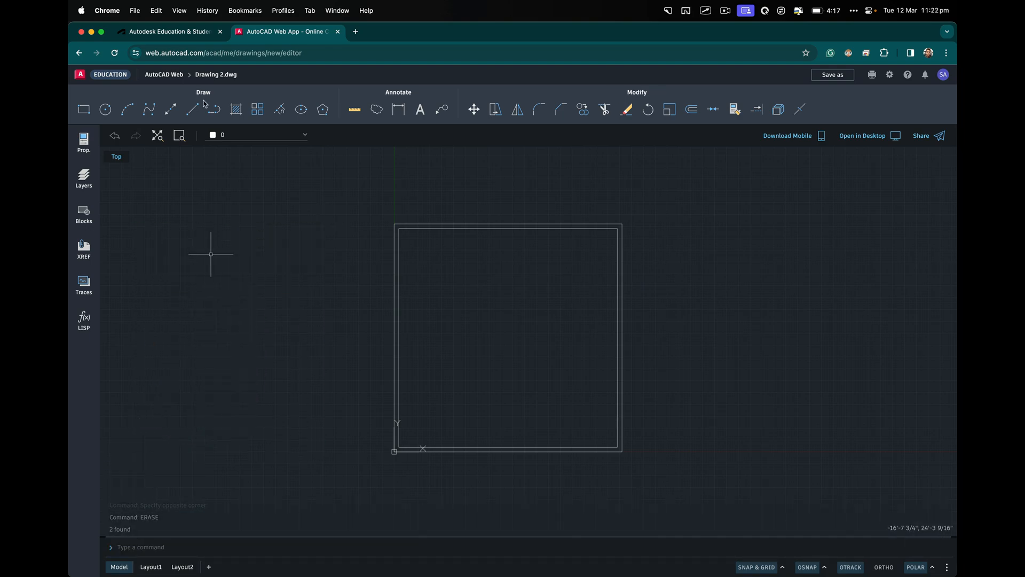
click(354, 108)
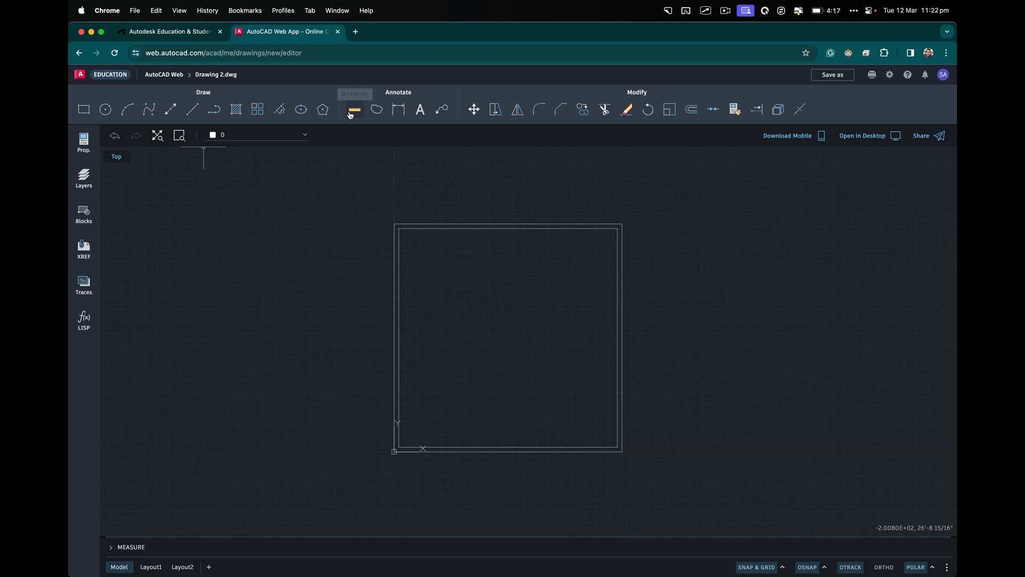
click(353, 109)
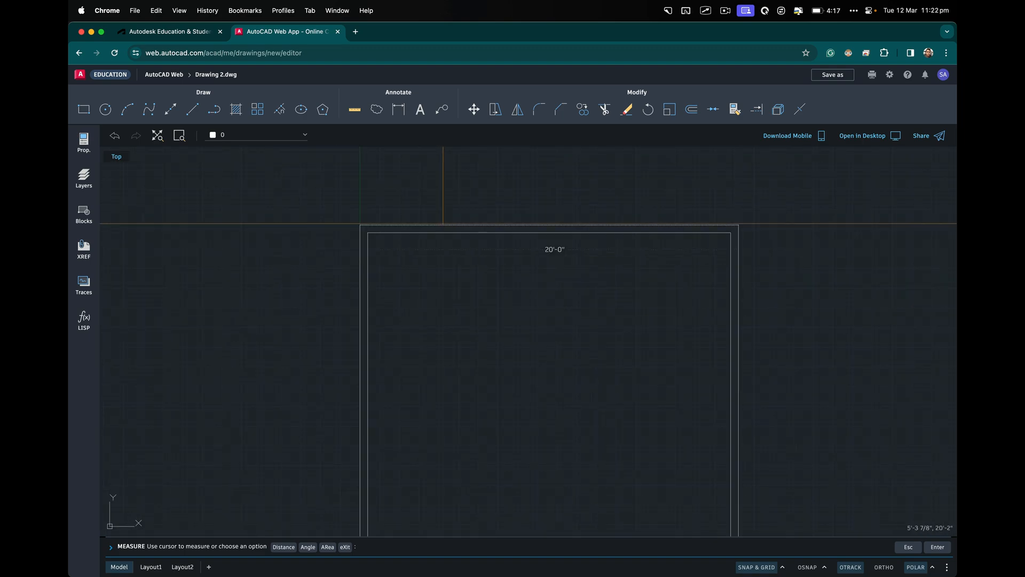
mouse_move(488, 219)
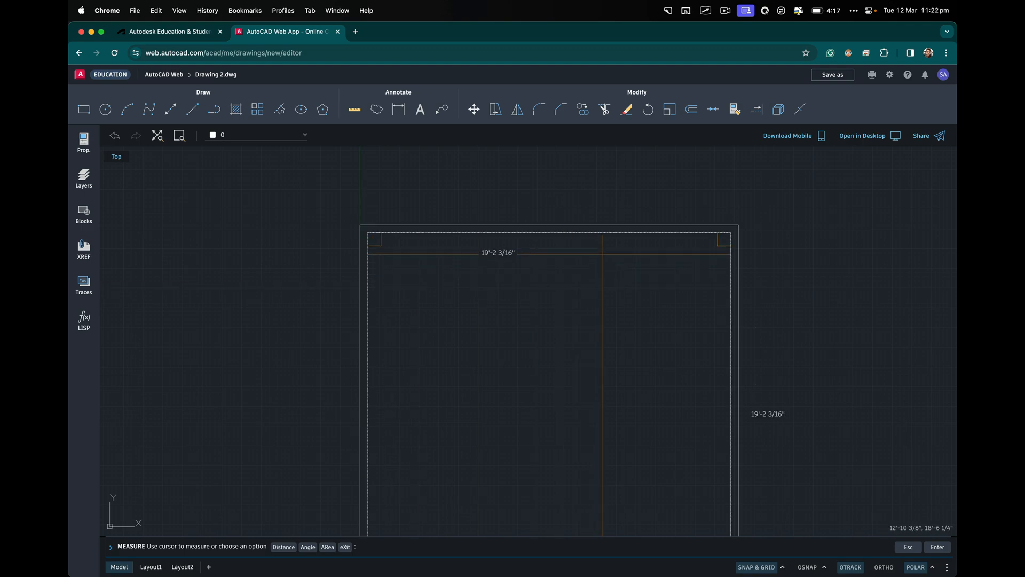
key(Escape)
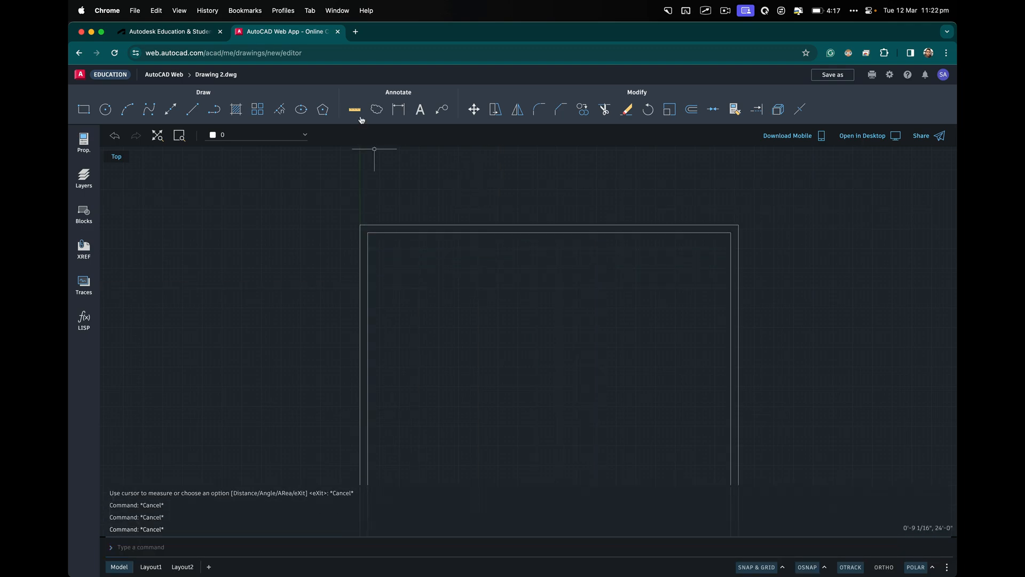
Dimension the top wall at 20'-0", then erase the trial text and leader notes
click(376, 109)
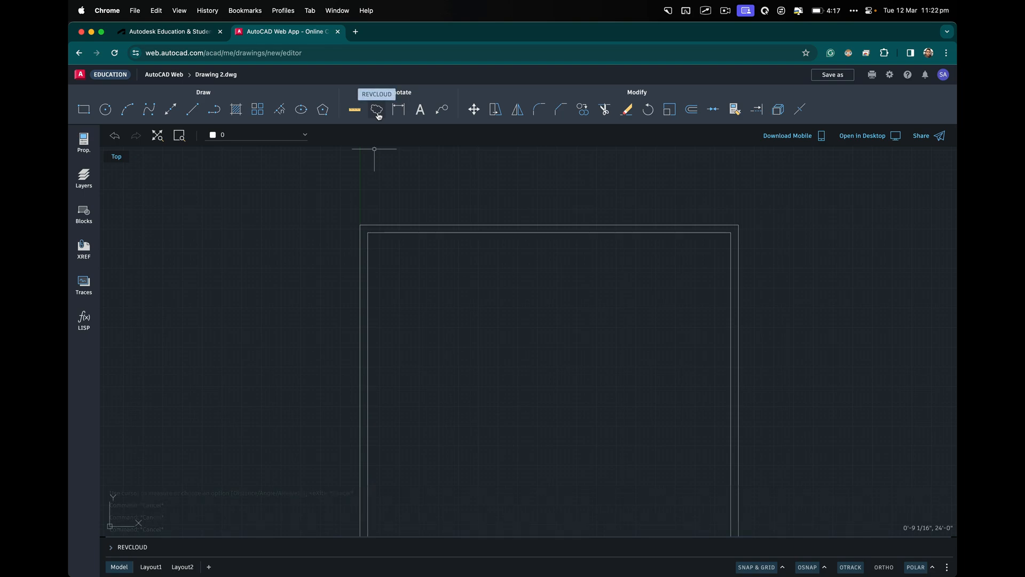
click(397, 109)
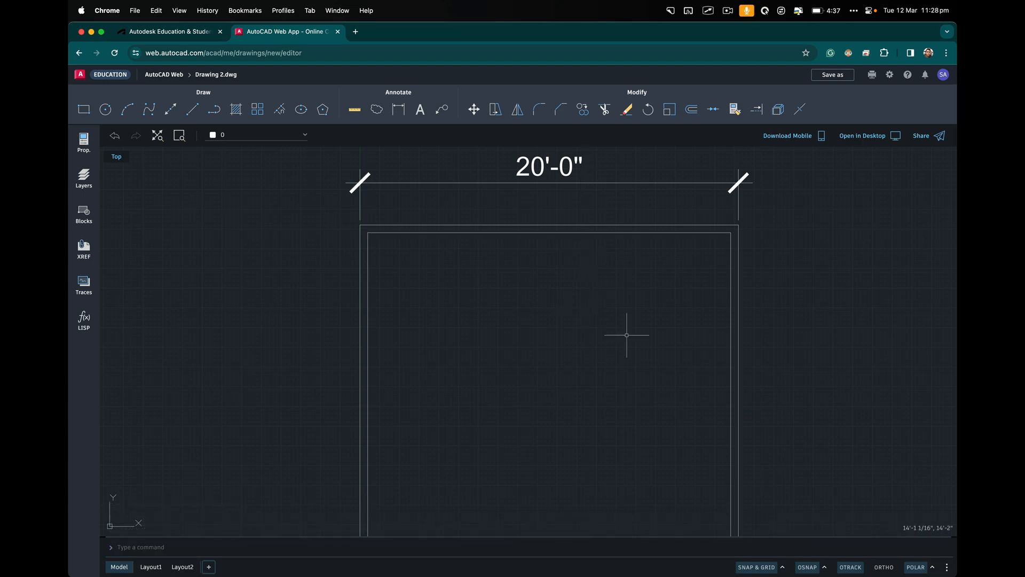
click(419, 109)
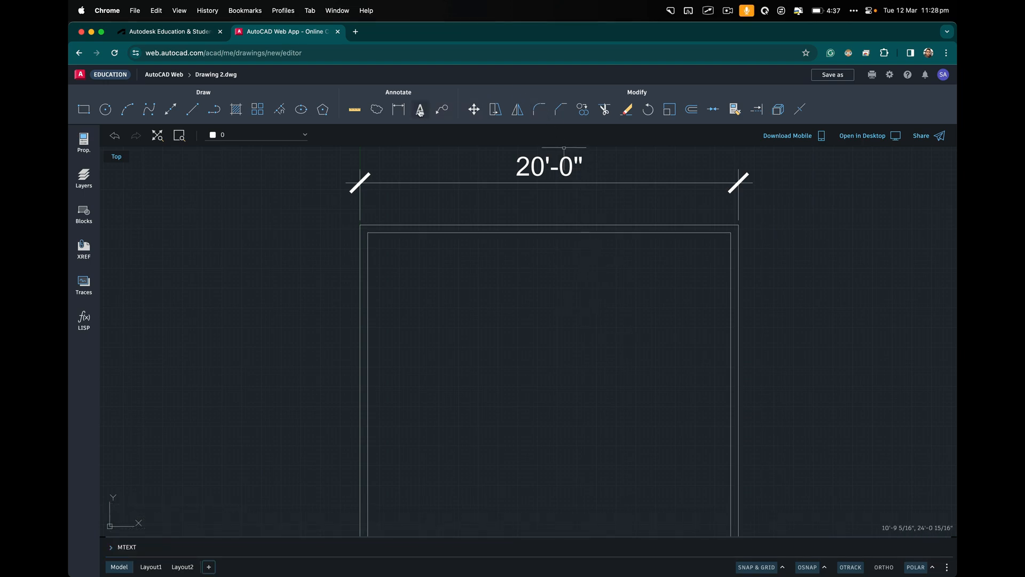
click(420, 109)
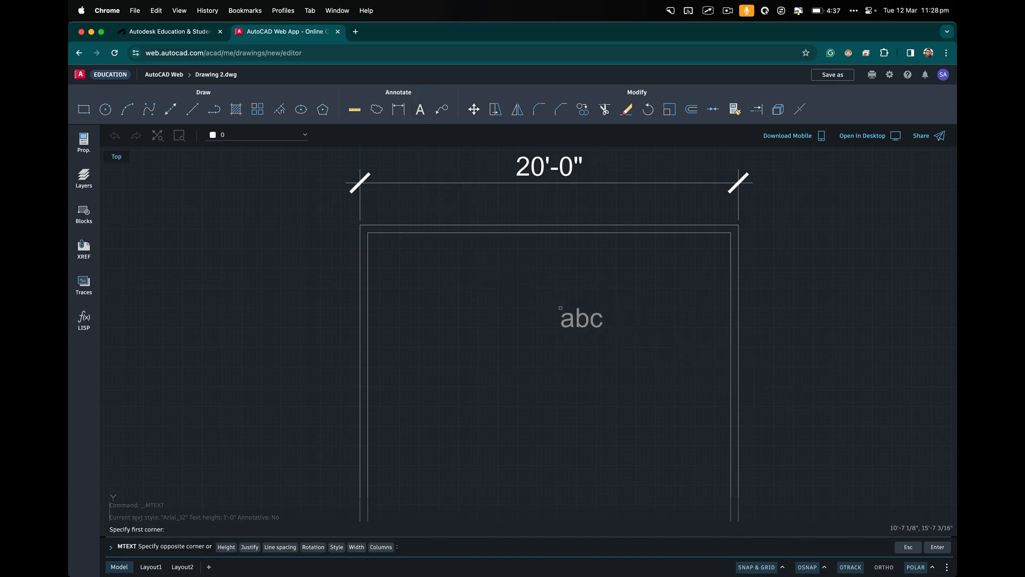
text(wferf)
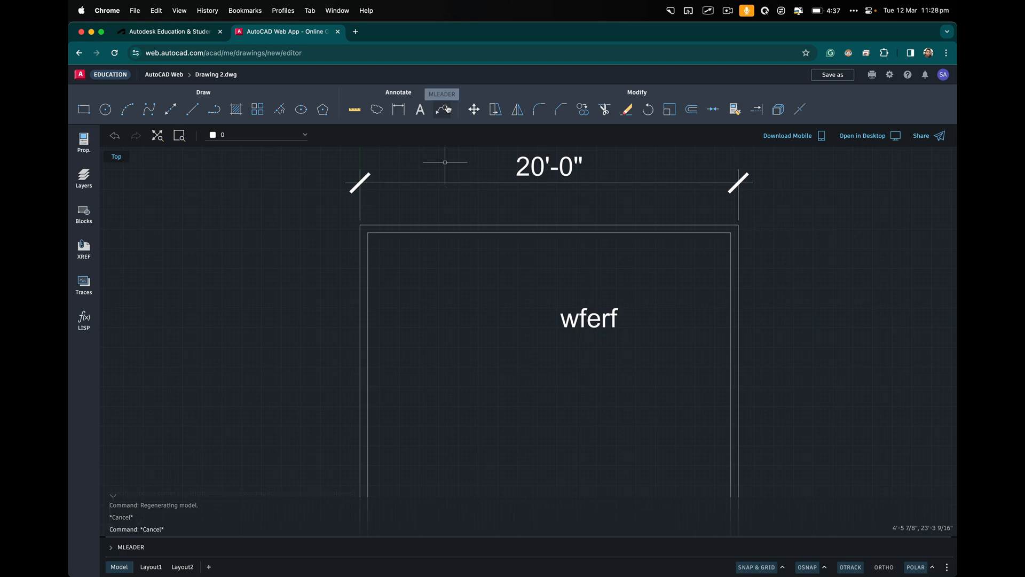
click(442, 109)
text(efsdfsdf)
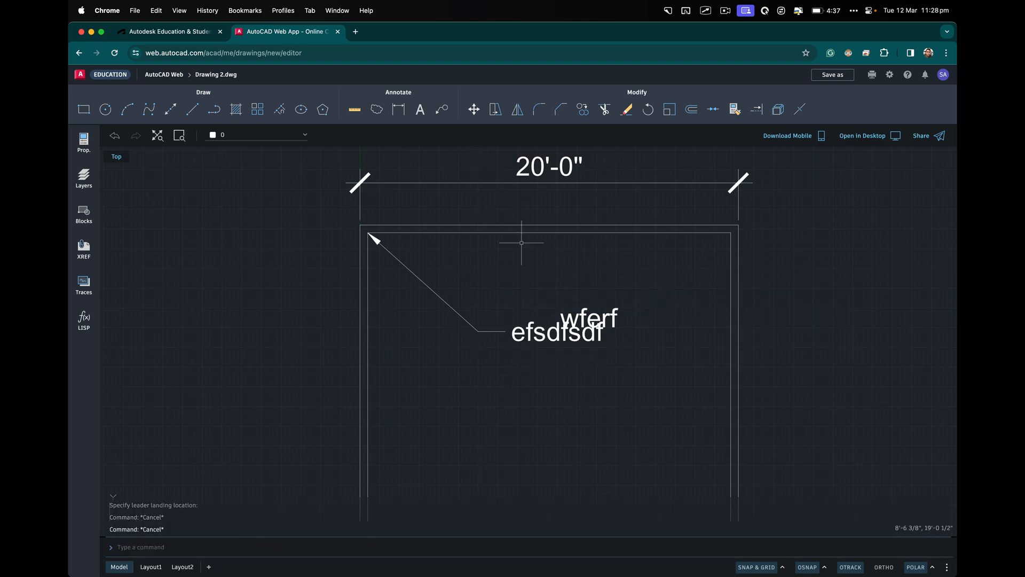
text(e)
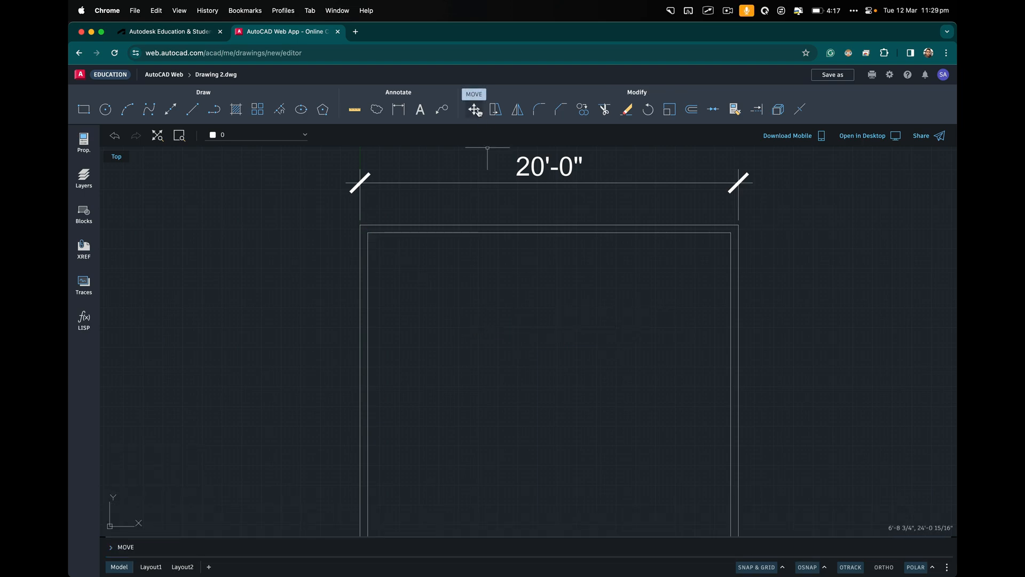
click(474, 109)
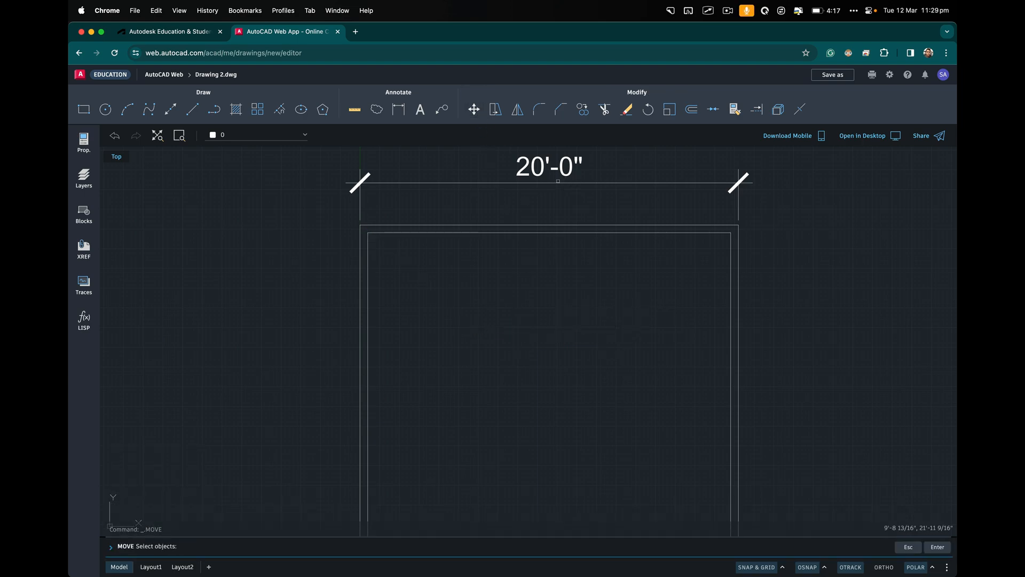
click(551, 379)
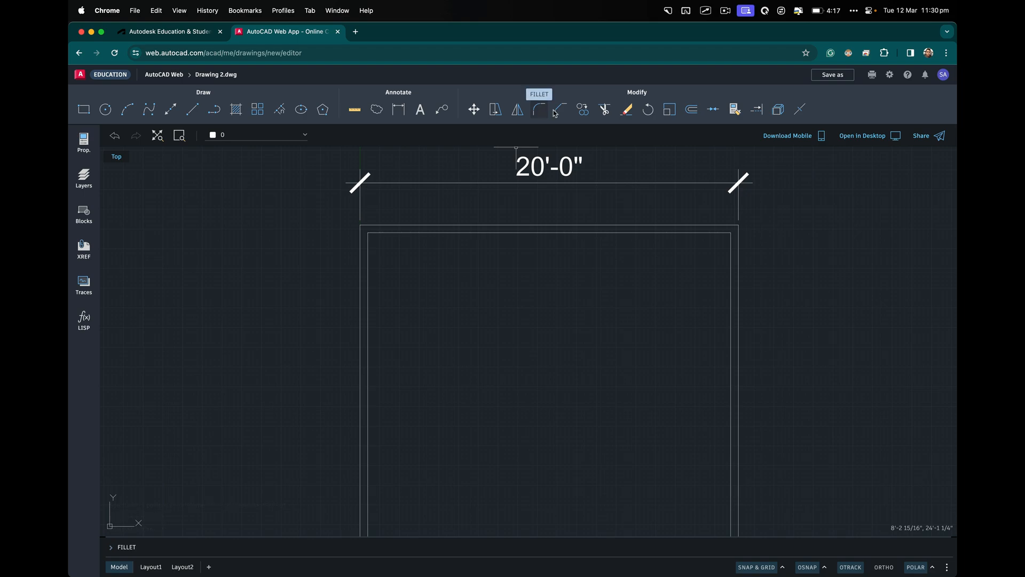
mouse_move(580, 109)
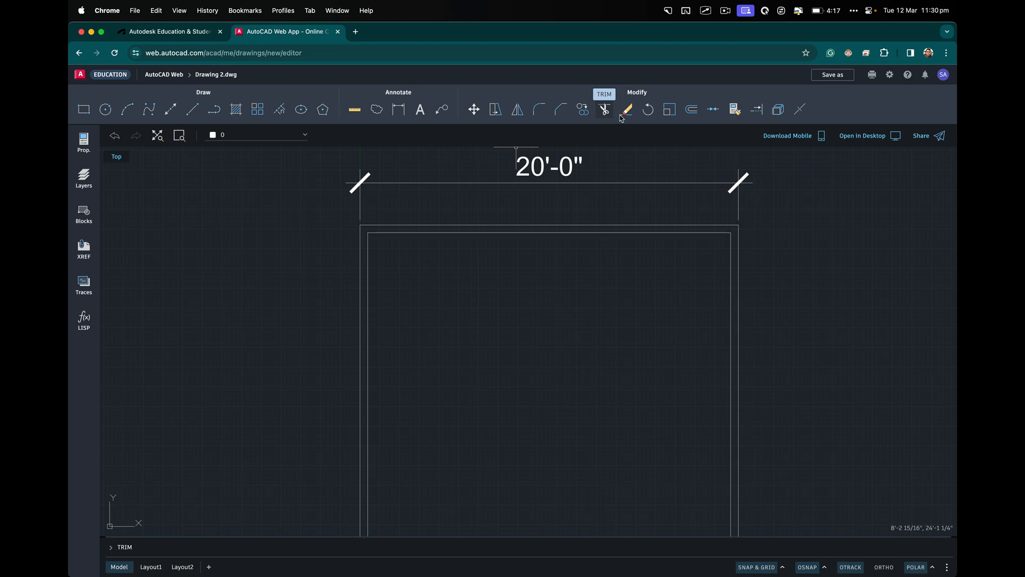
mouse_move(626, 109)
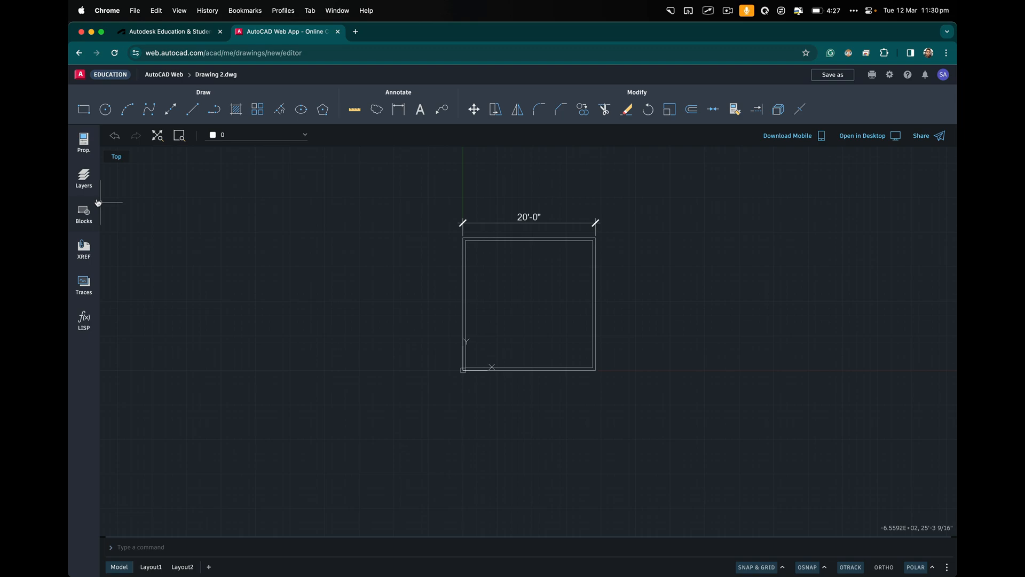
Select layer 0 in the Layers panel, then switch the Blocks panel to the block libraries
click(84, 177)
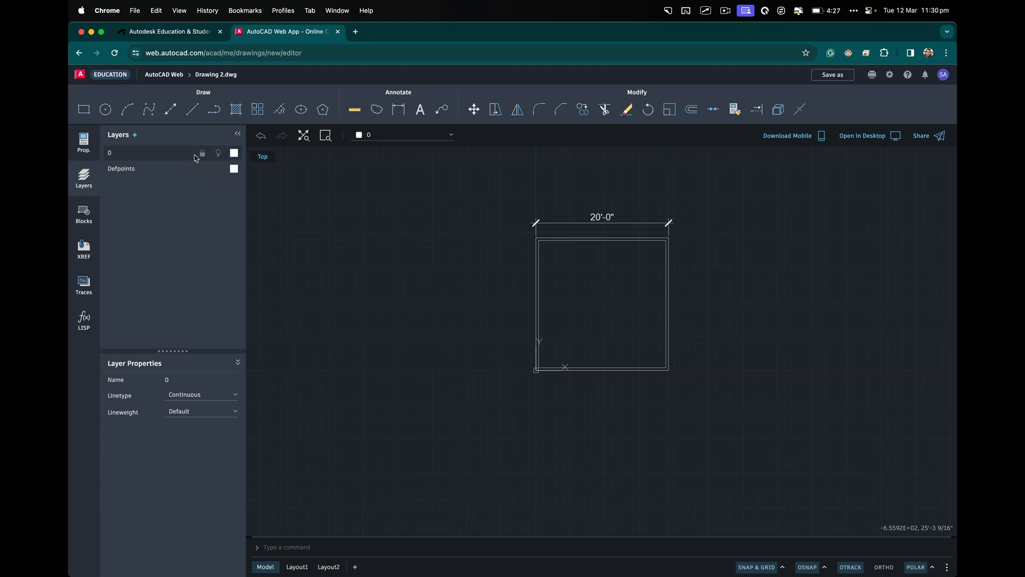
click(157, 152)
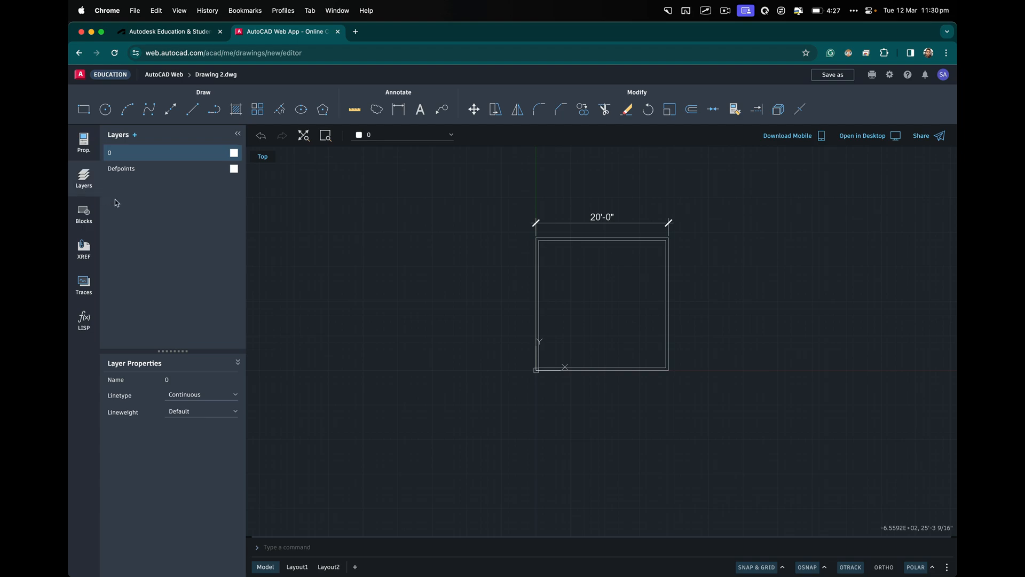
mouse_move(125, 203)
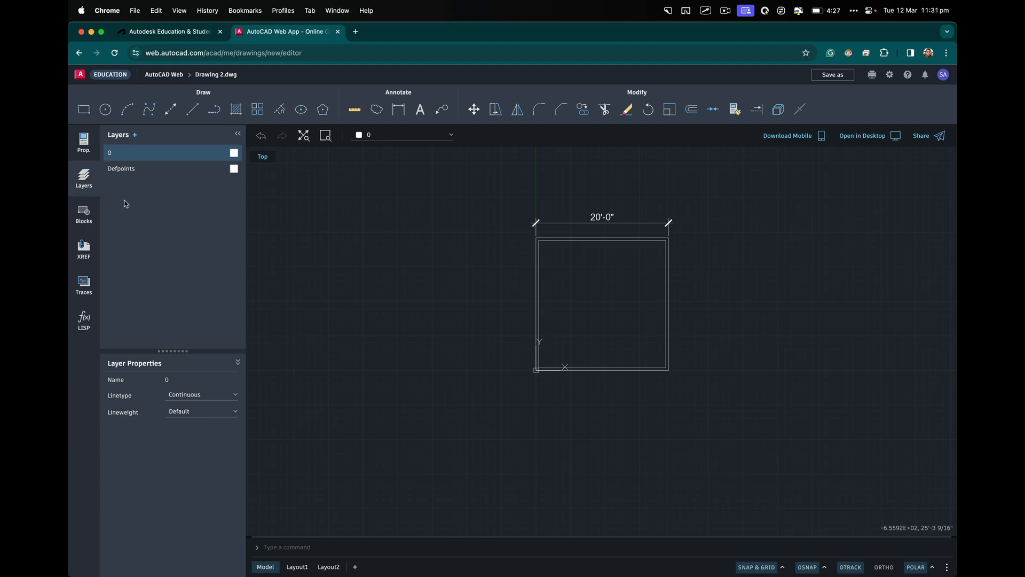
click(84, 213)
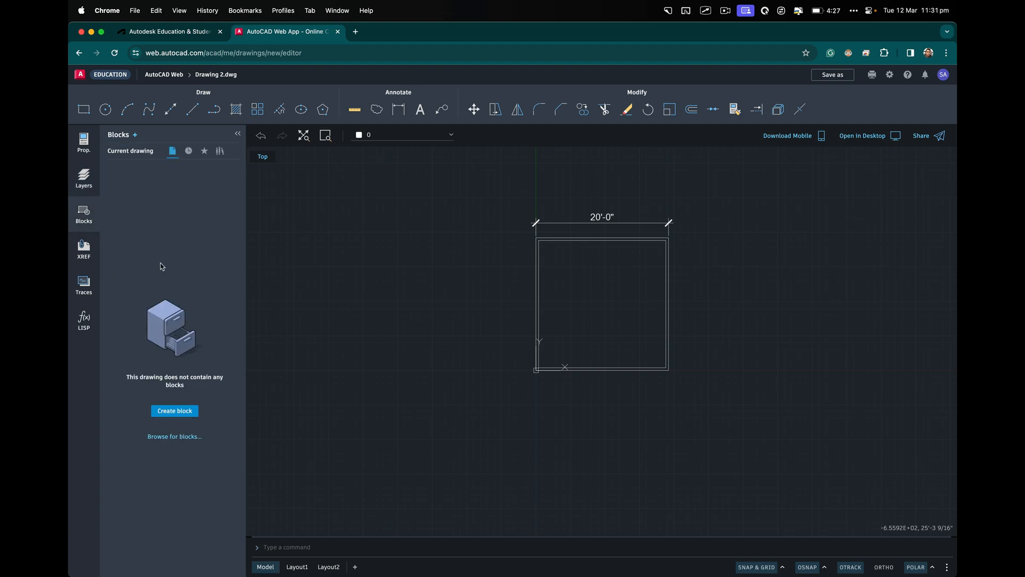
click(221, 152)
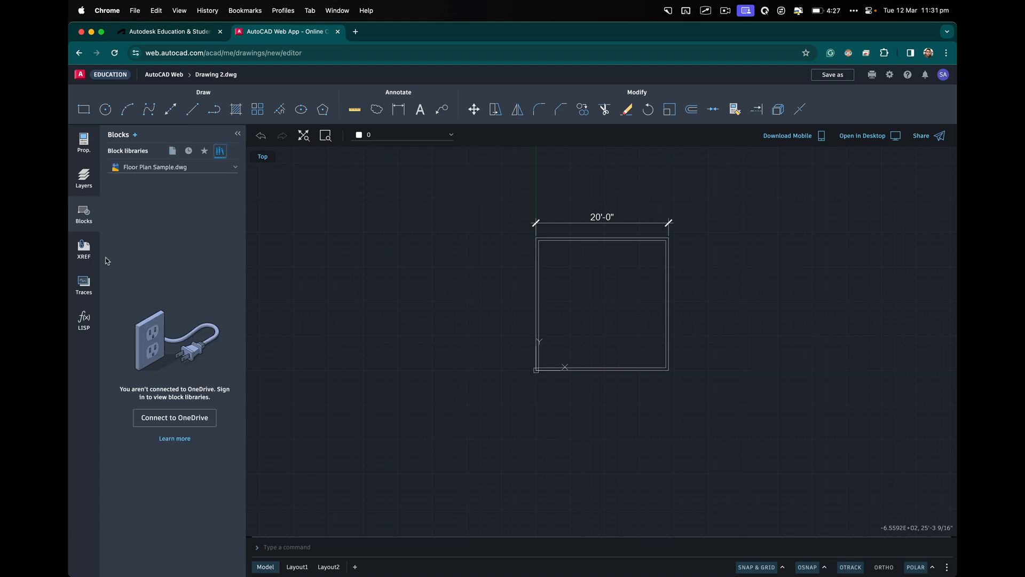
Review the XREF and Traces panels (no traces) and keep the Top view
click(83, 248)
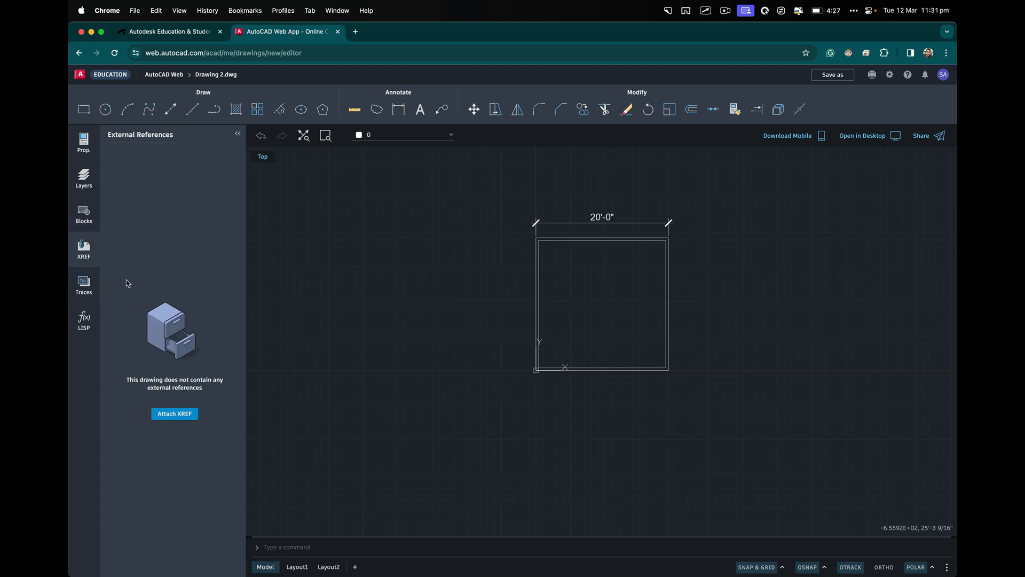
click(83, 283)
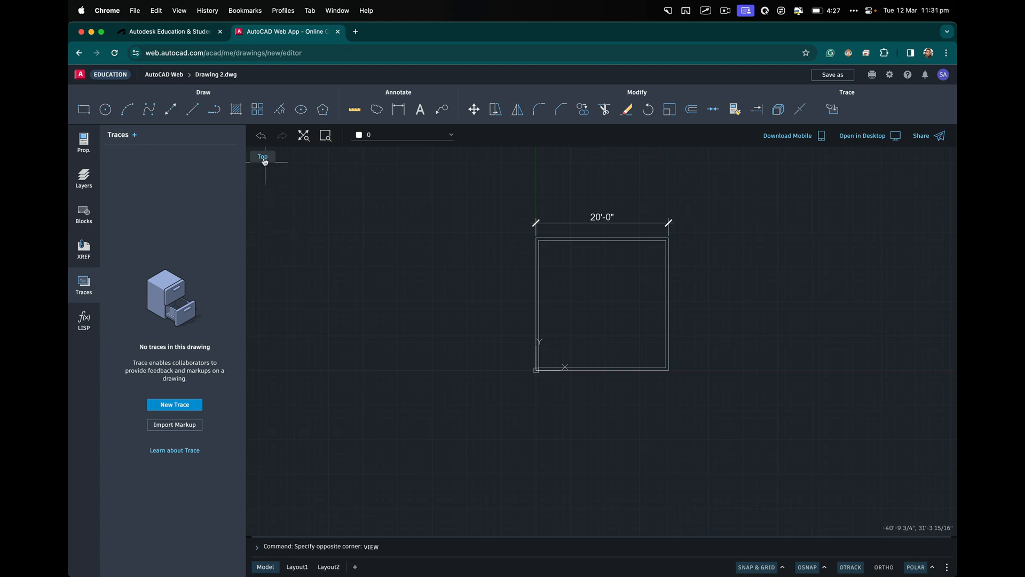
click(262, 157)
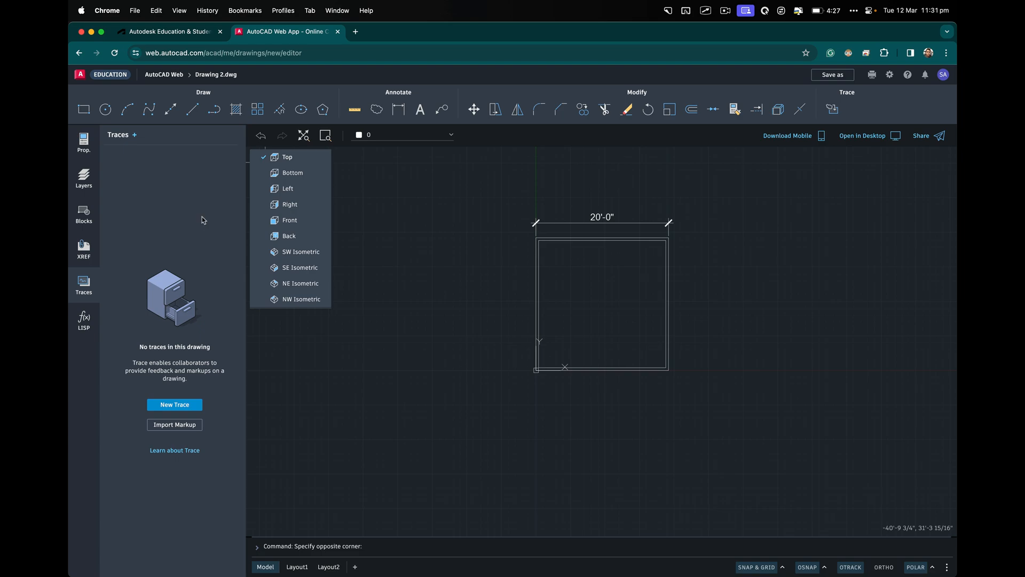
click(288, 156)
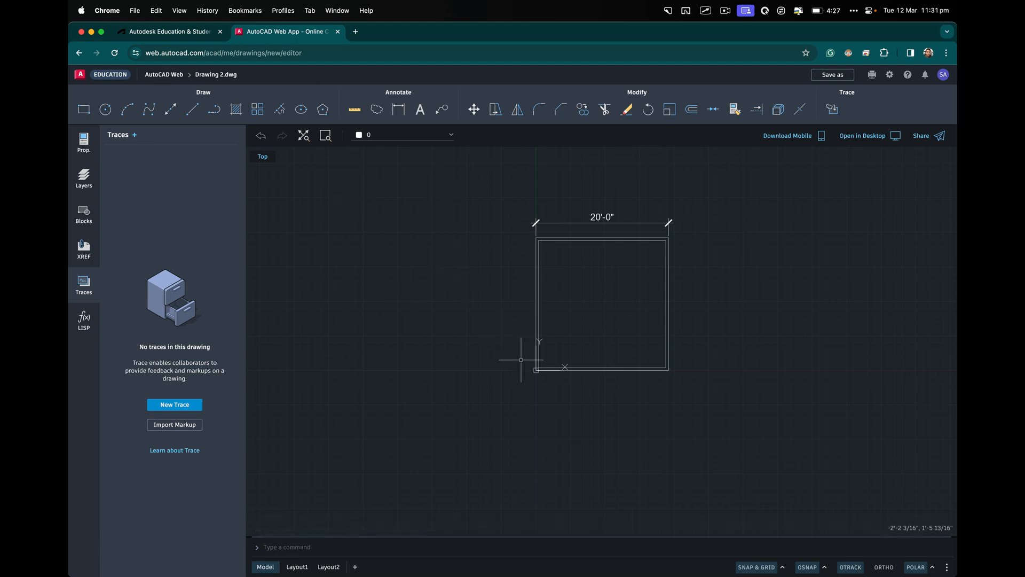
mouse_move(536, 390)
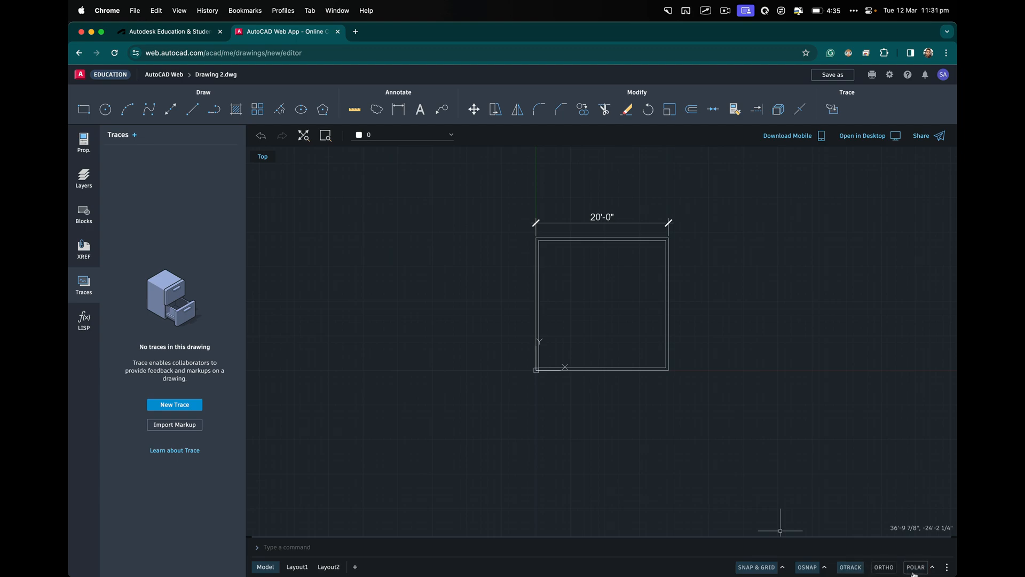
click(915, 567)
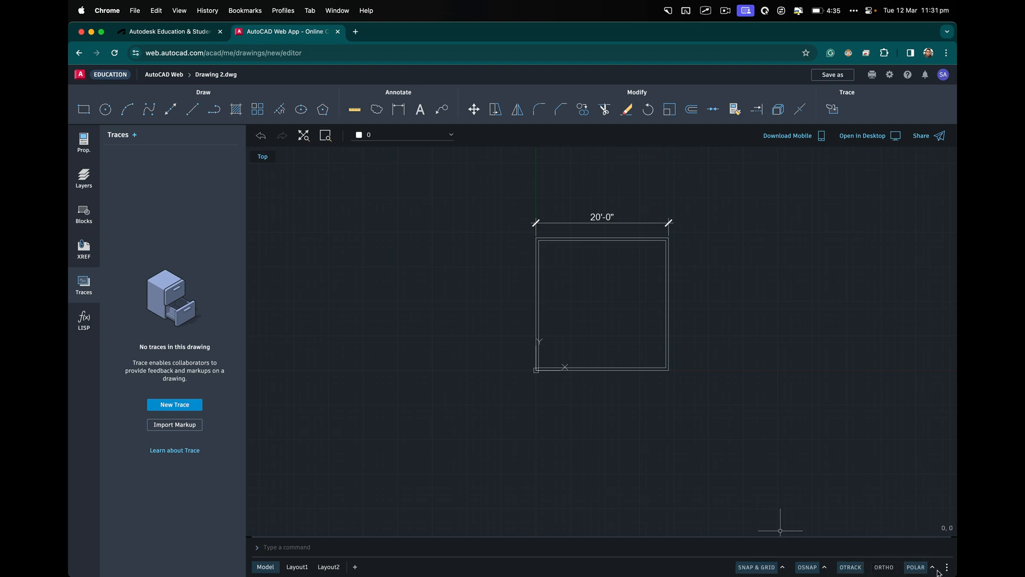
click(931, 567)
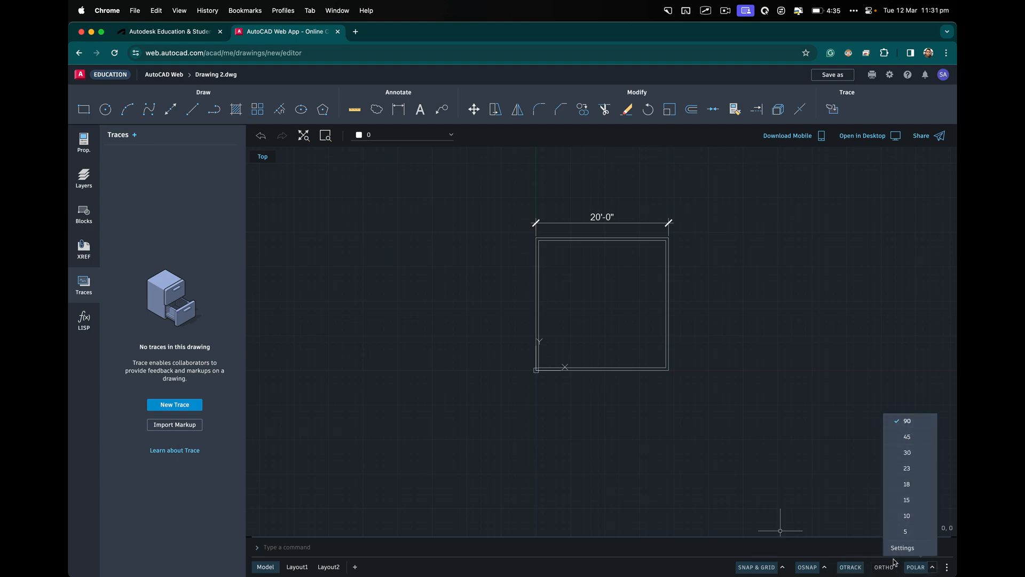
click(902, 547)
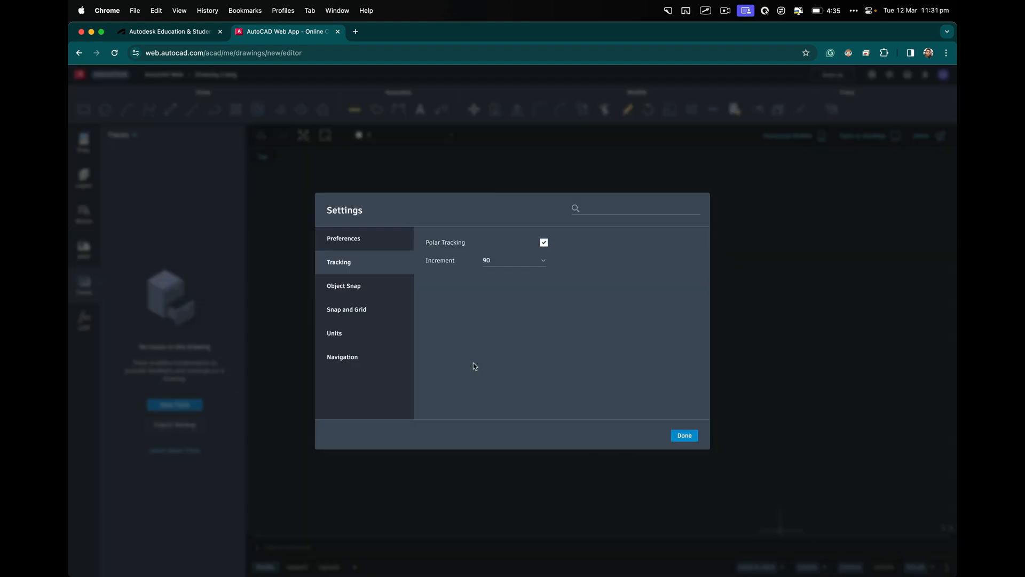
click(684, 434)
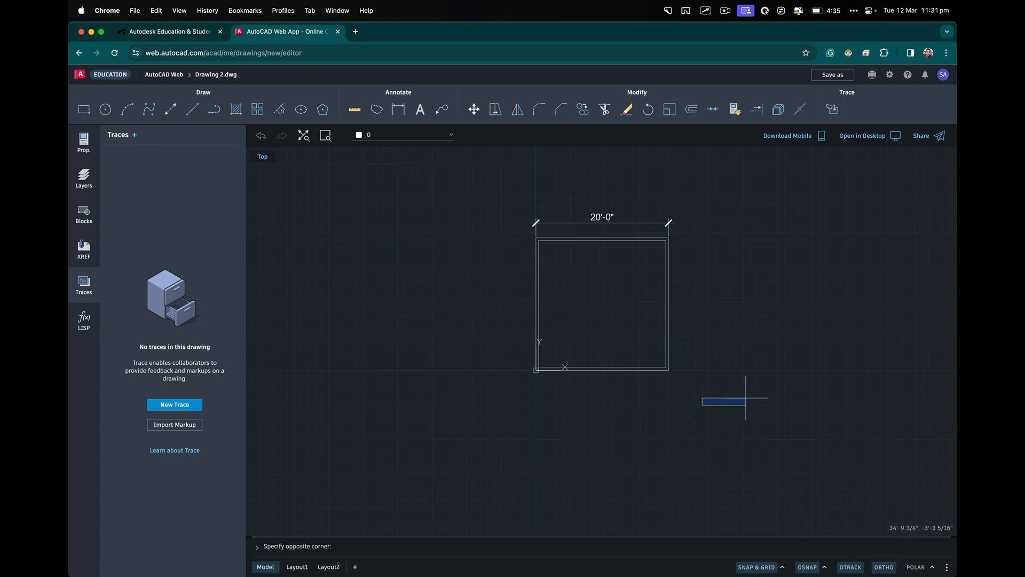
text(l)
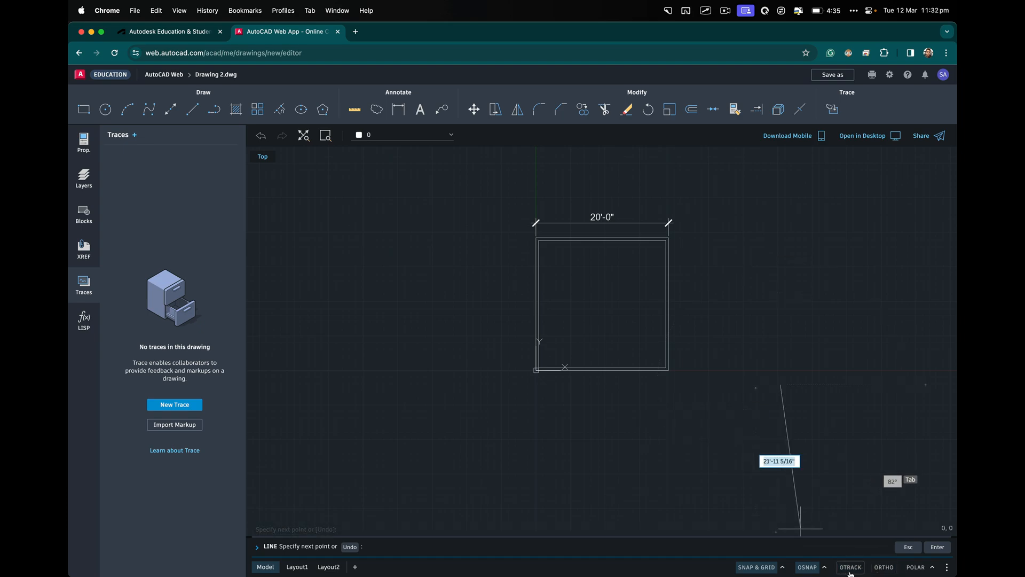
click(825, 567)
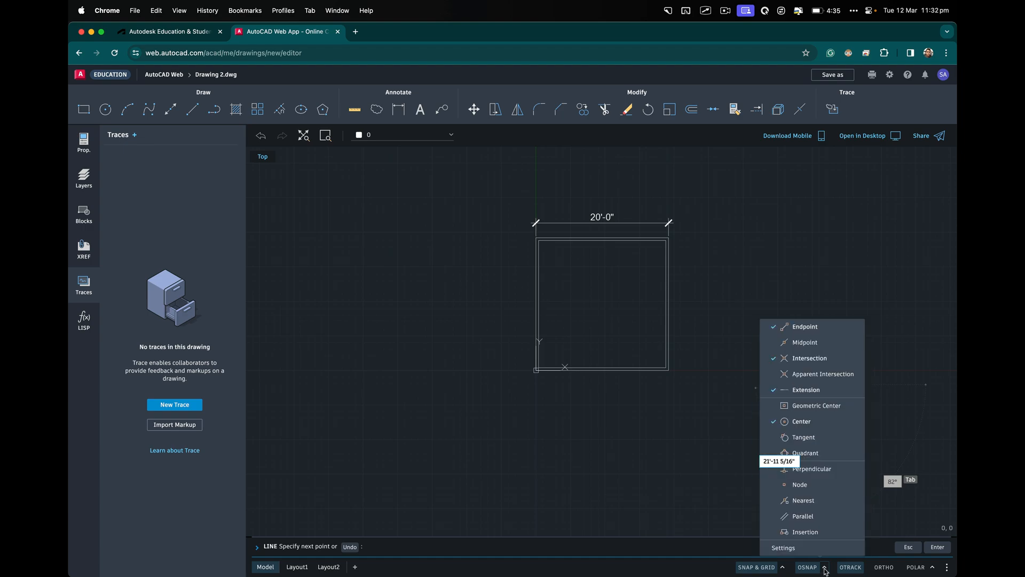
mouse_move(810, 471)
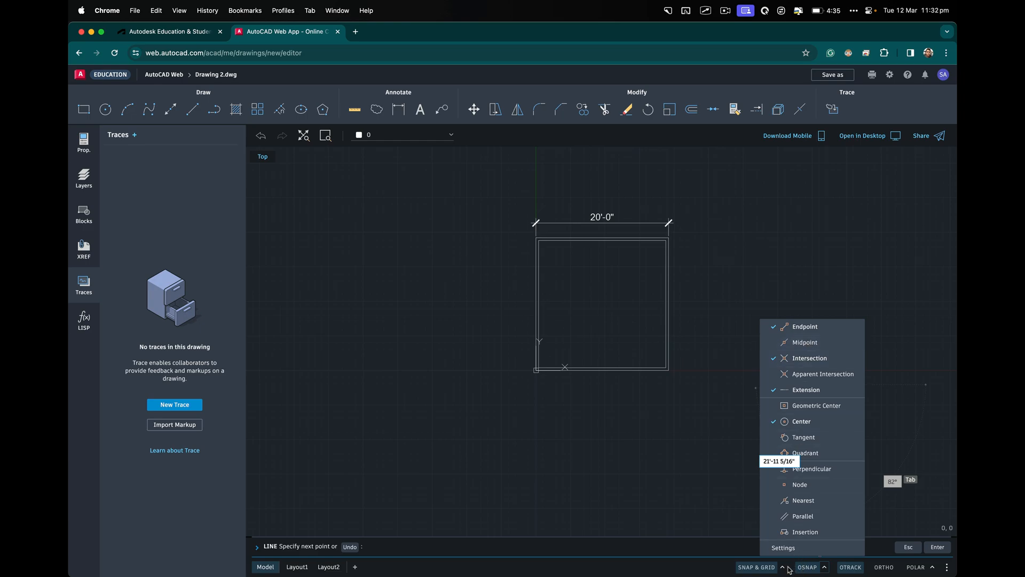
click(781, 567)
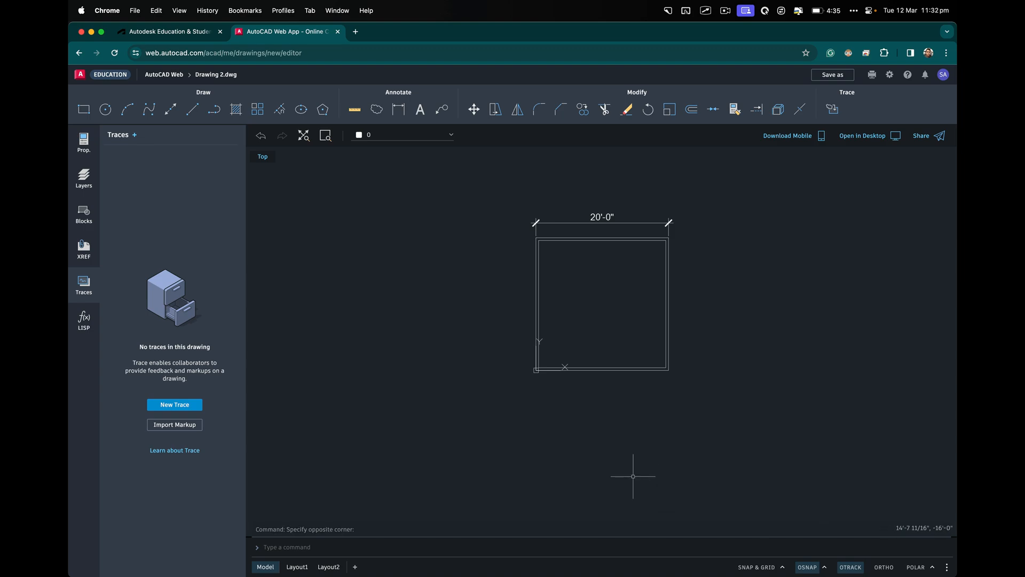
mouse_move(670, 499)
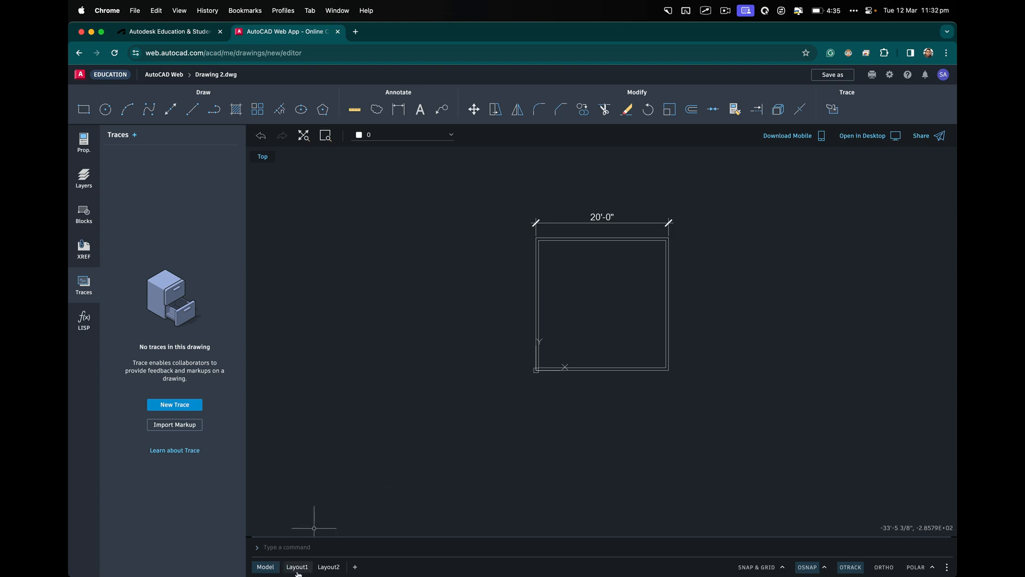
Switch to the Layout2 sheet, review the Plot to PDF dialog, and dismiss Tracking settings
click(329, 566)
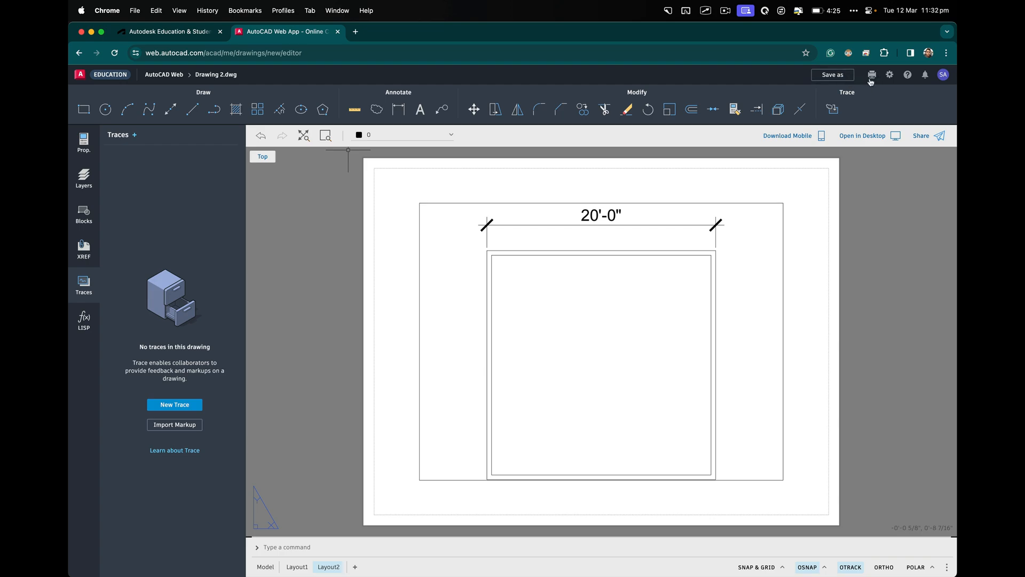
mouse_move(871, 75)
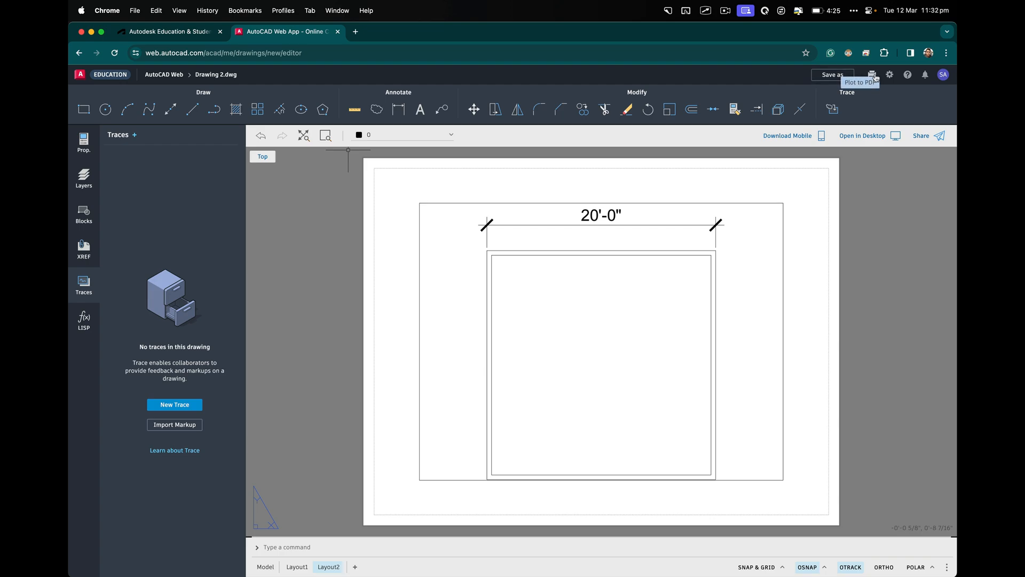
click(872, 75)
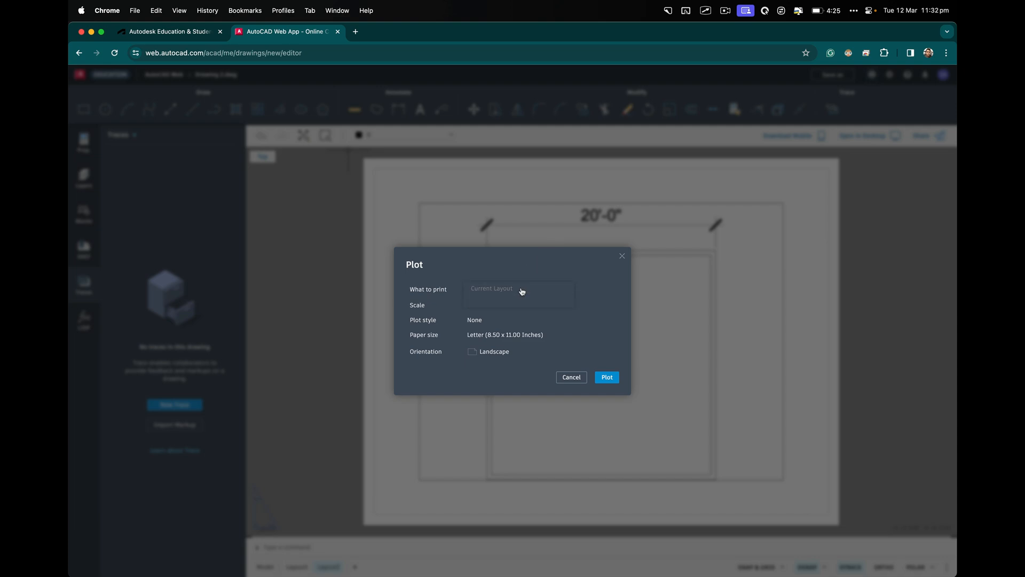
click(519, 289)
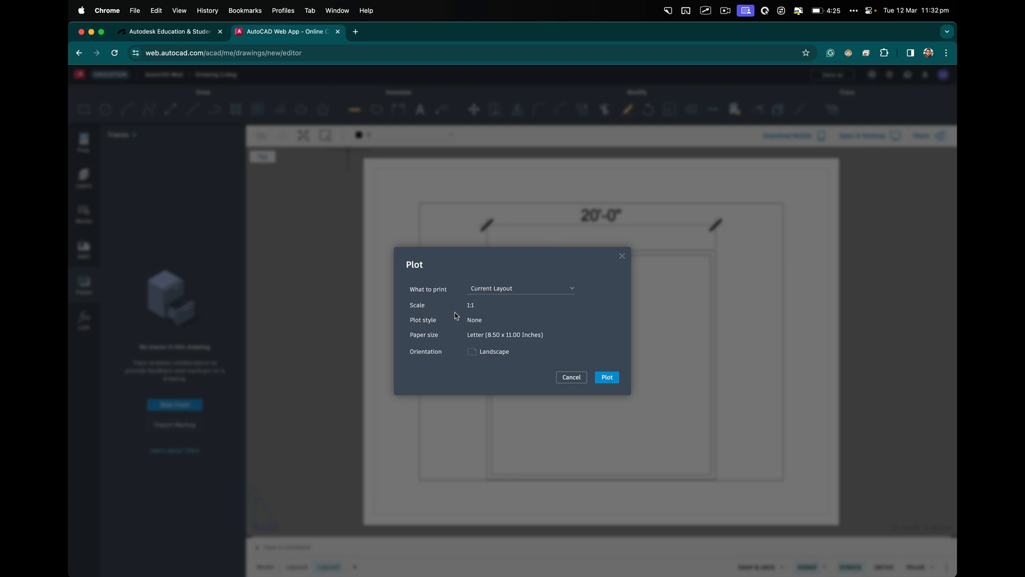
mouse_move(475, 321)
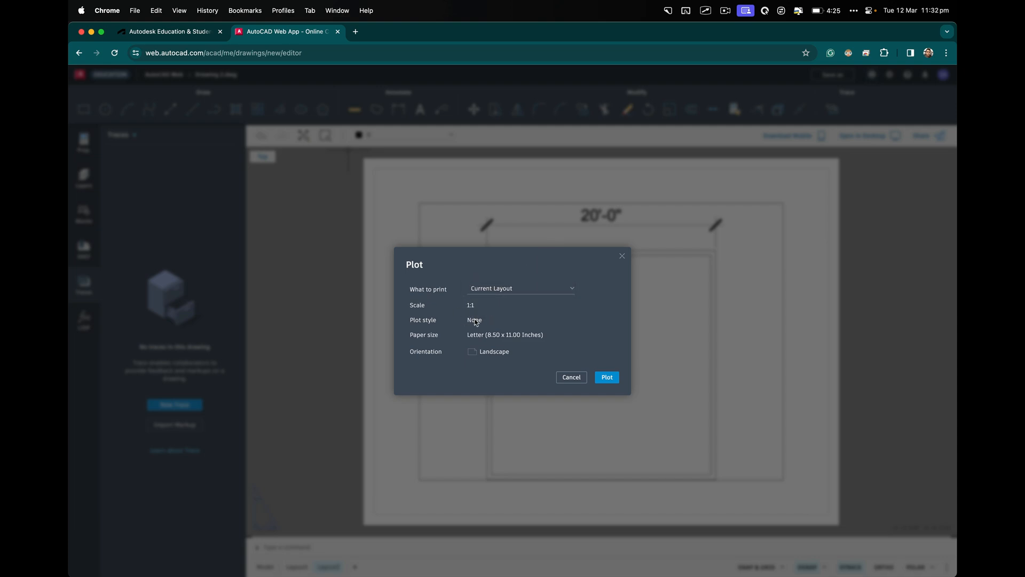
mouse_move(509, 353)
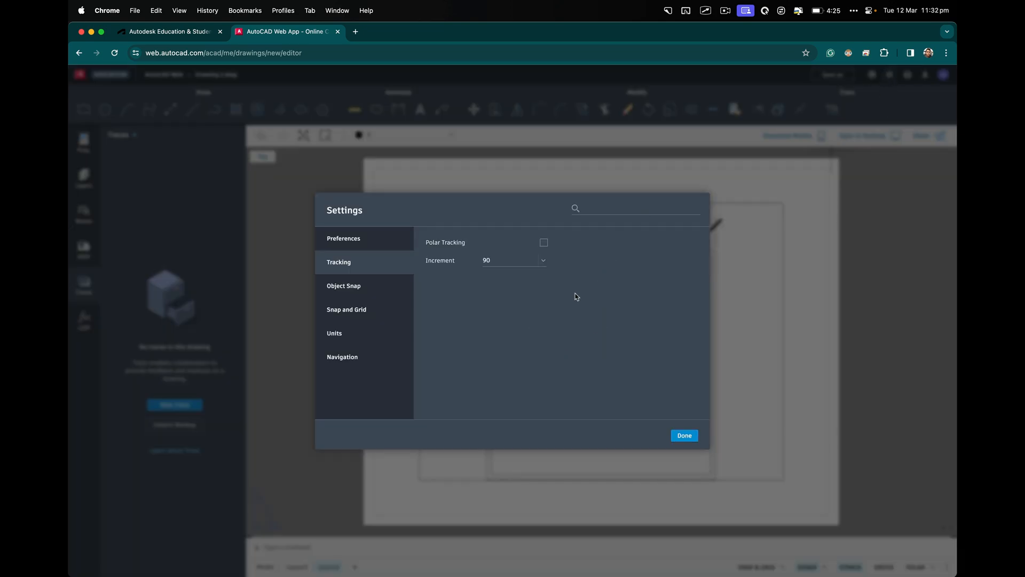
click(684, 435)
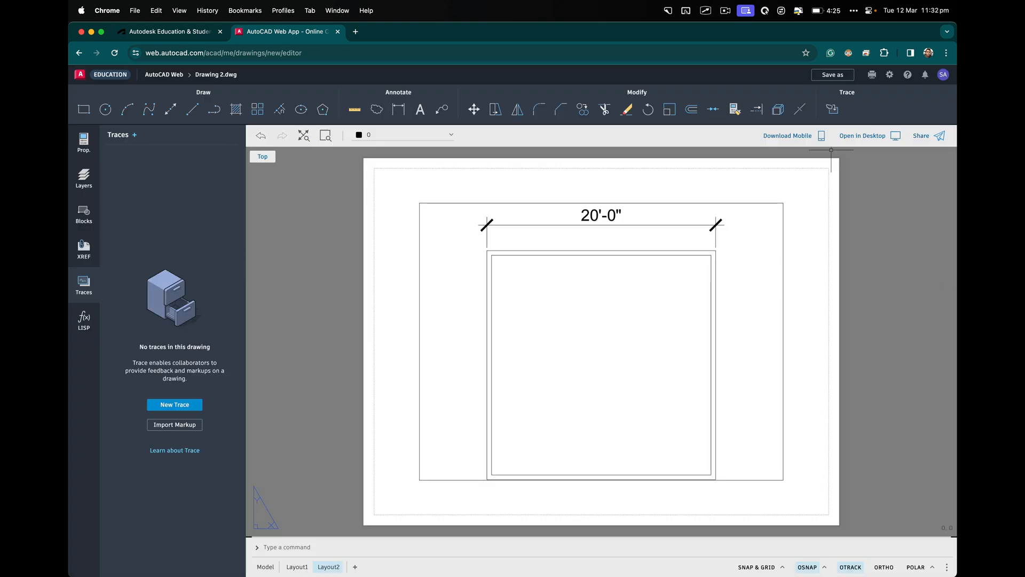
mouse_move(790, 165)
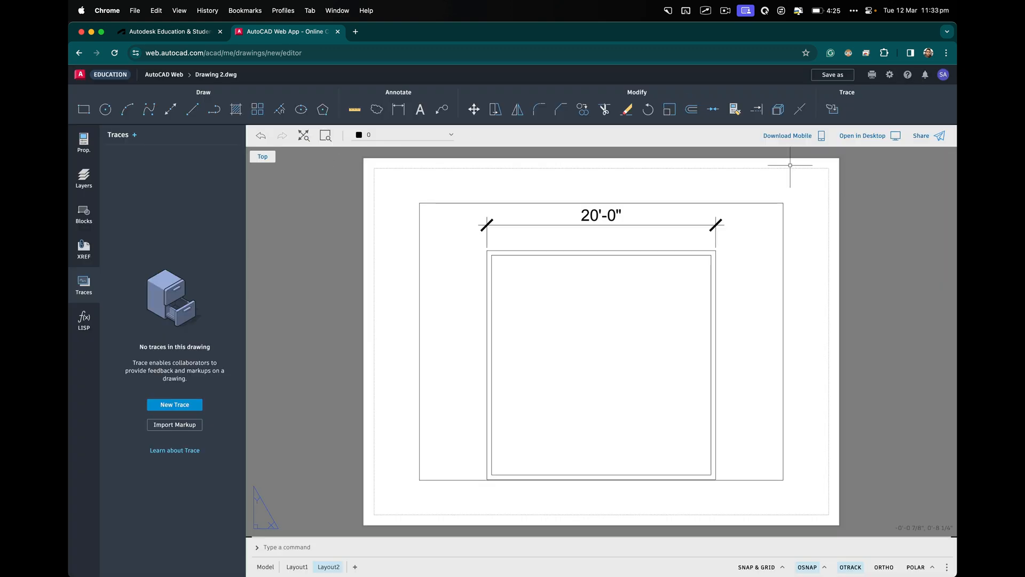